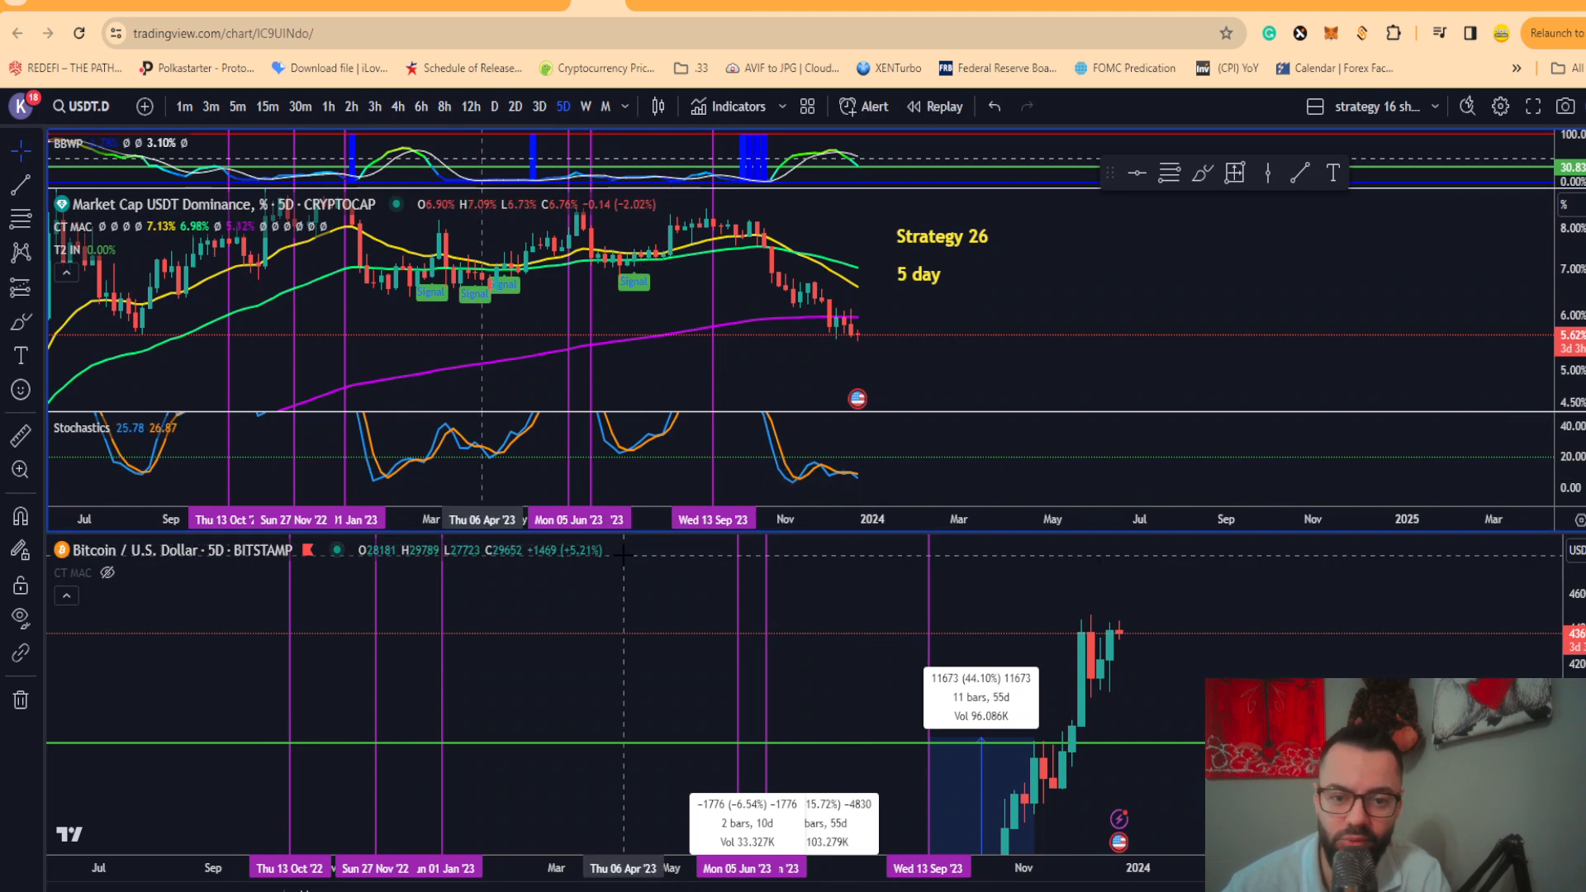
mouse_move(913, 356)
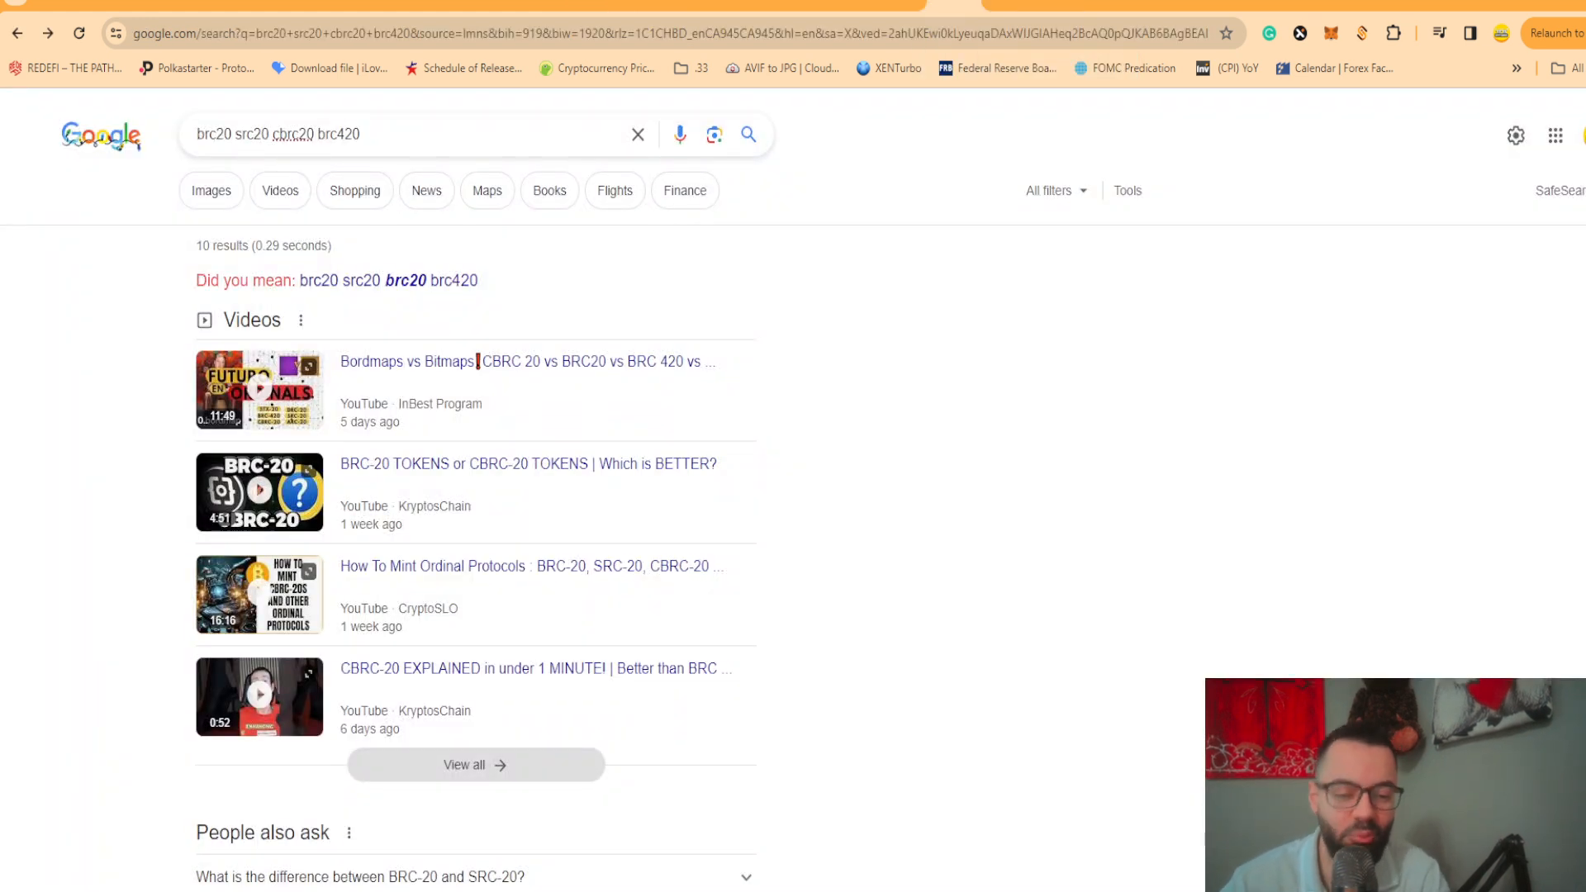
mouse_move(827, 252)
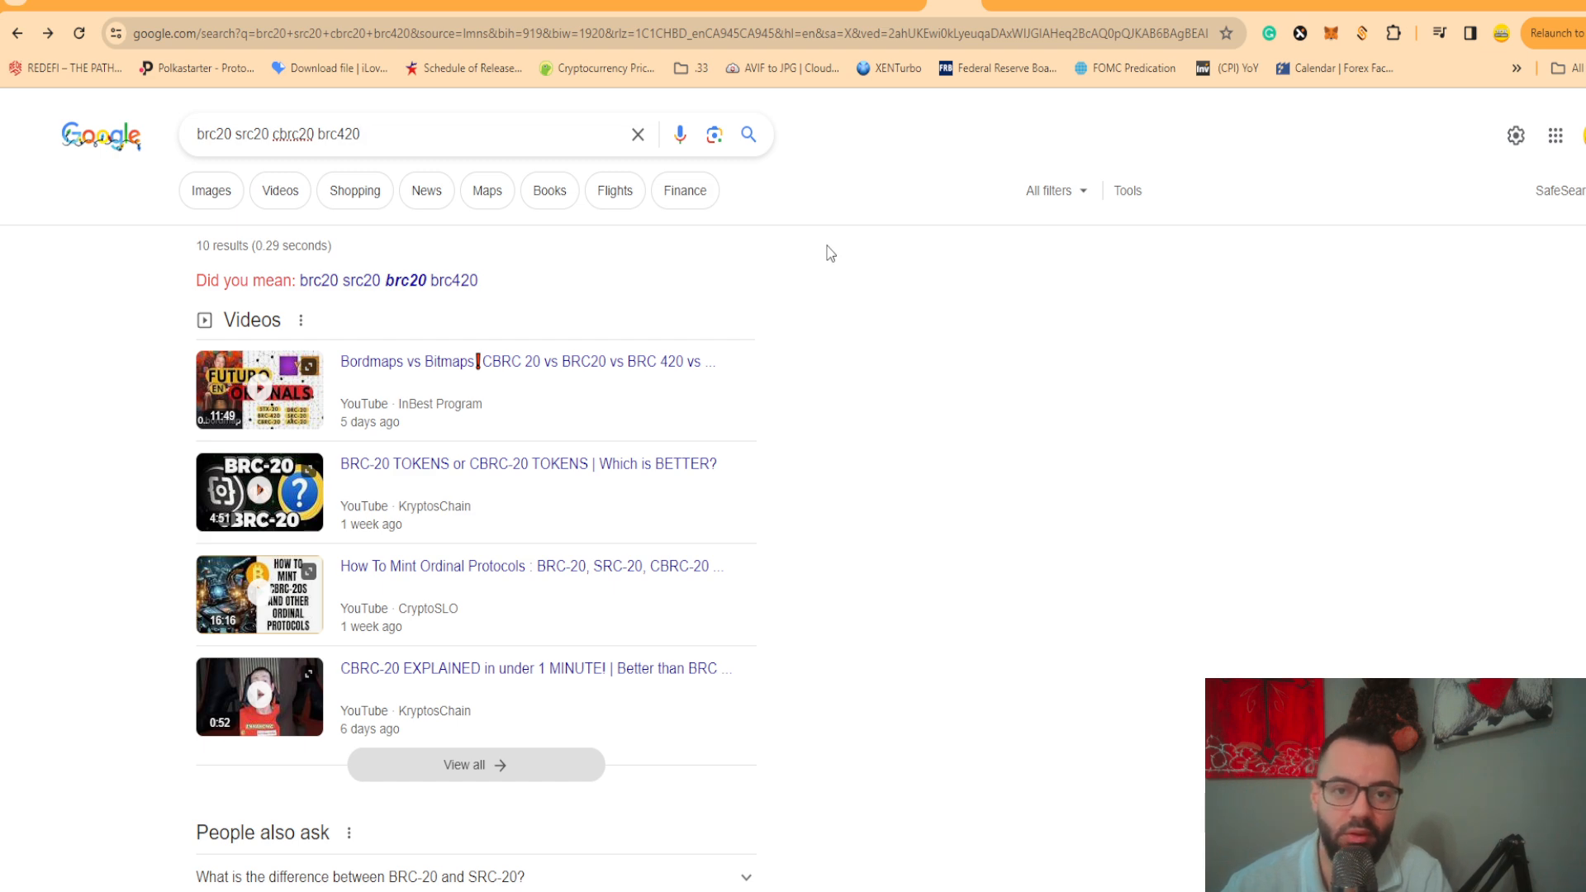
mouse_move(779, 130)
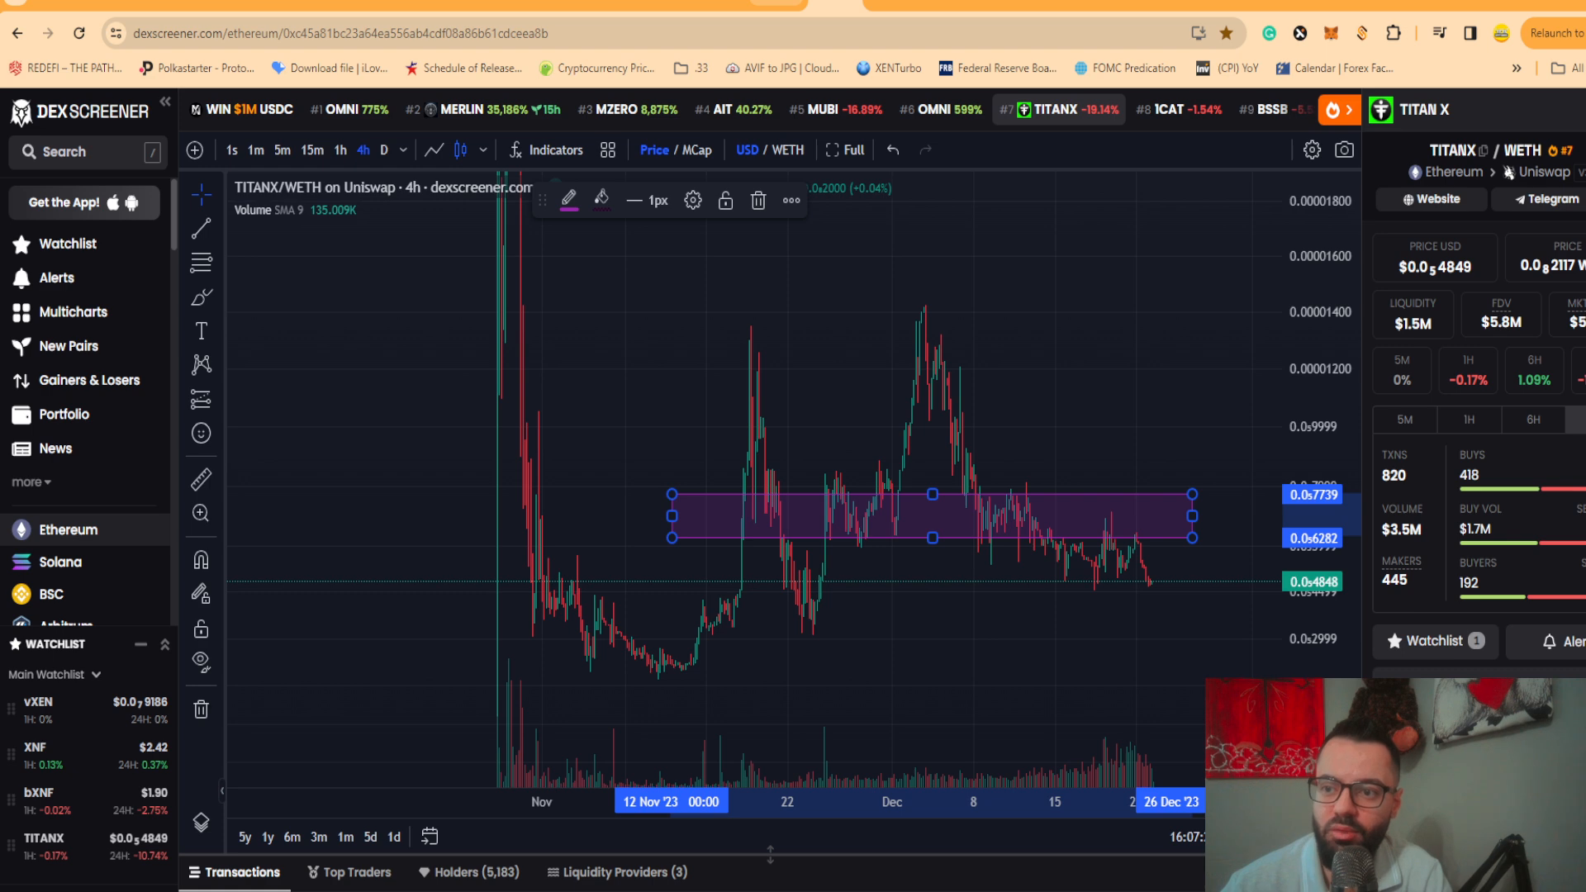
mouse_move(803, 245)
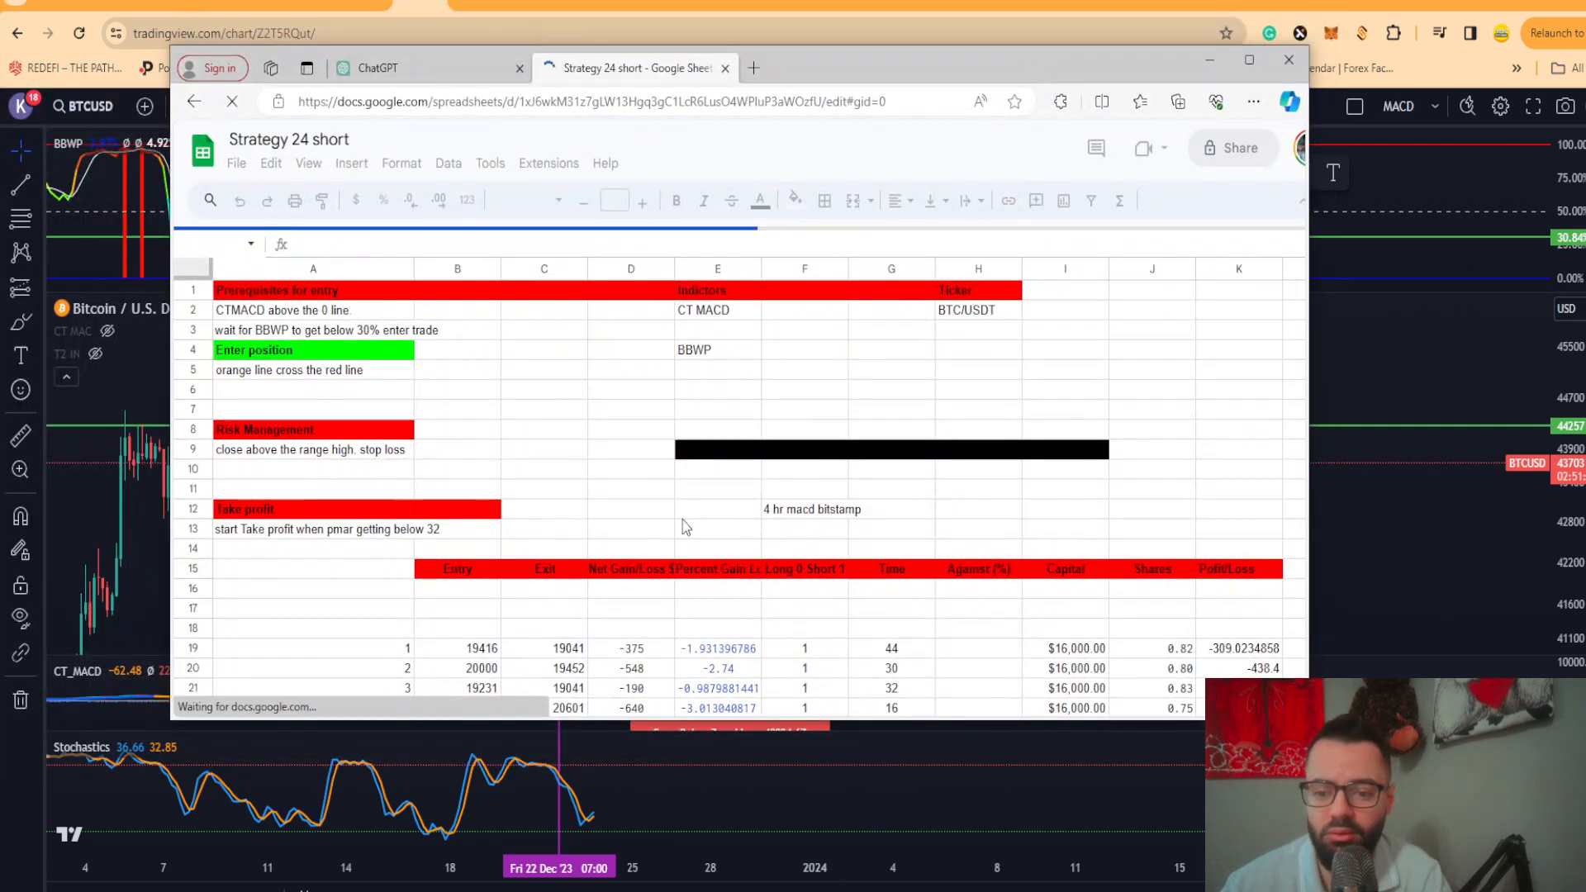
- Scroll the Strategy 24 short trade log to the yellow summary totals, then return to TradingView
scroll("down", 3)
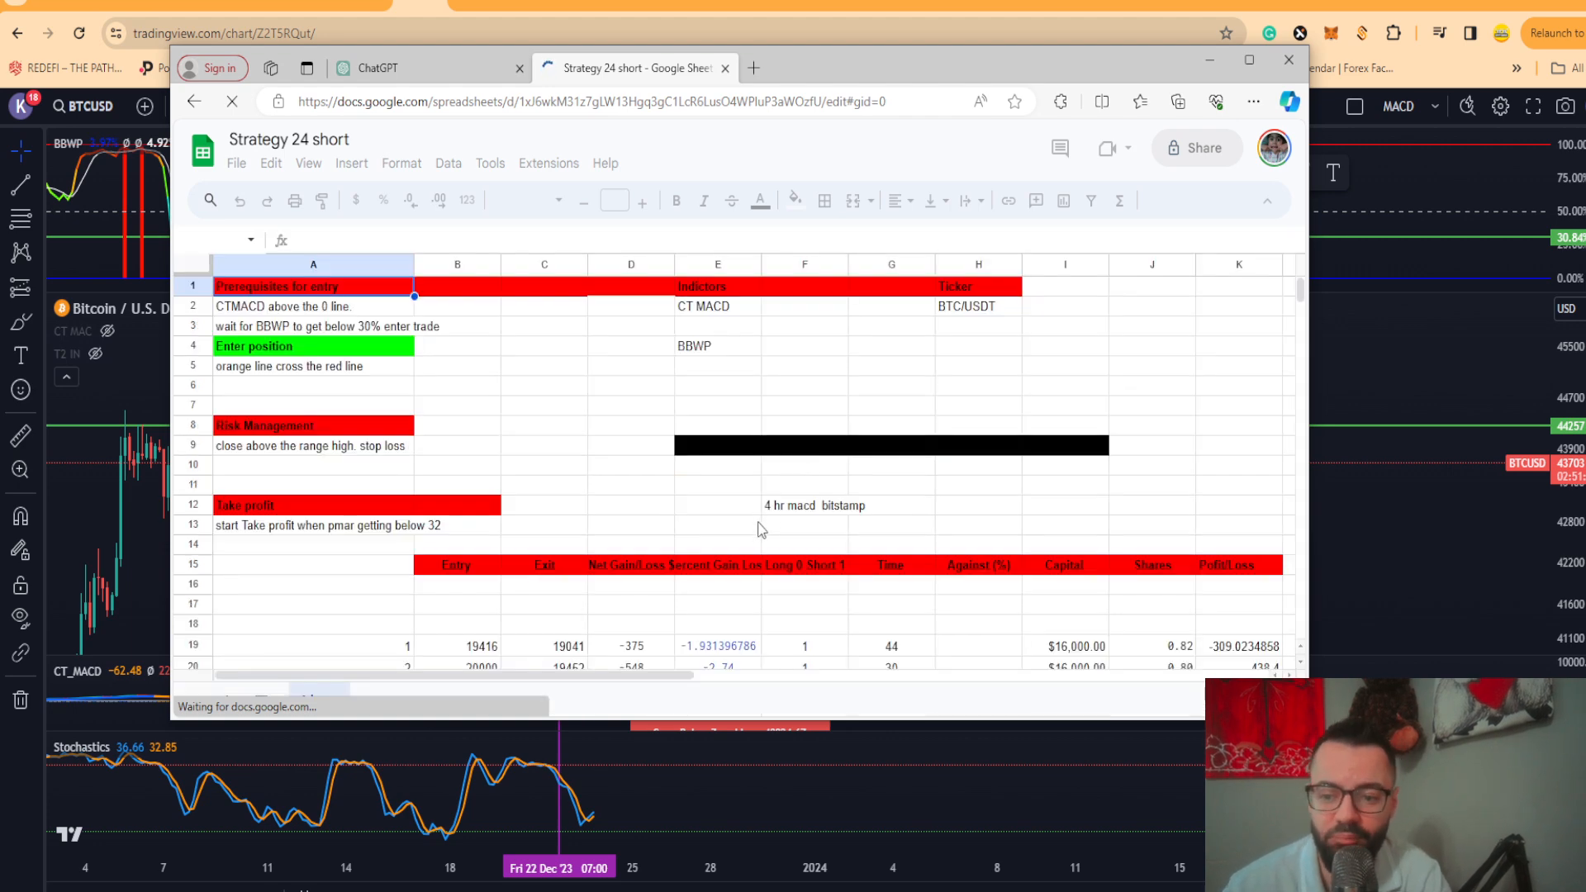
scroll("down", 3)
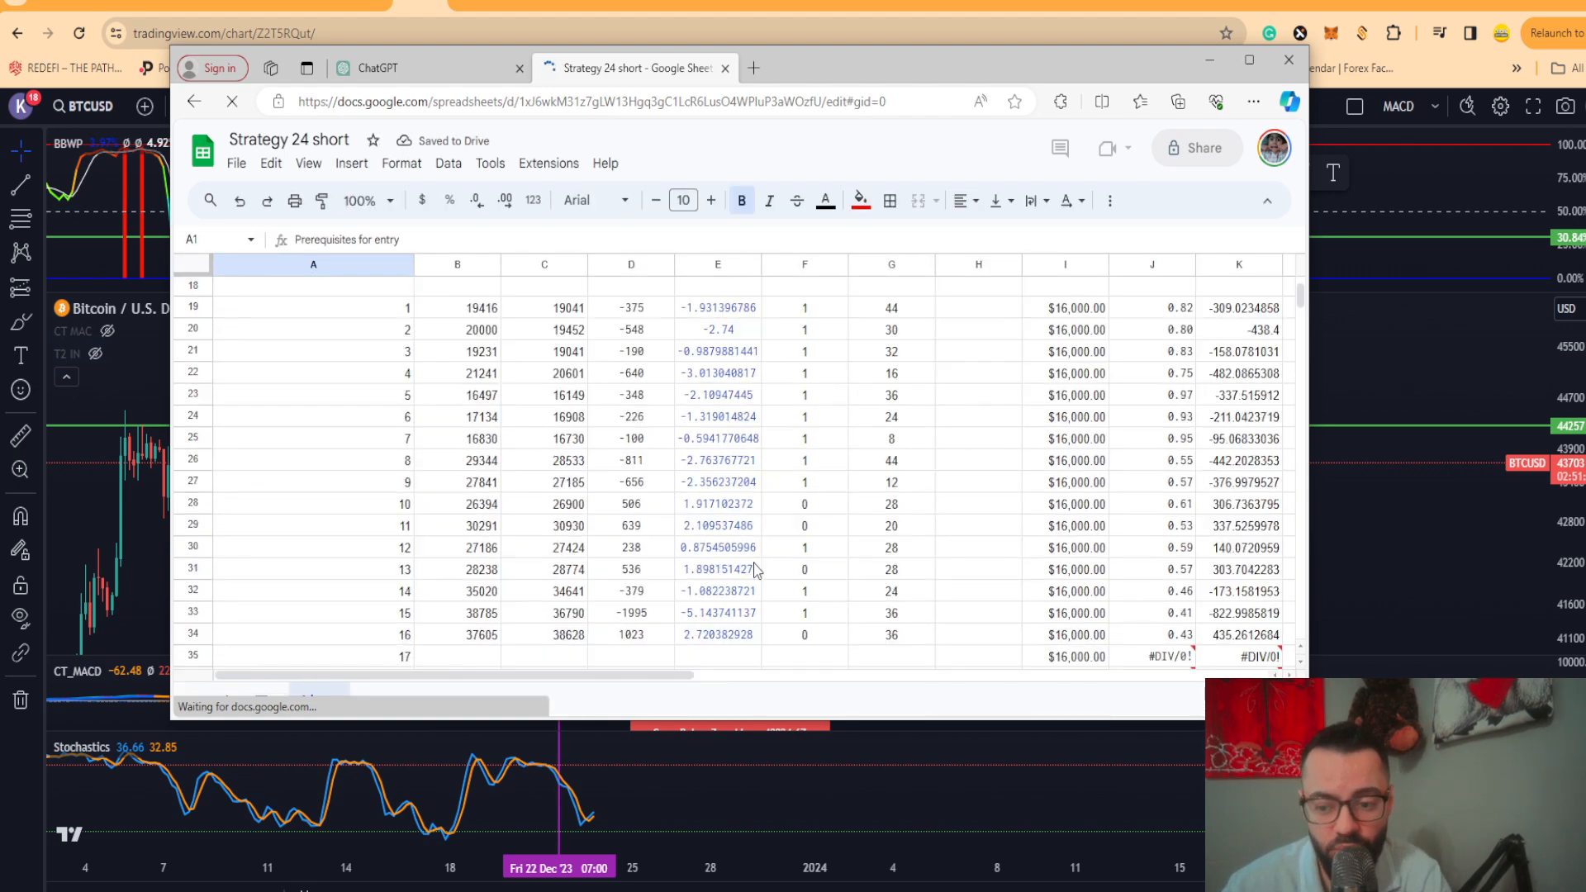
scroll("down", 3)
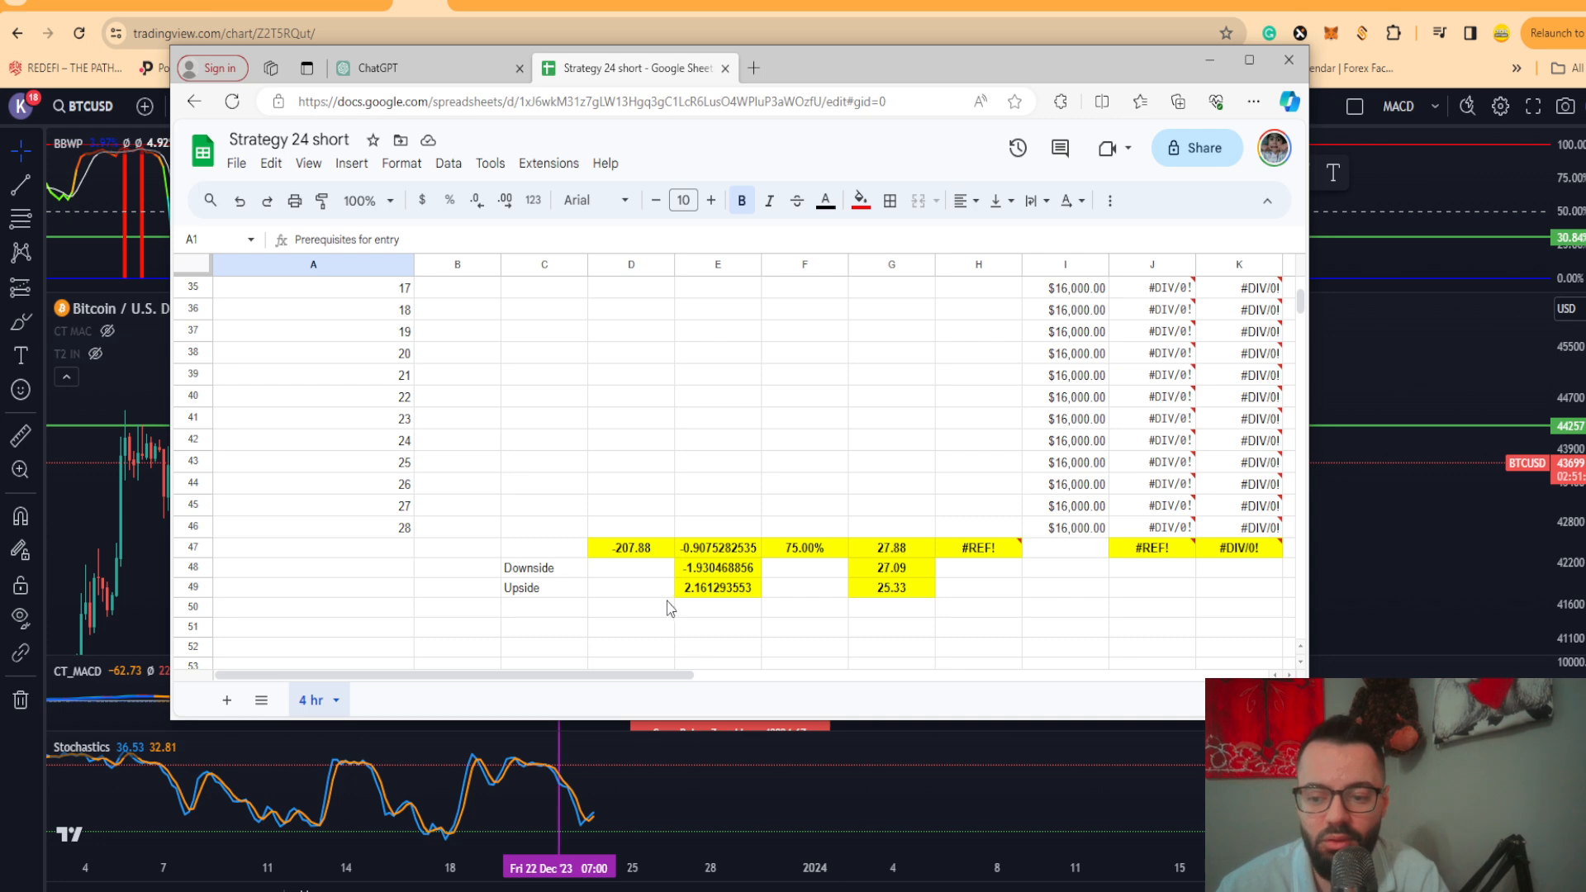
mouse_move(718, 649)
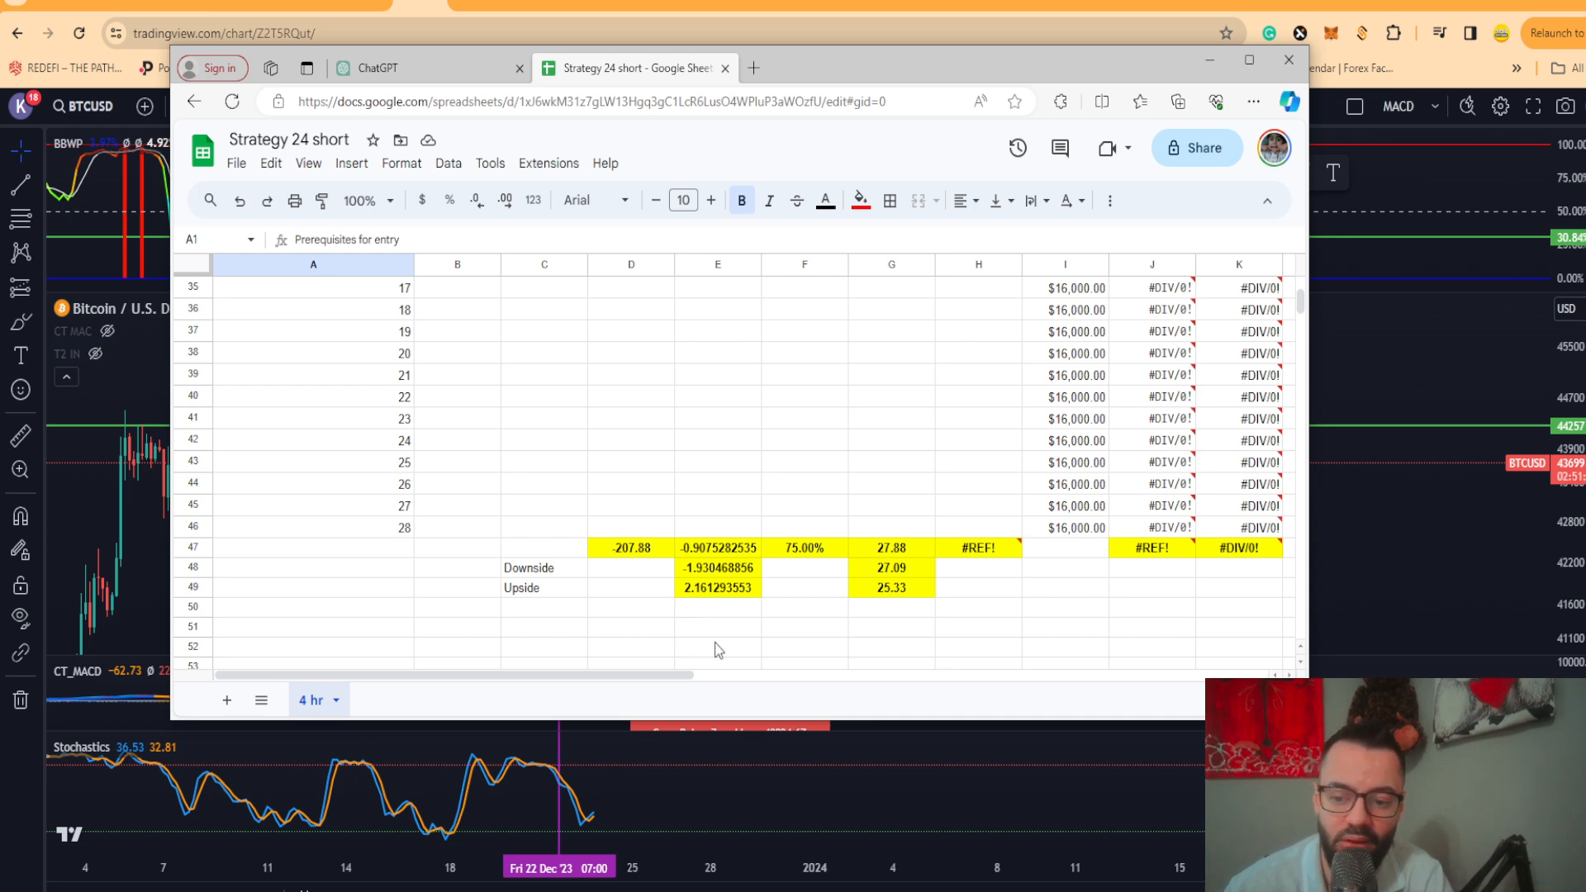
mouse_move(799, 560)
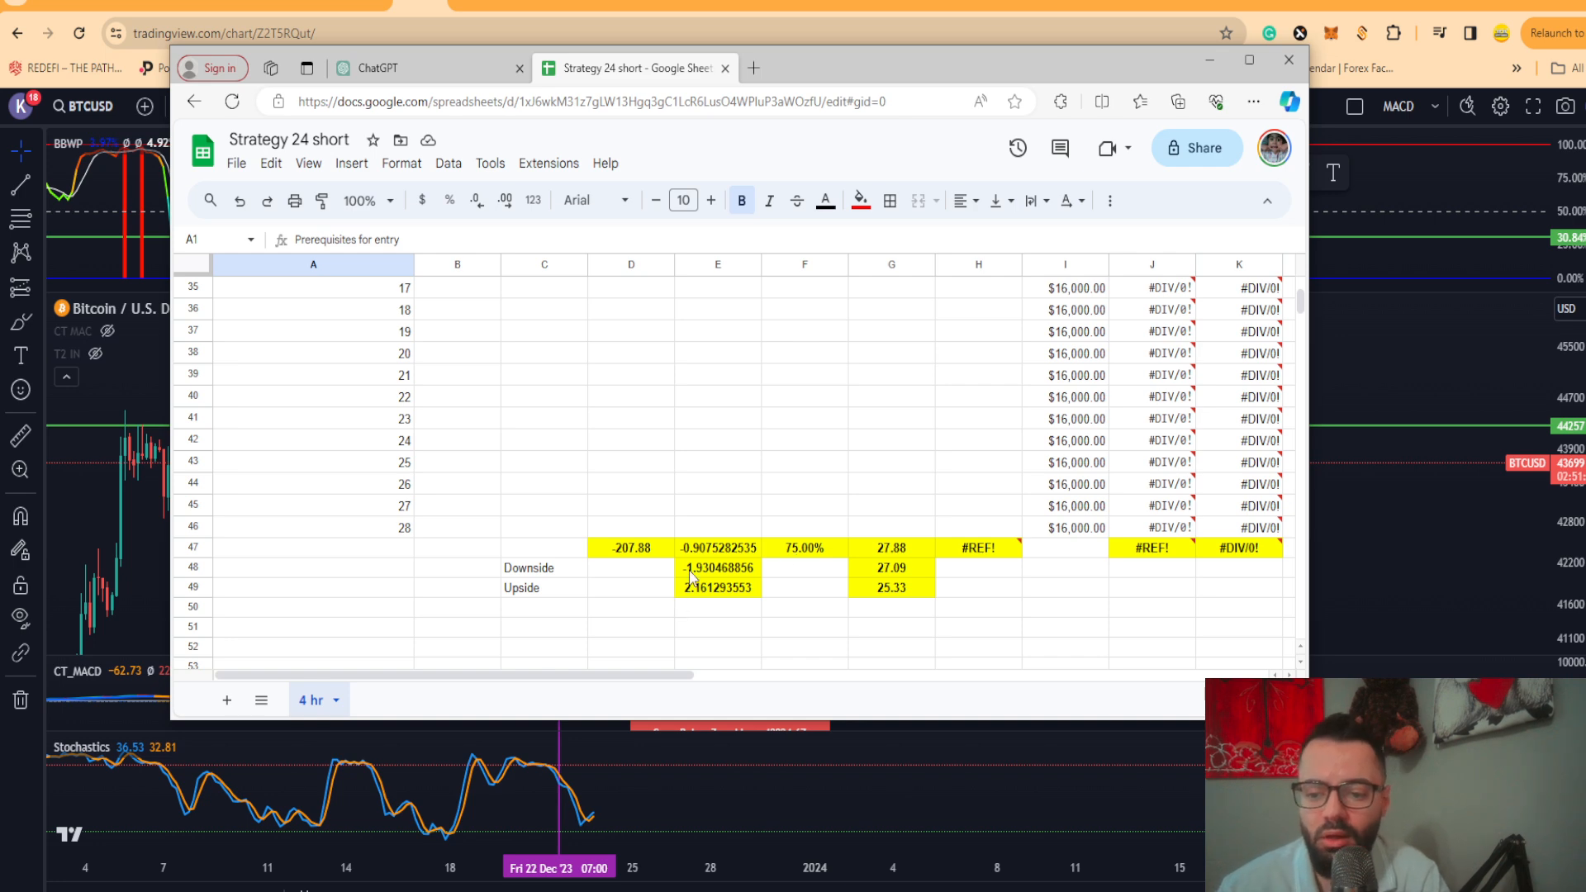
left_click(1288, 60)
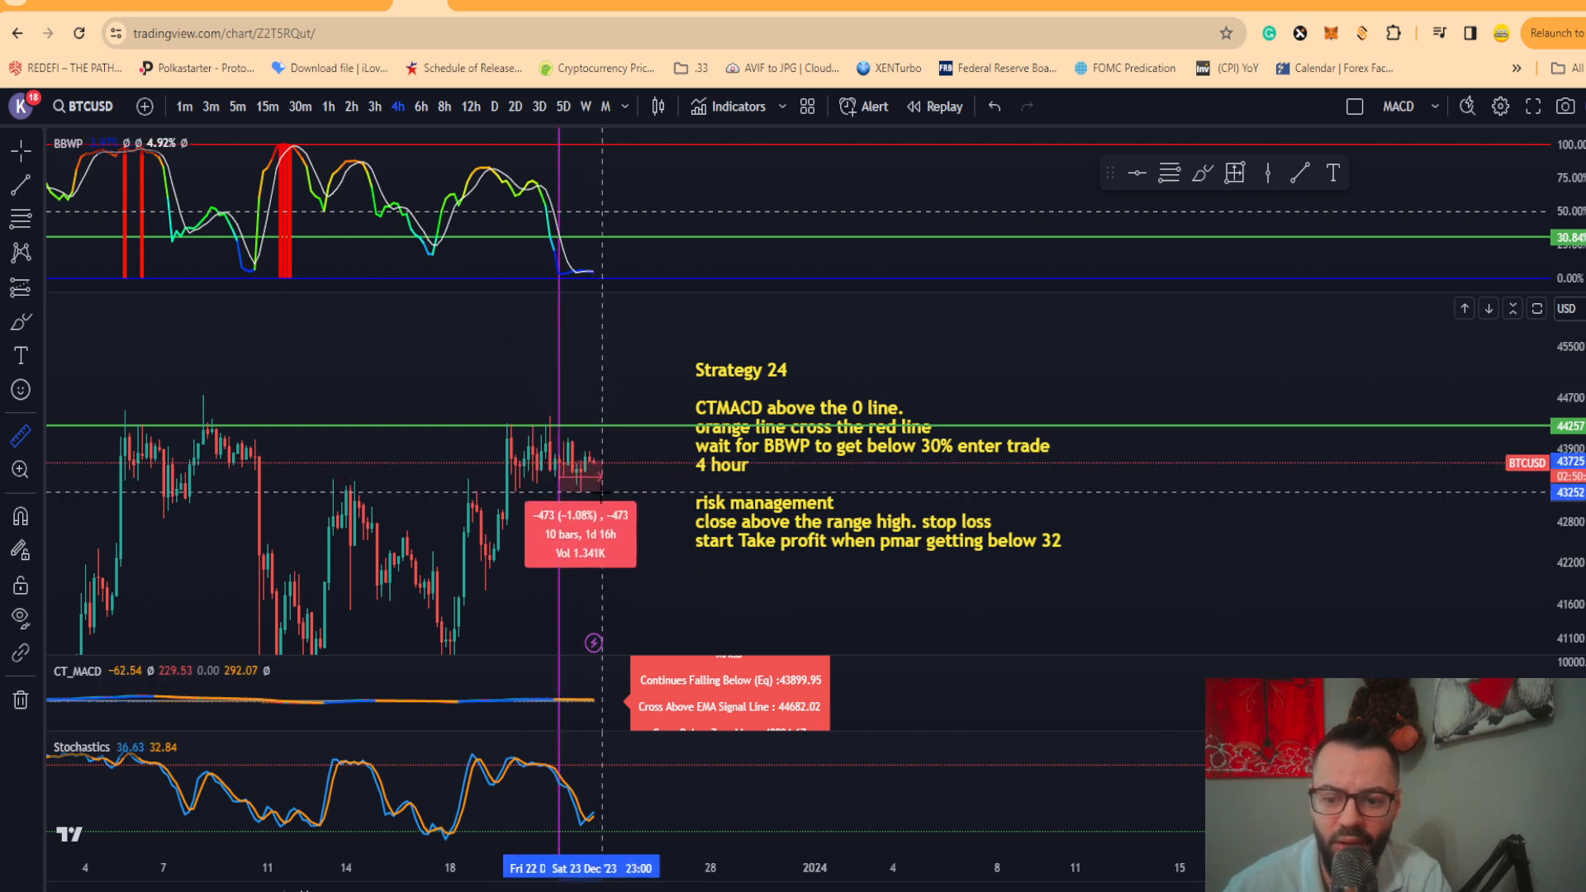
- Pan the BTCUSD 4-hour chart to review the Strategy 24 notes and range
left_click_drag(580, 470, 580, 531)
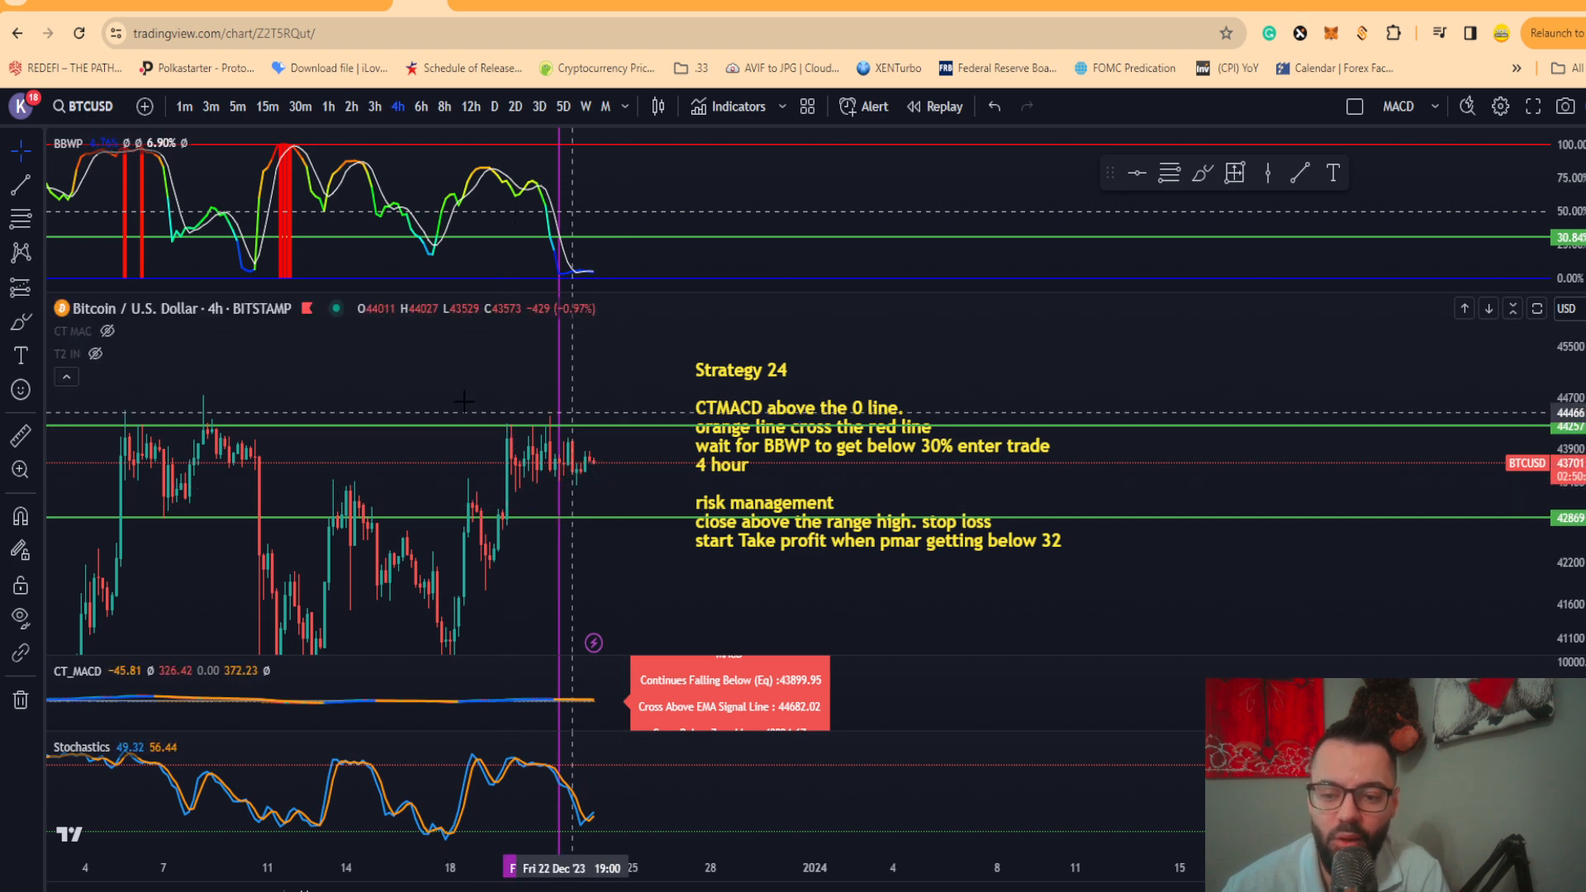
mouse_move(527, 436)
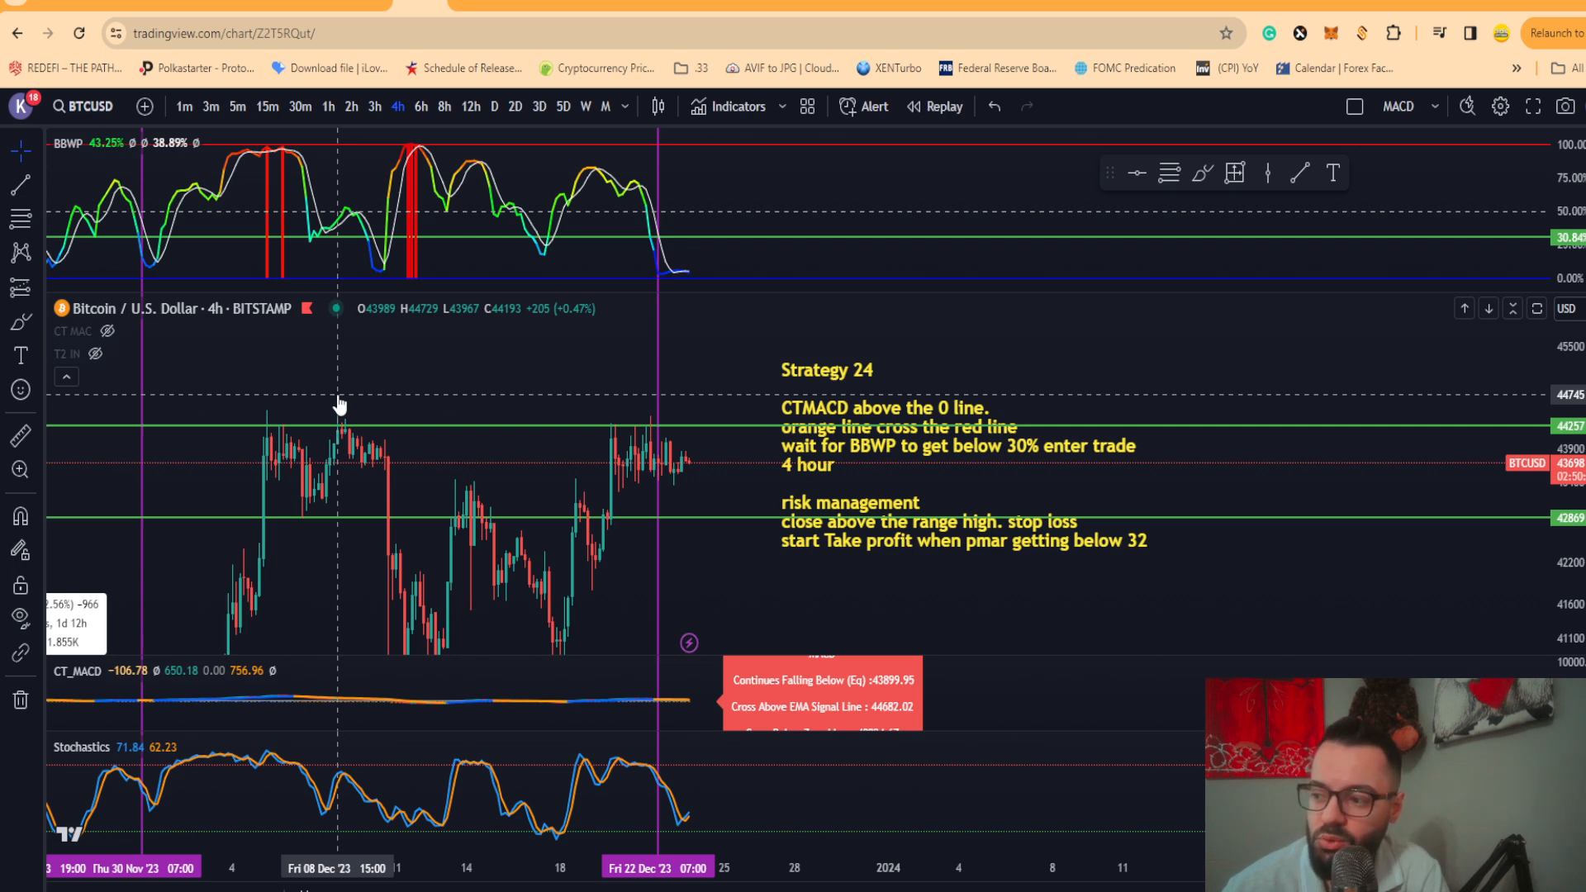
mouse_move(365, 479)
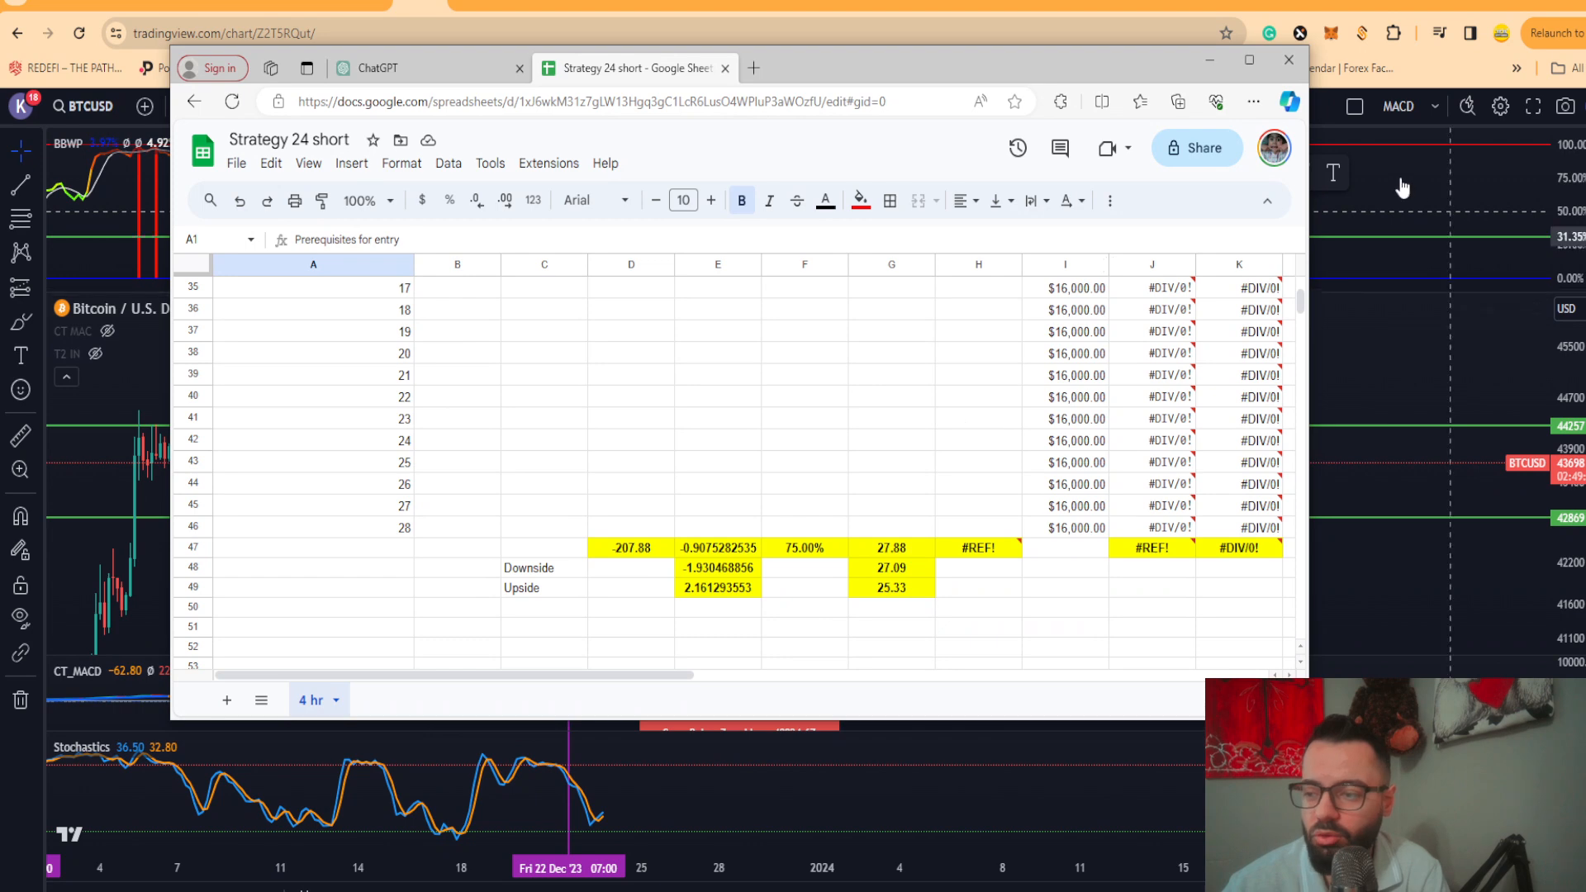
- Bring the Strategy 24 short sheet forward to check its downside and upside totals
left_click(1288, 60)
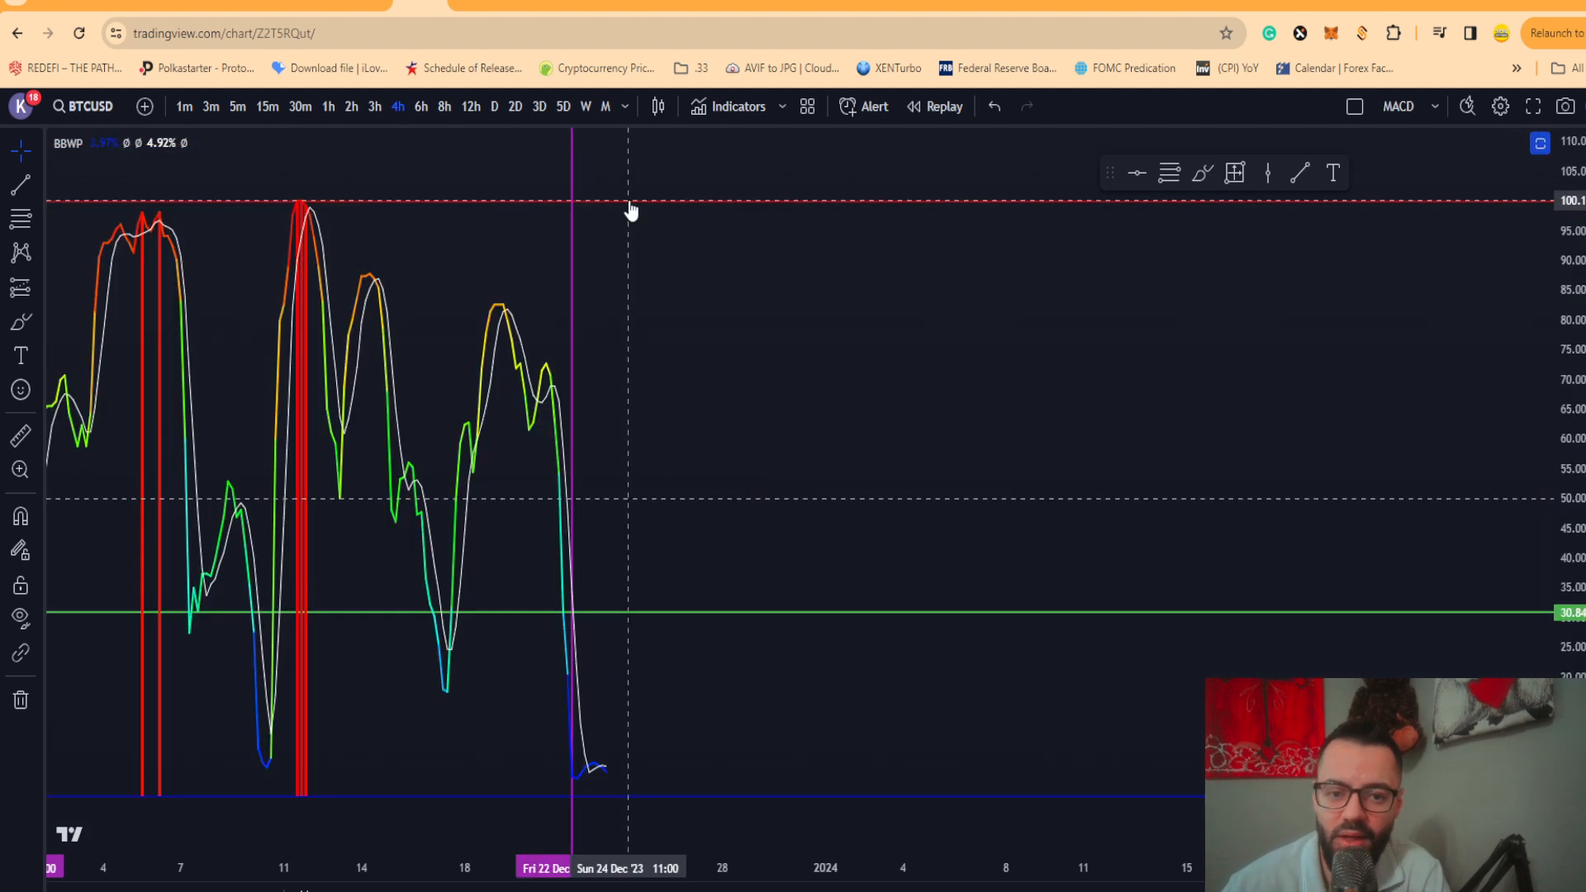
mouse_move(770, 434)
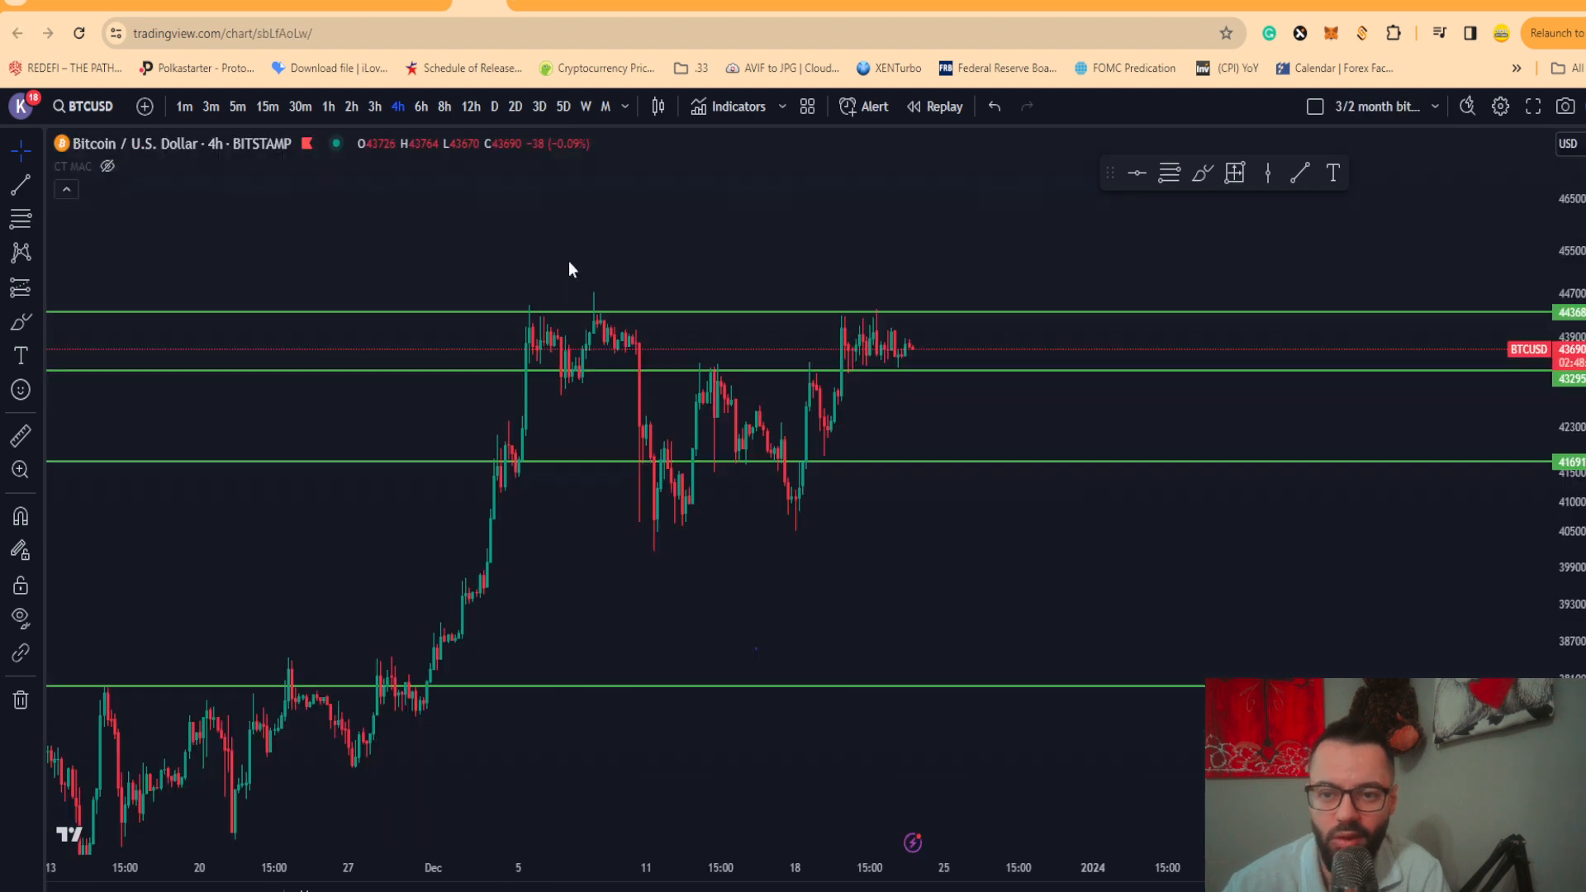
mouse_move(566, 265)
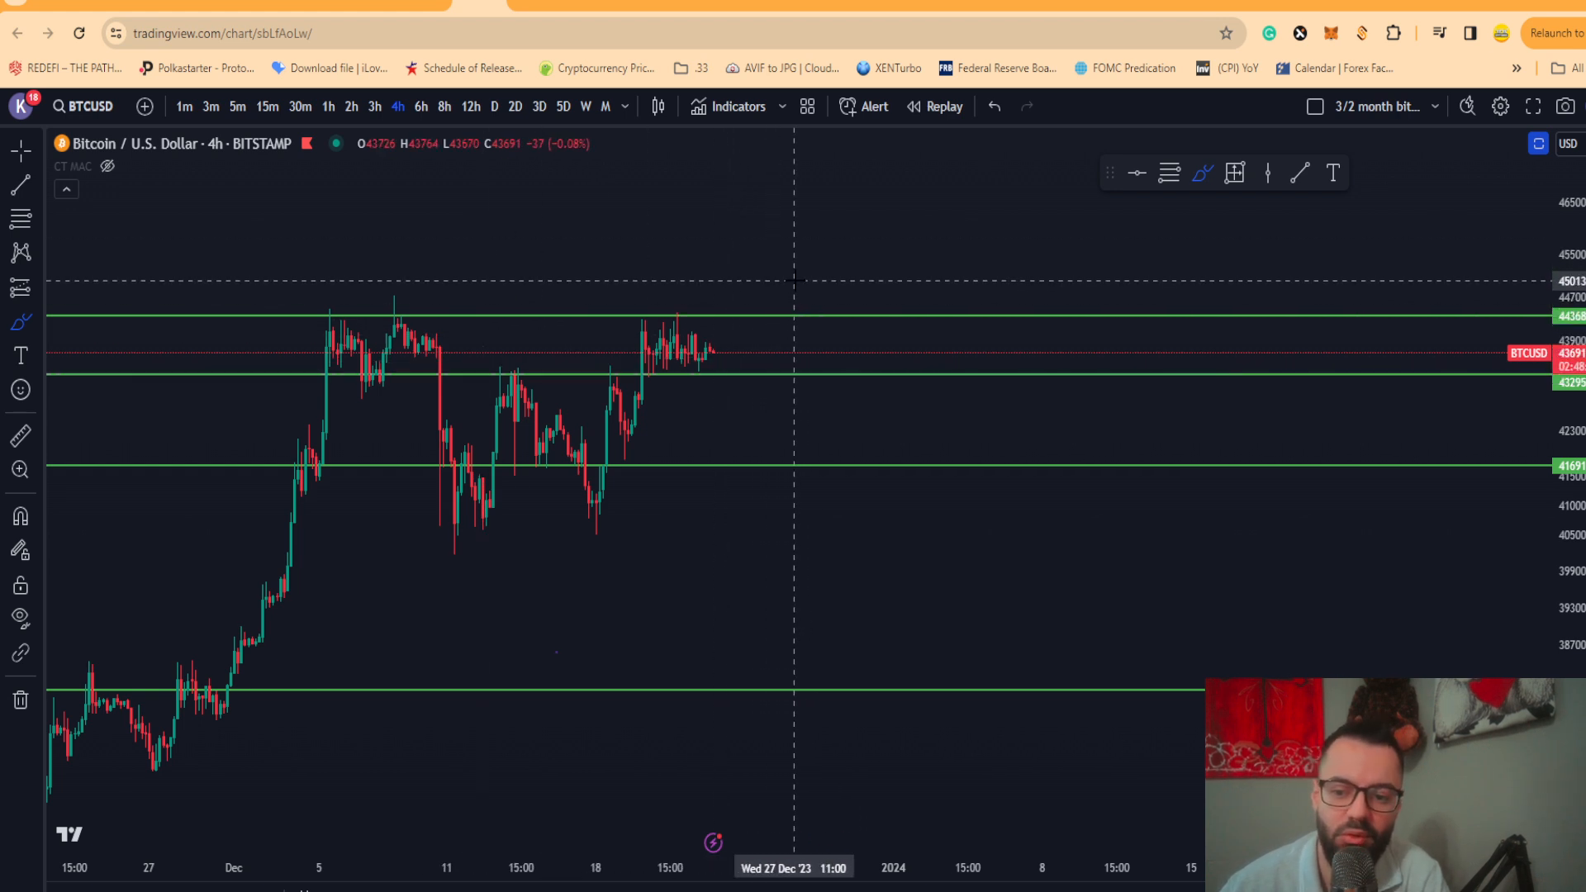
mouse_move(408, 322)
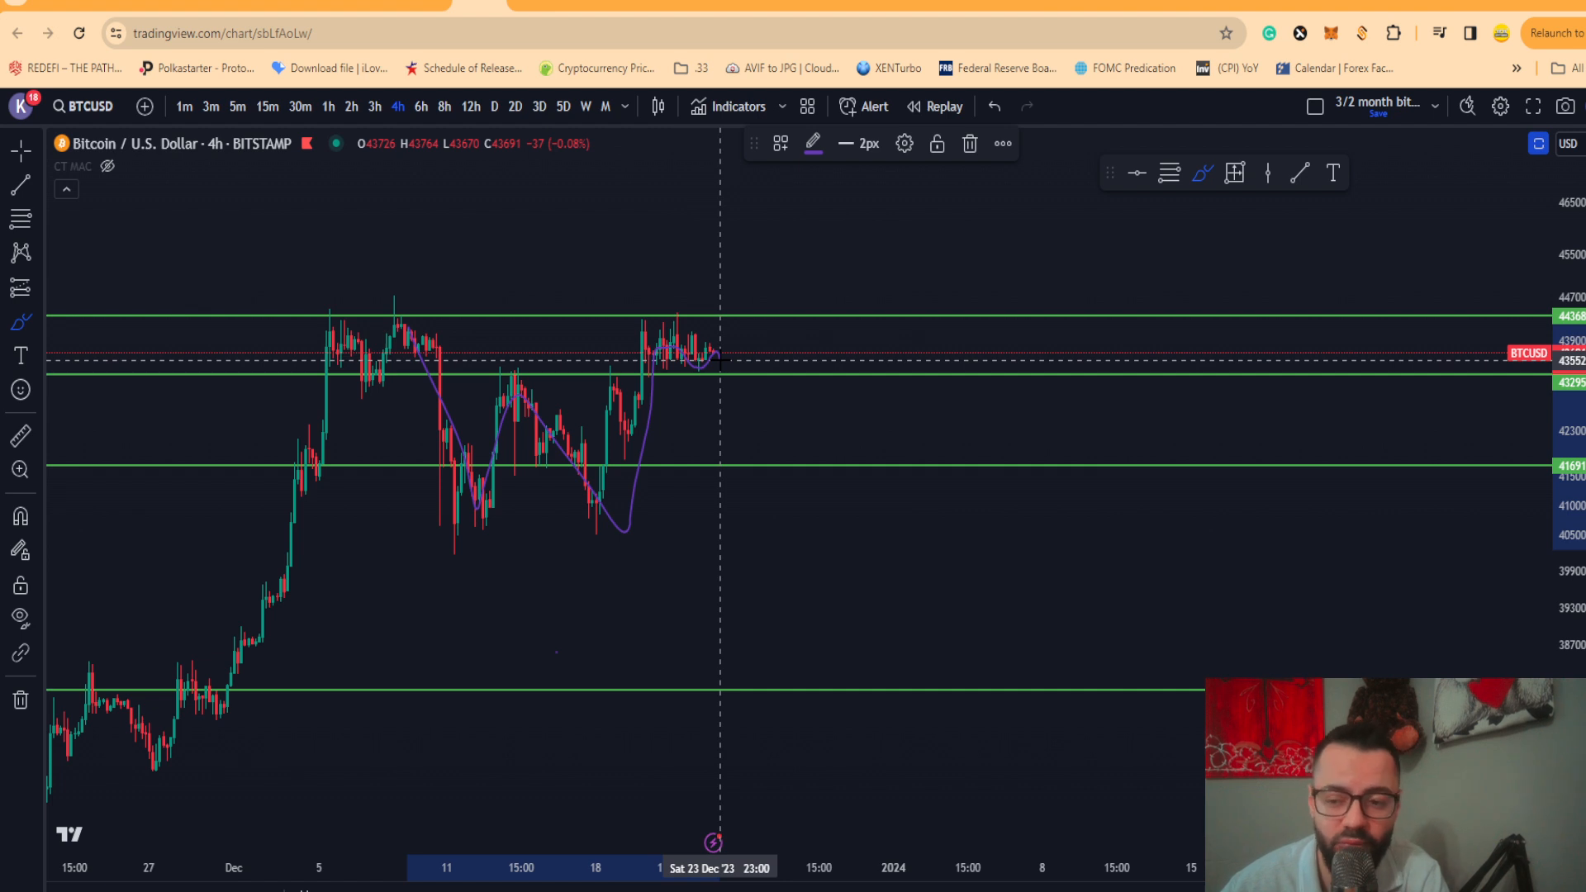
- Sketch a possible December BTCUSD price swing inside the green range
left_click_drag(708, 355, 769, 268)
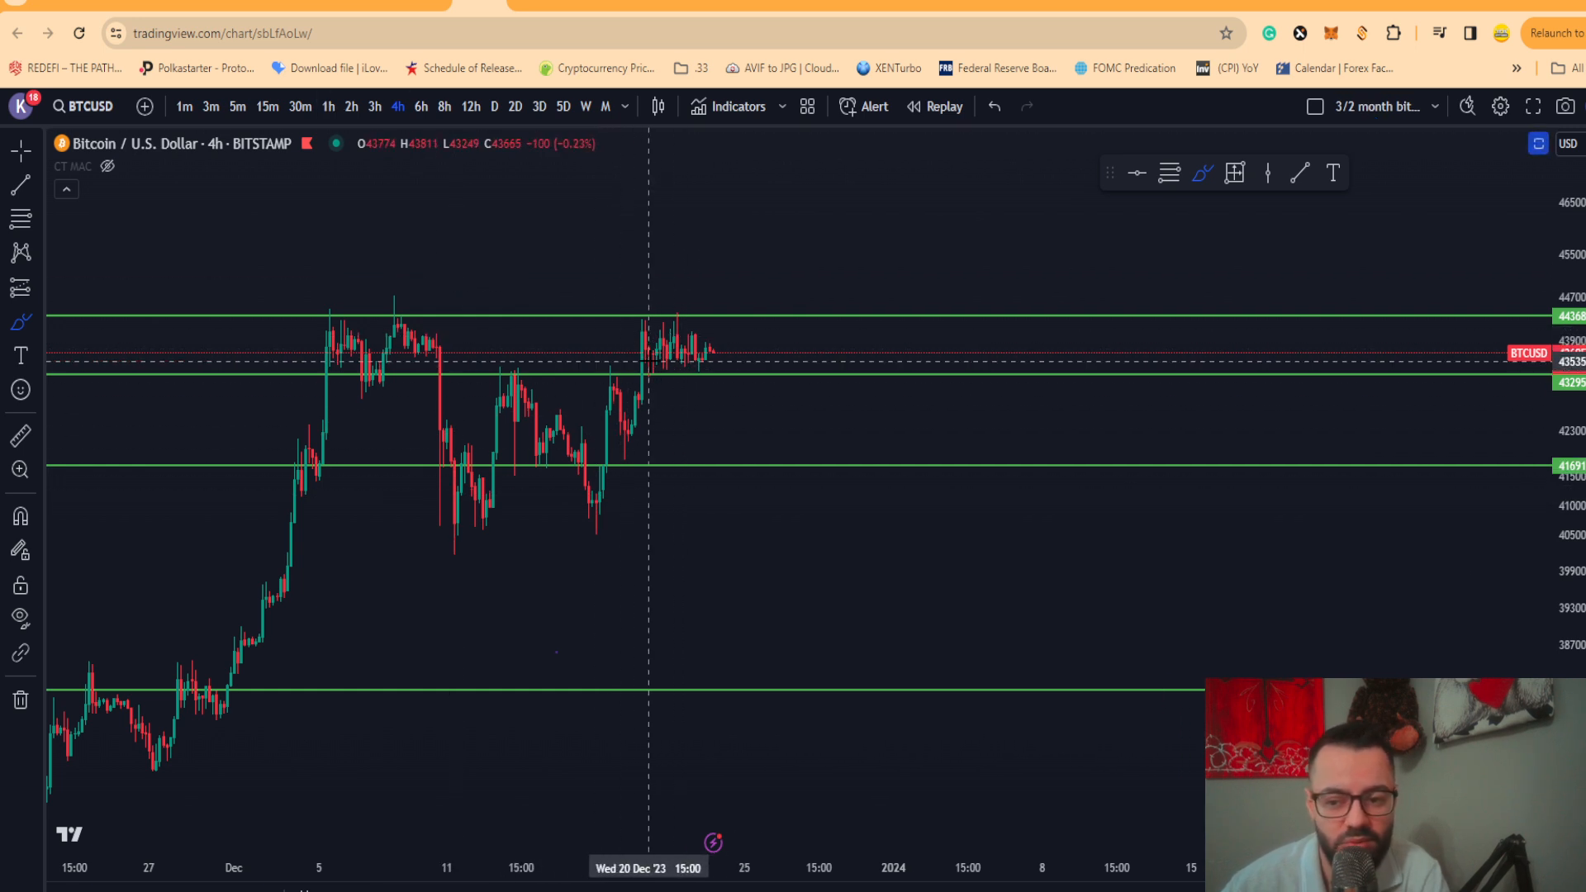
mouse_move(717, 355)
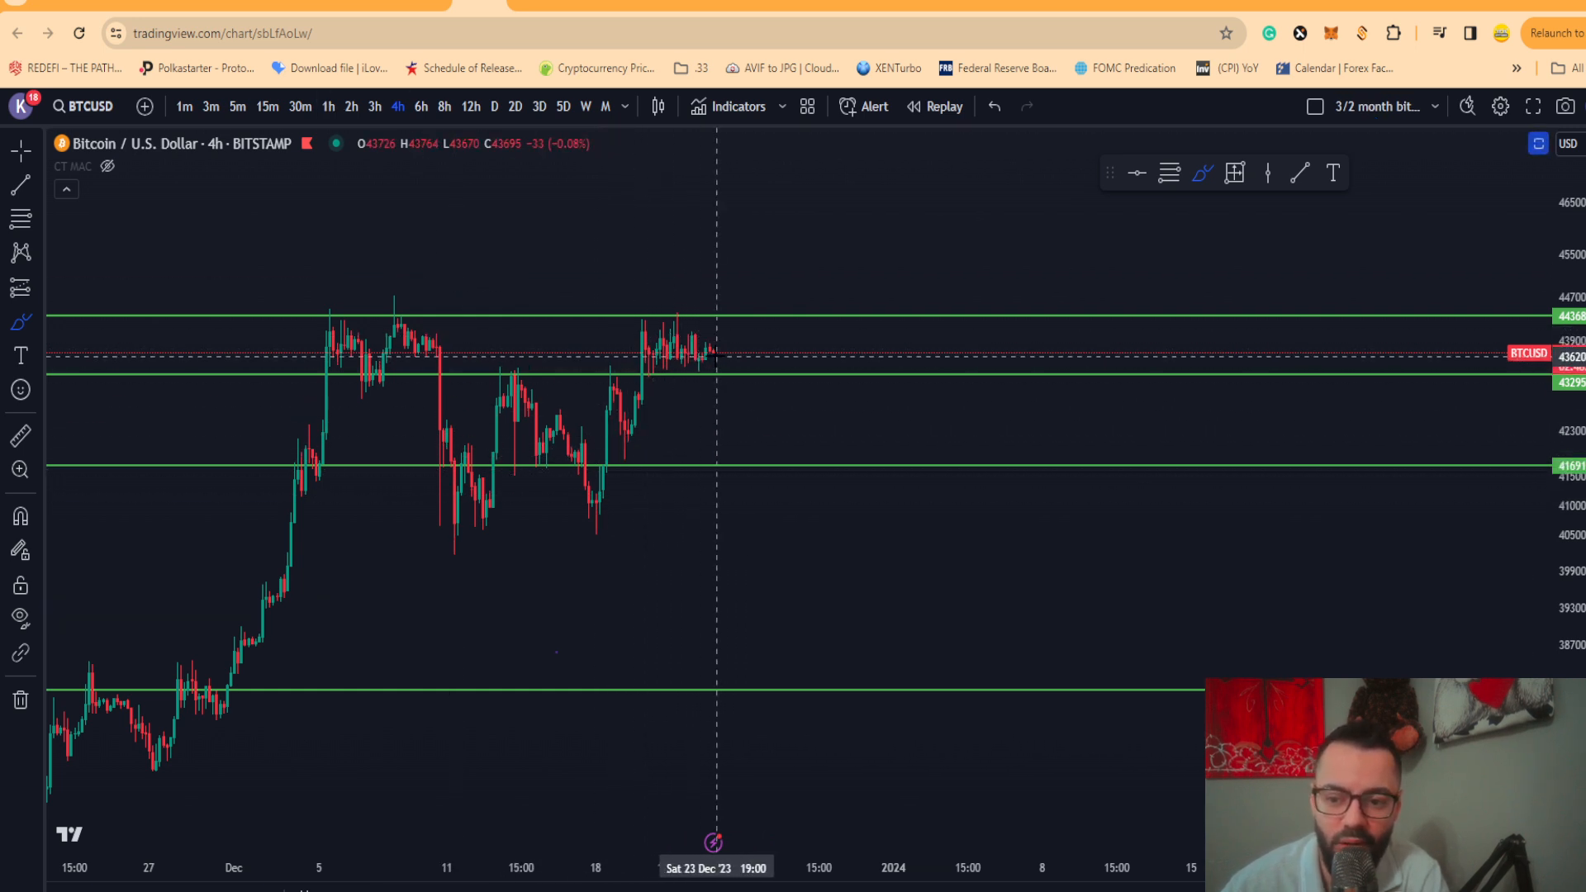
mouse_move(706, 372)
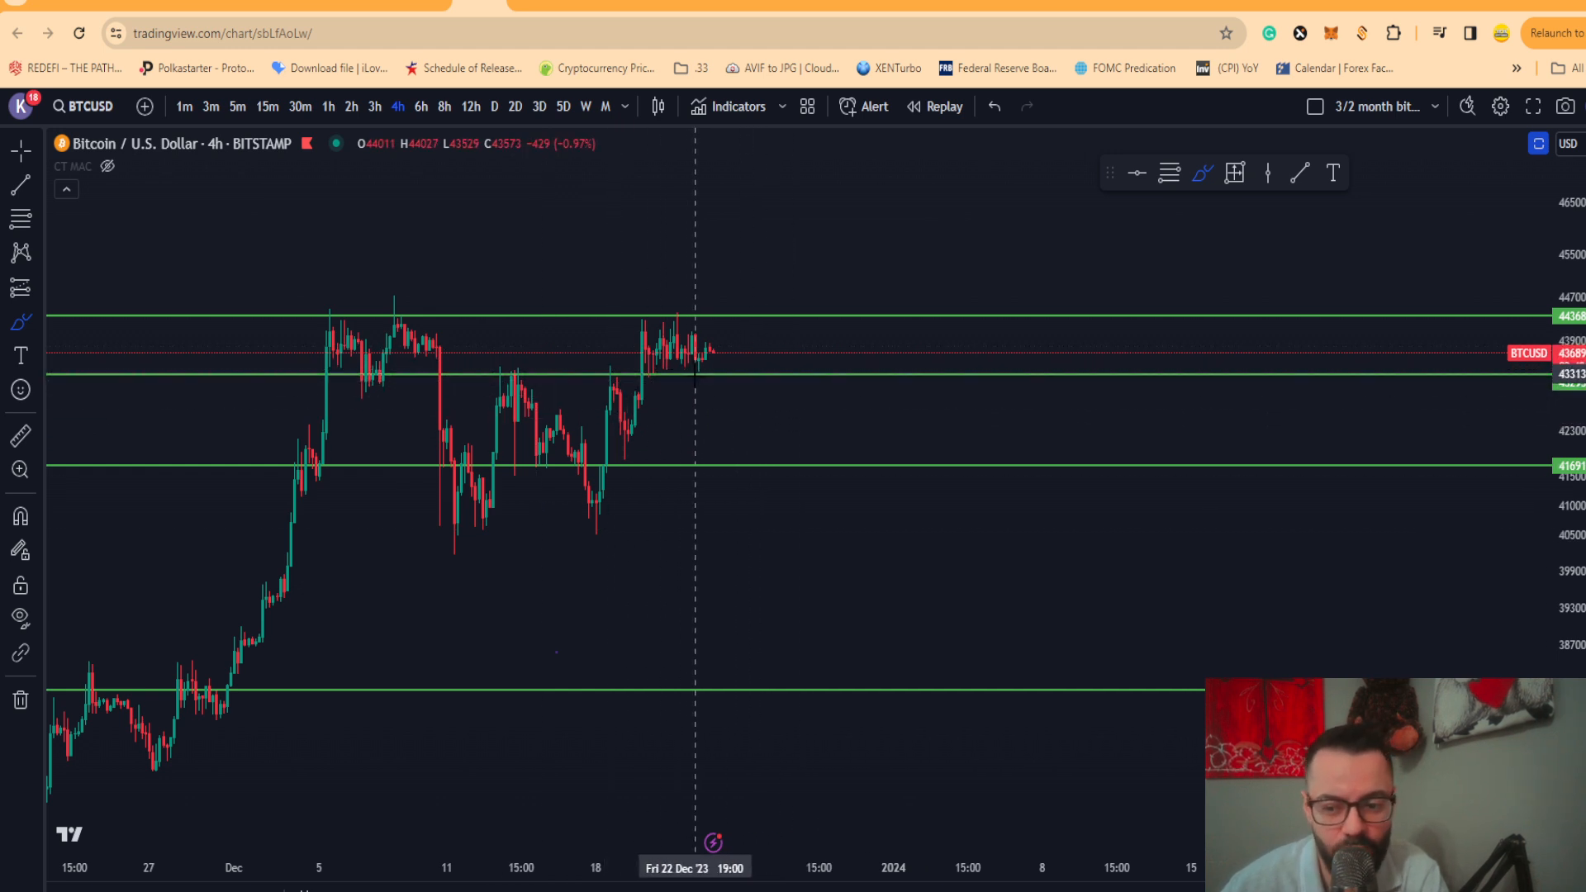
mouse_move(733, 465)
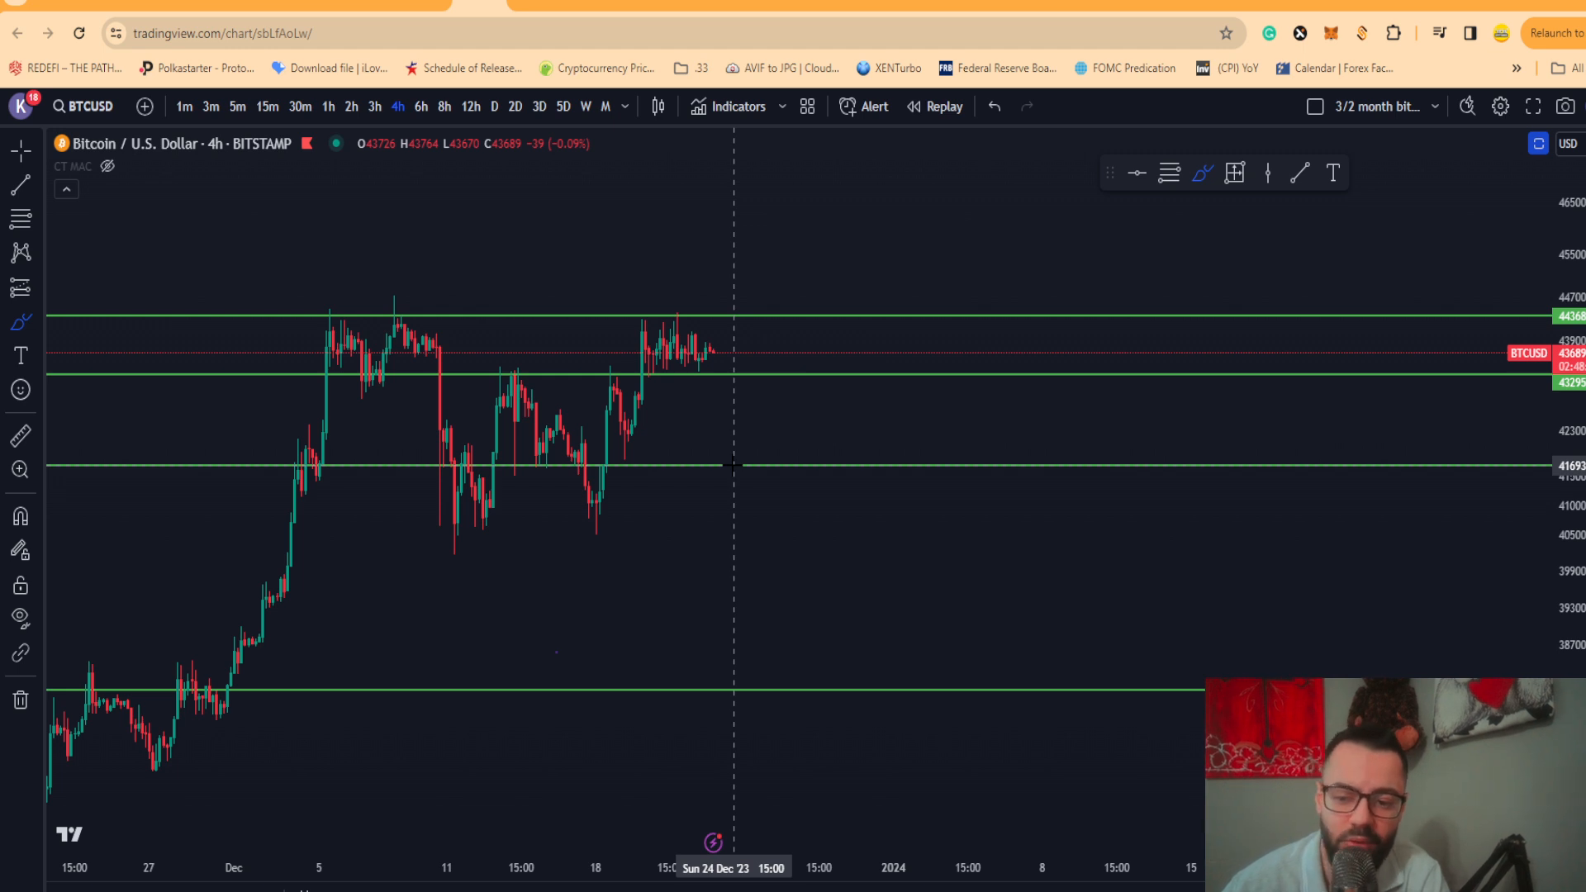
mouse_move(561, 634)
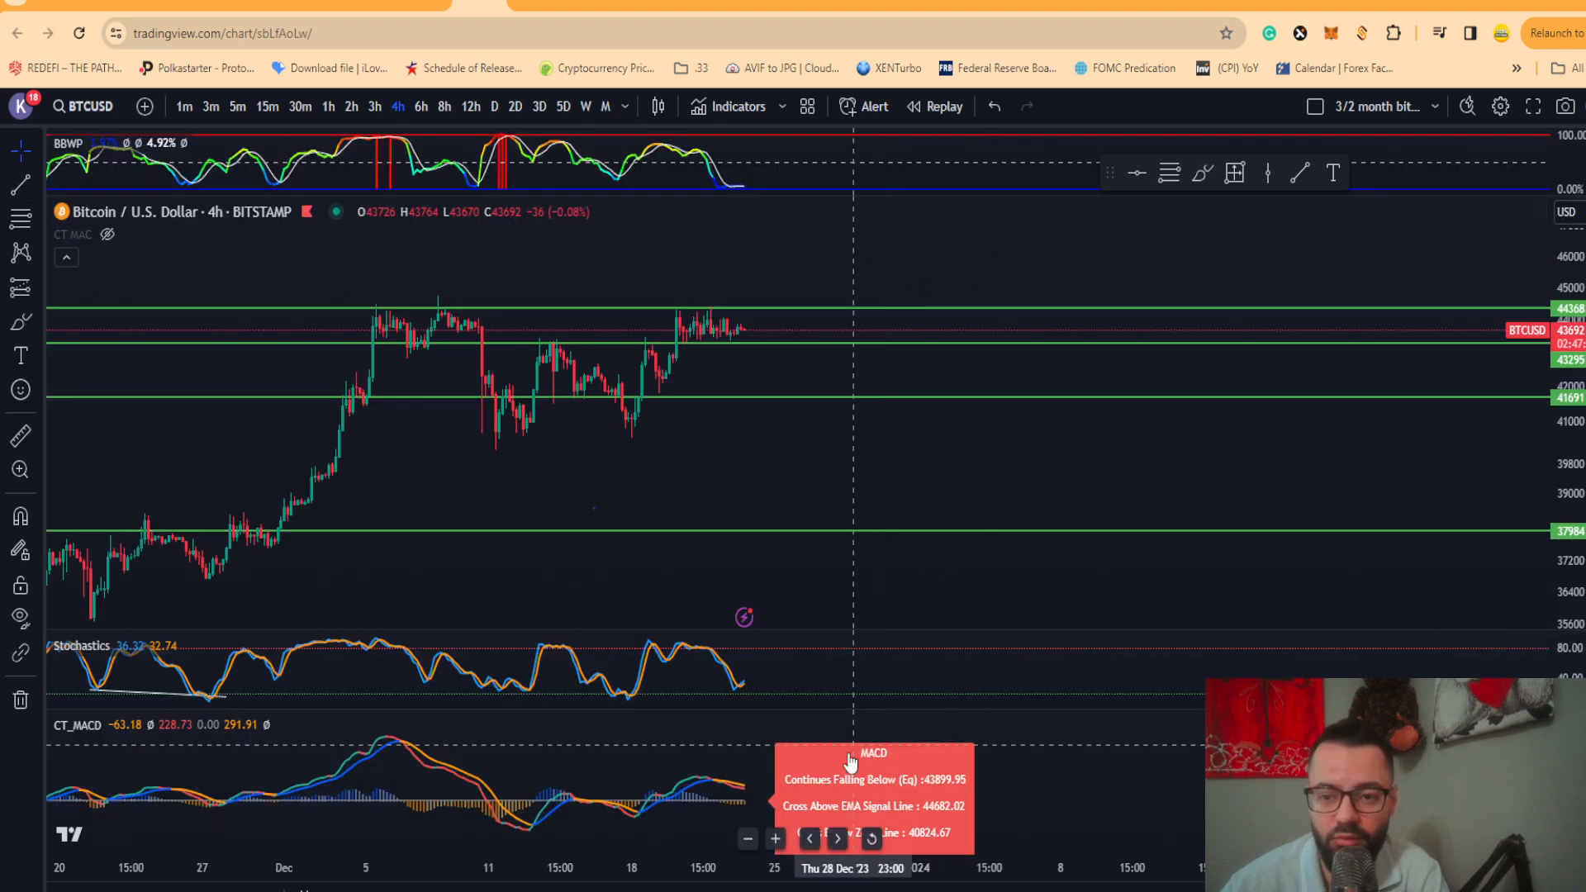
mouse_move(752, 760)
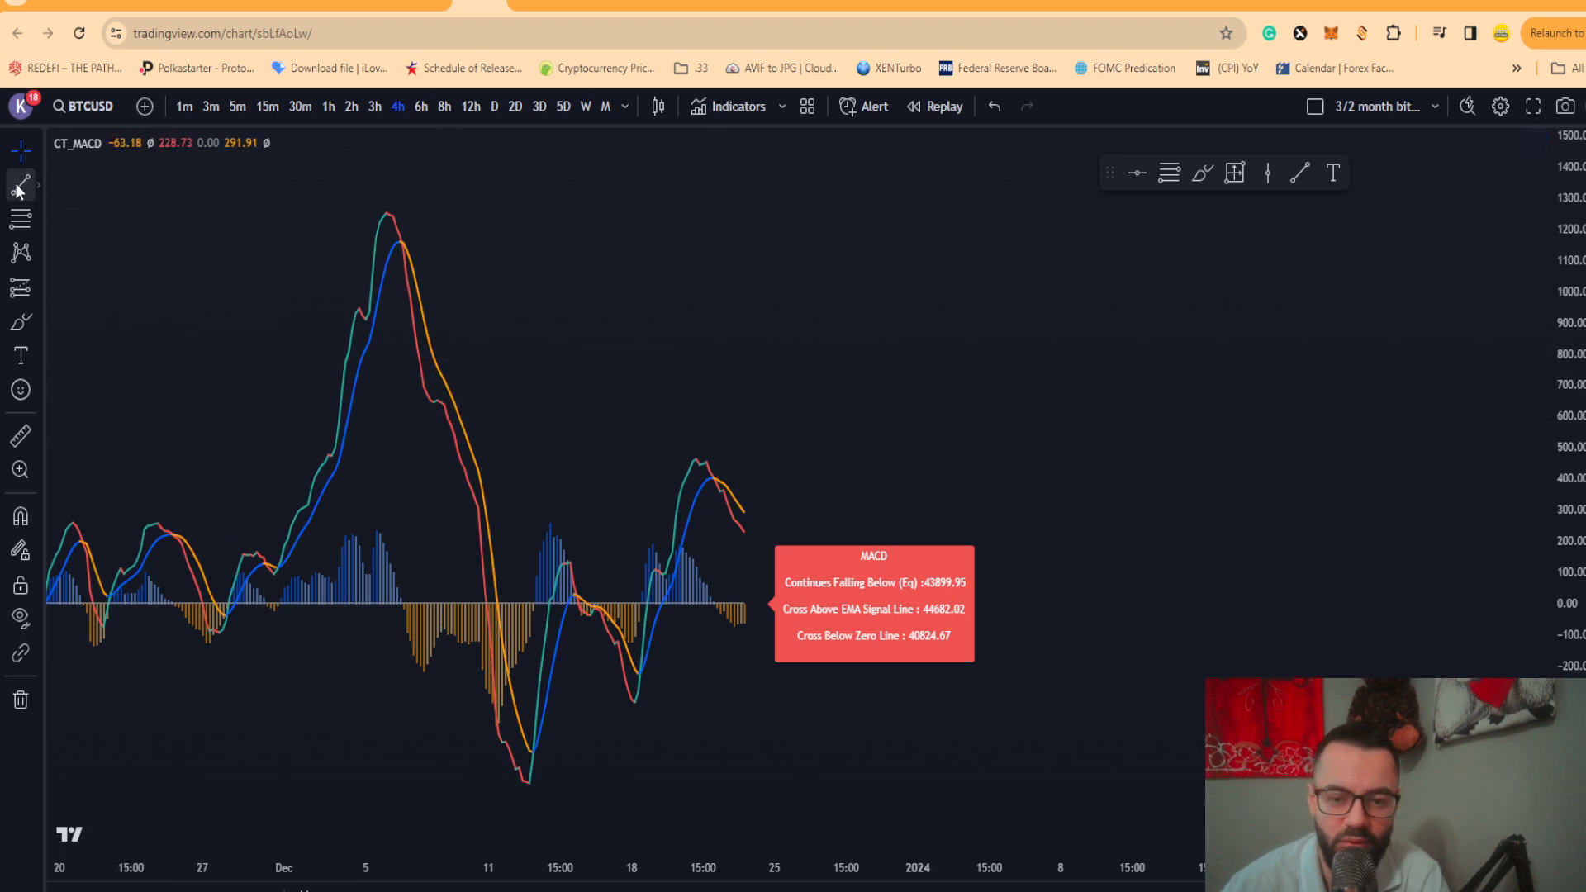
- Drag across the BTC/USD chart area over the indicator panes
left_click_drag(378, 184, 841, 549)
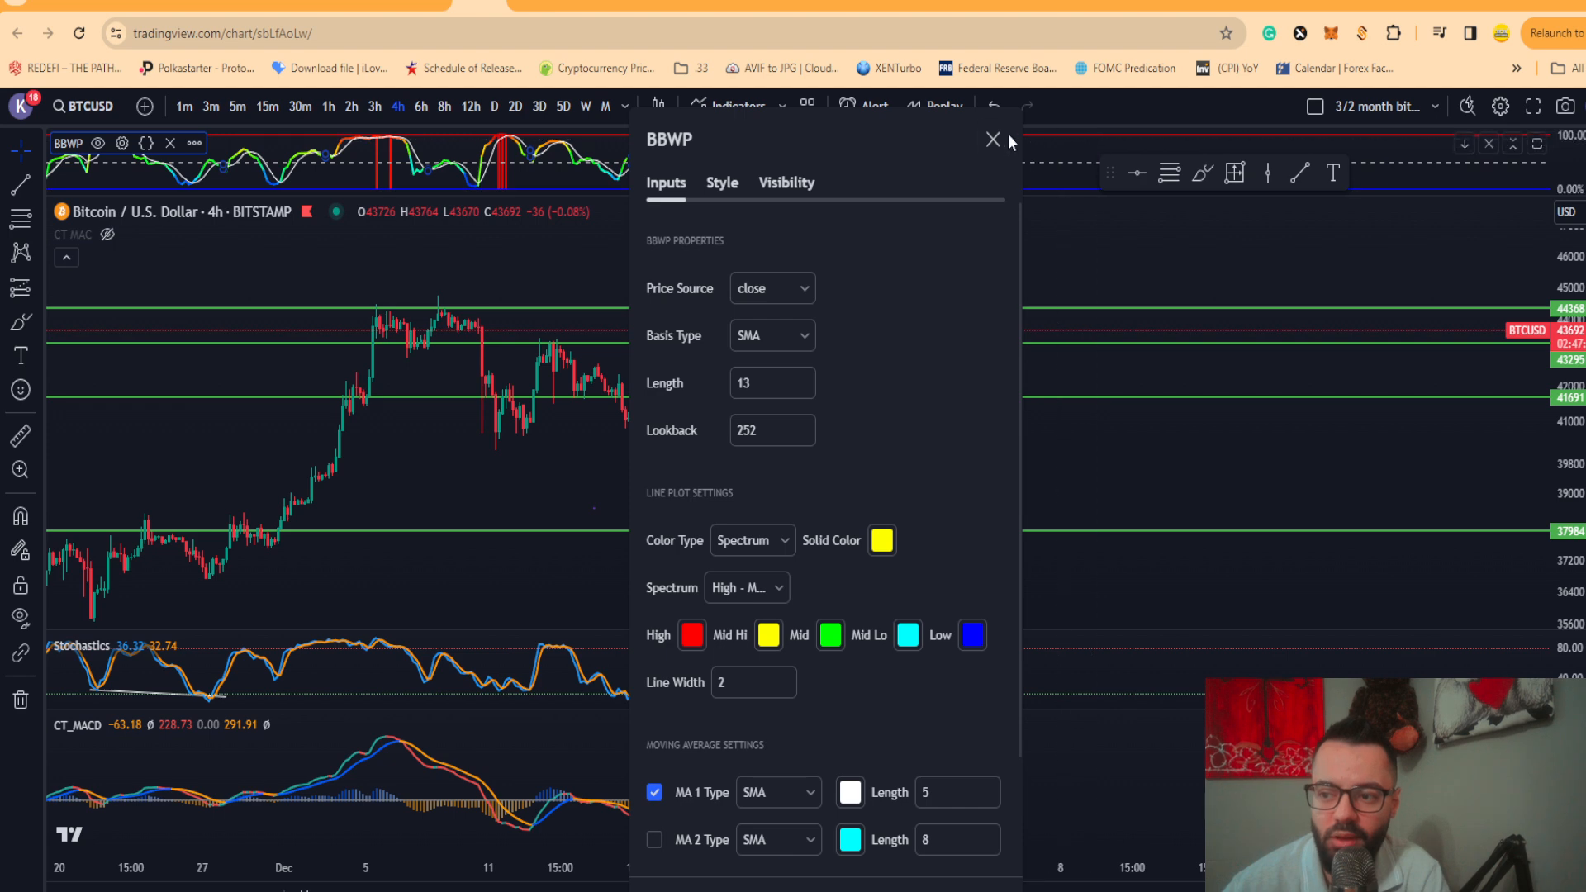
- Close the BBWP indicator settings showing length 13 and lookback 252
left_click(992, 139)
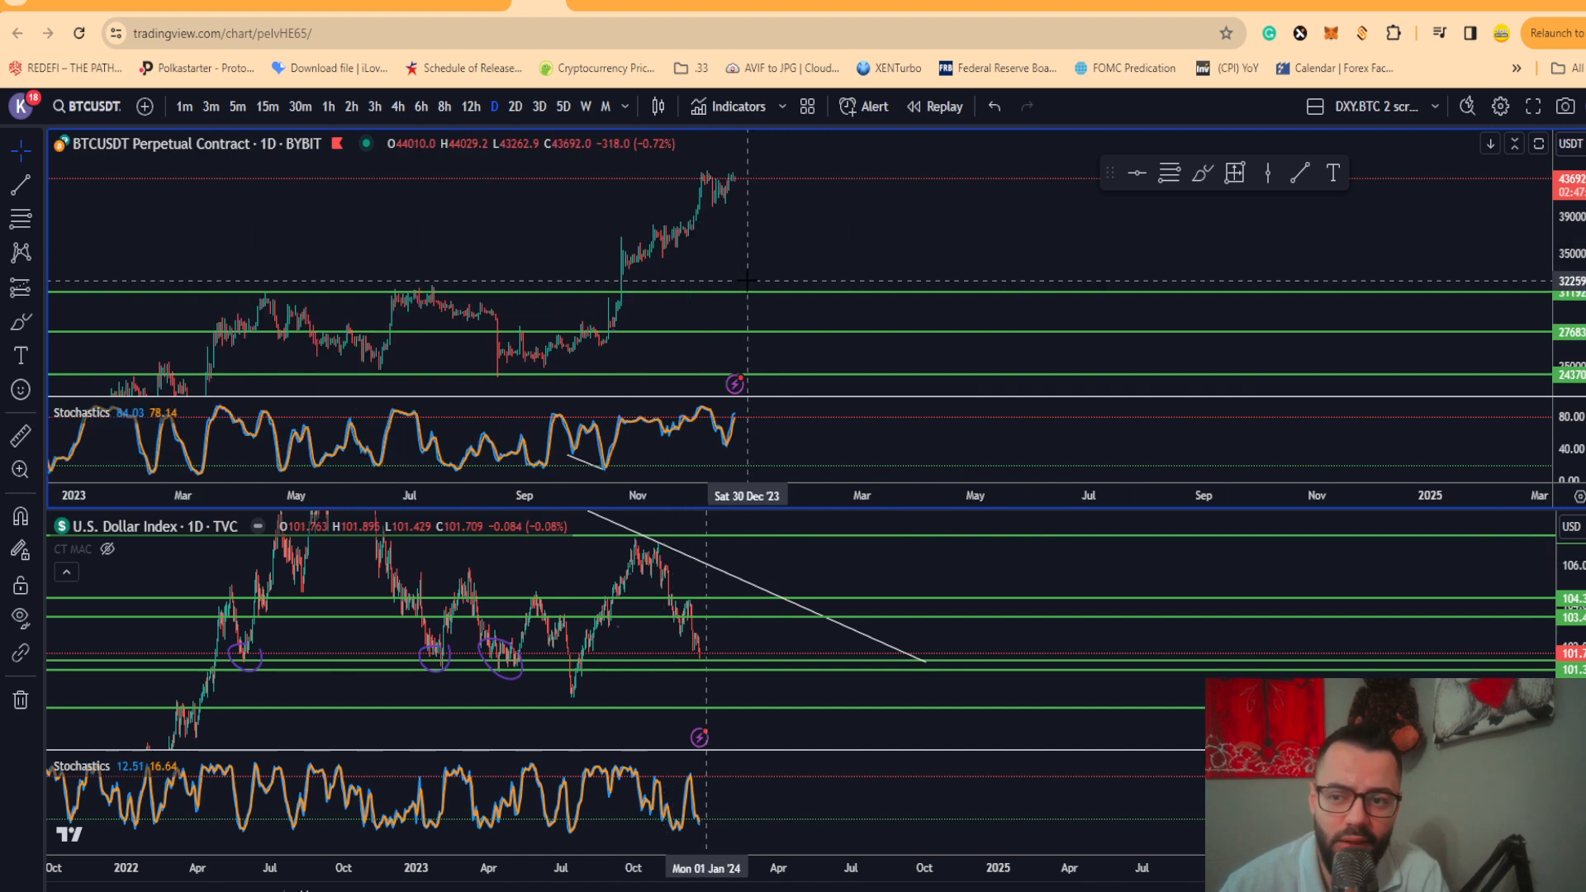
mouse_move(675, 664)
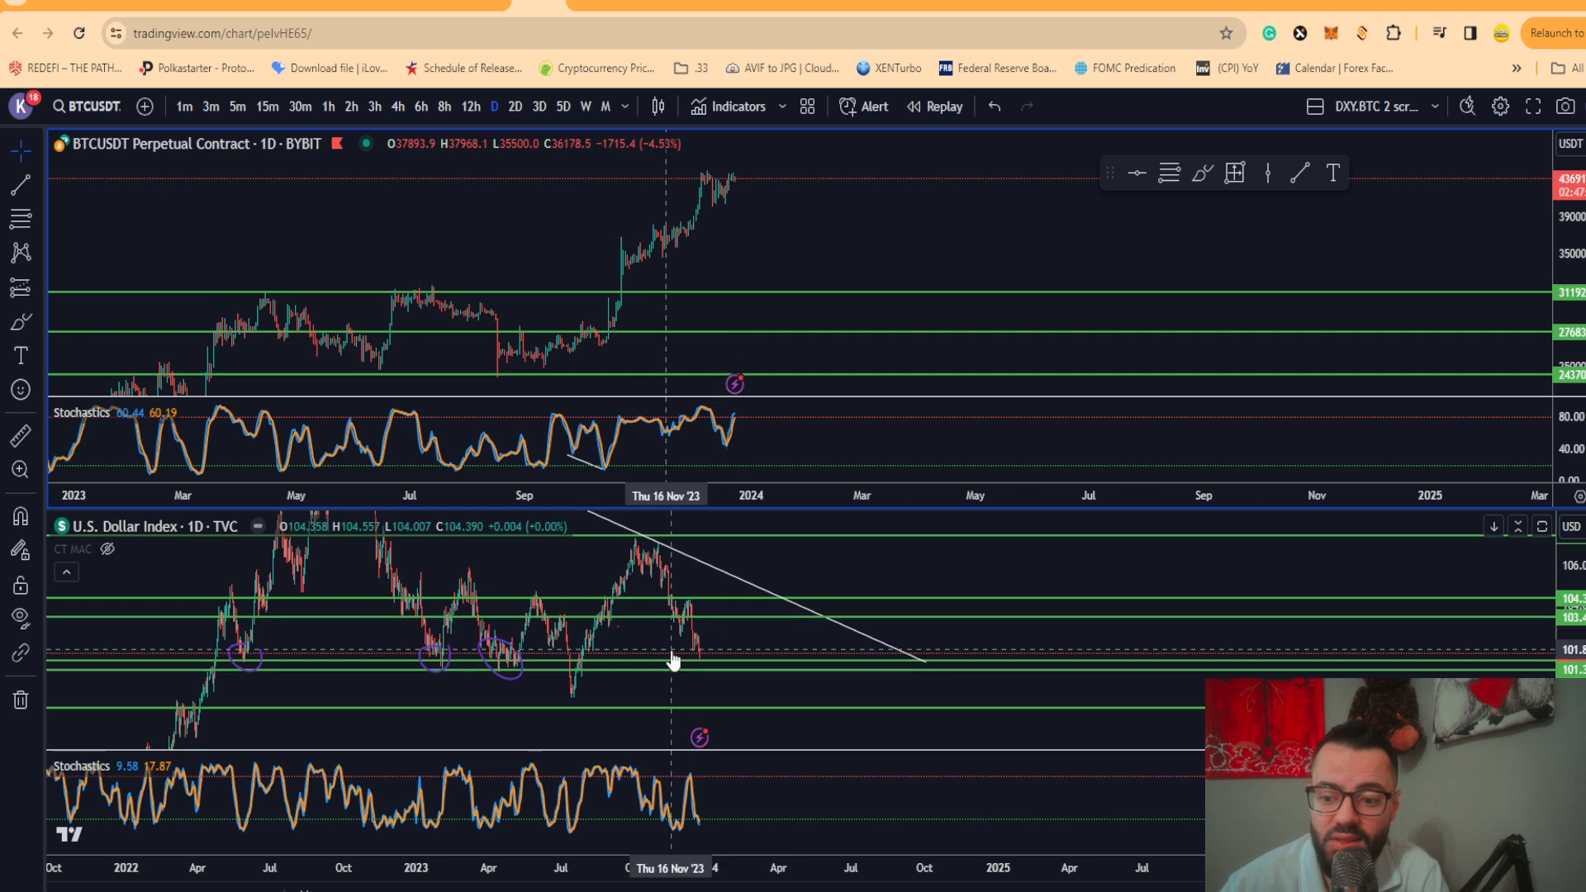
mouse_move(695, 667)
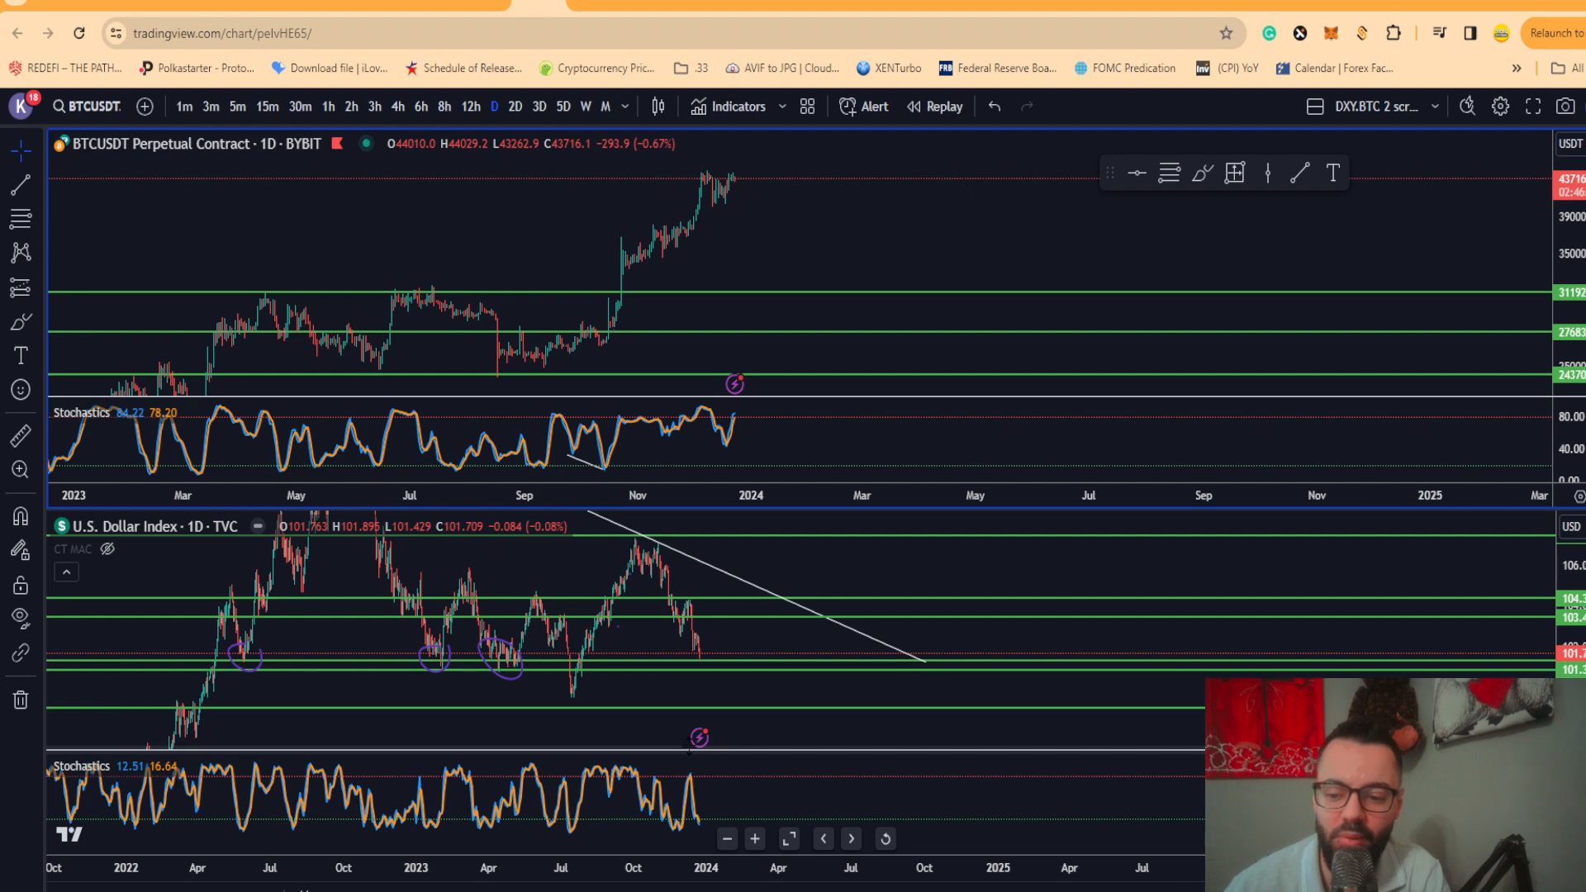
mouse_move(671, 658)
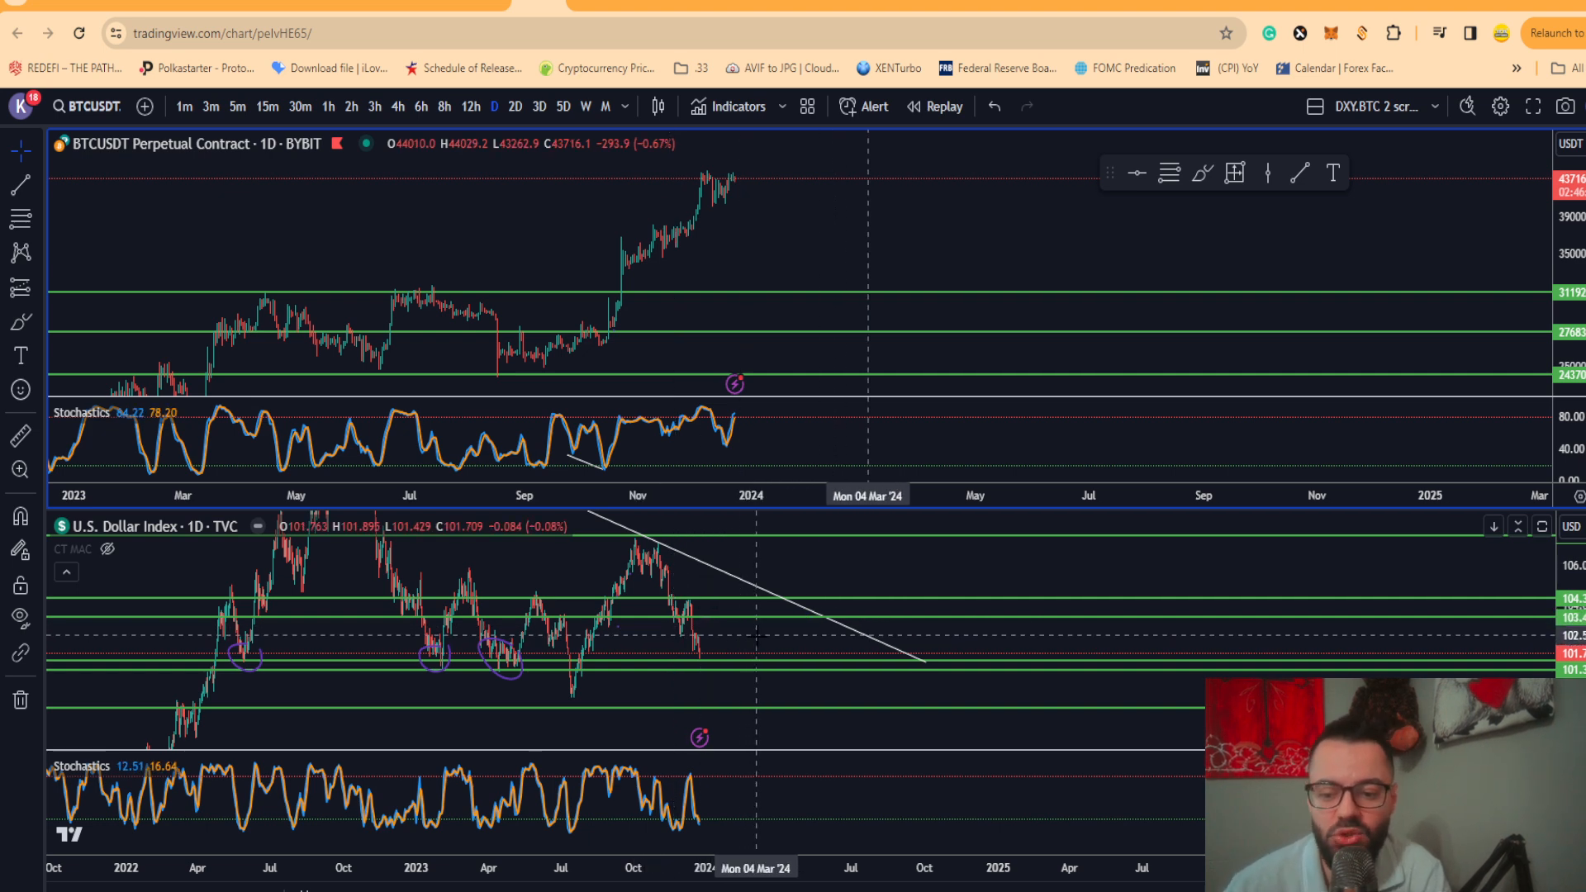
mouse_move(724, 638)
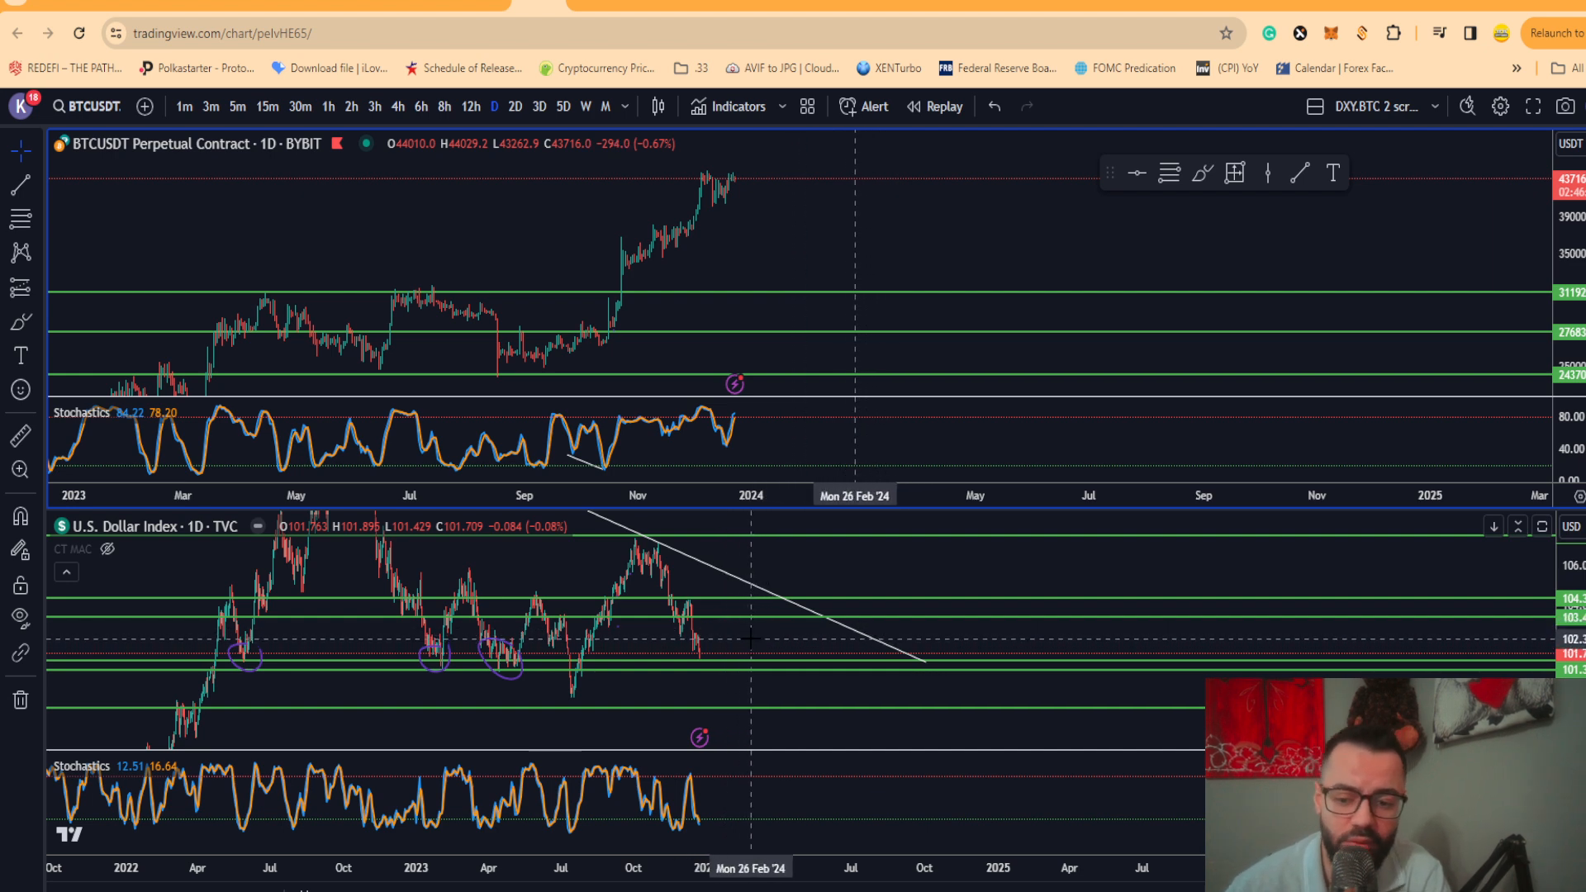
mouse_move(710, 671)
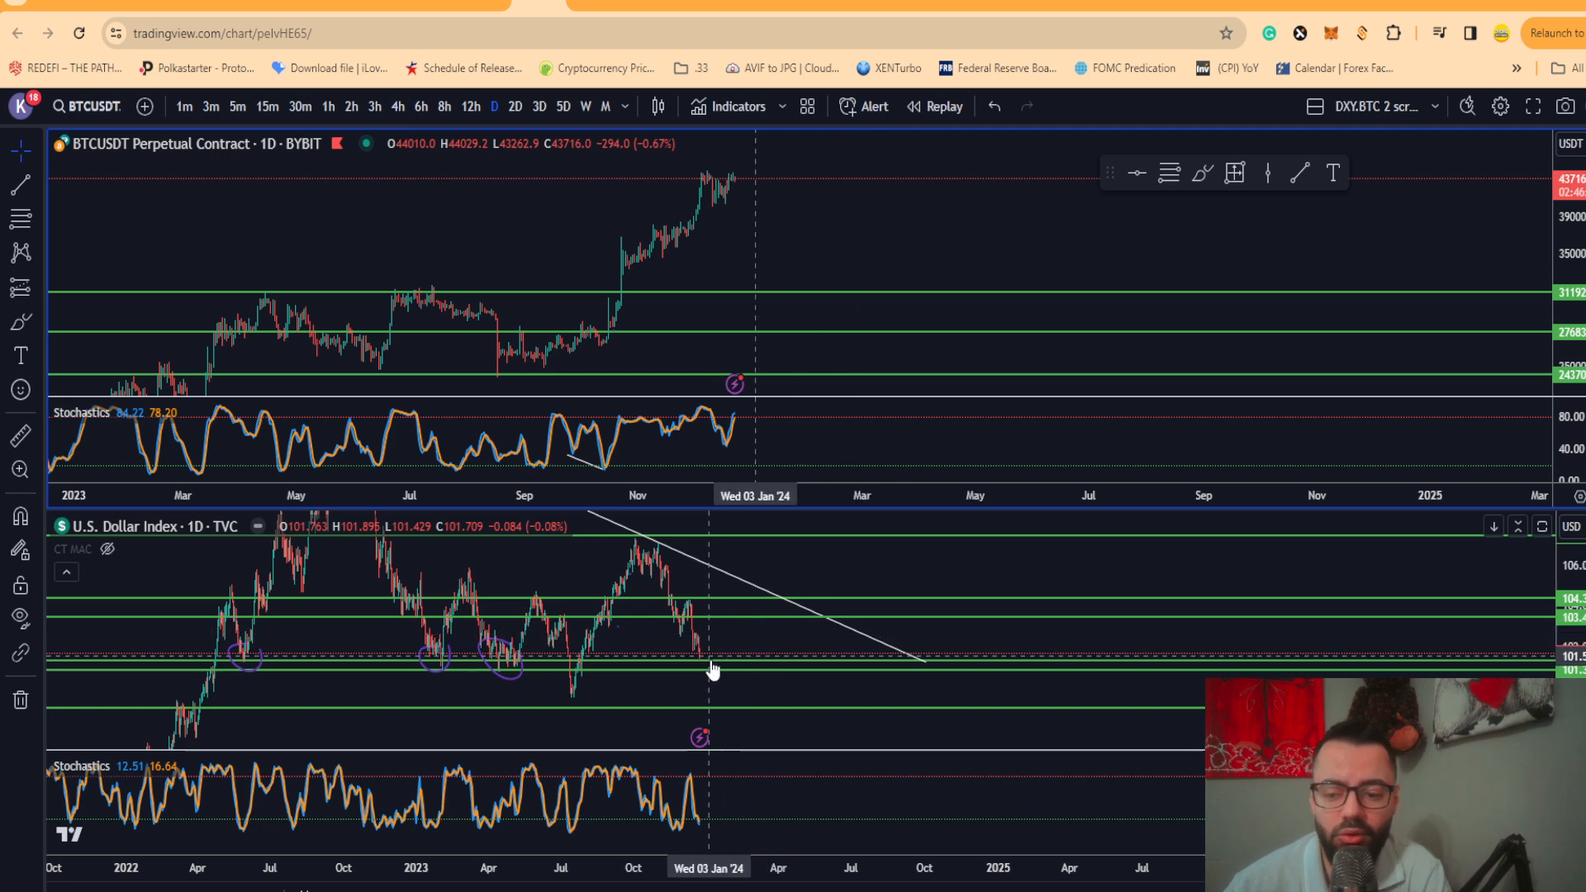
mouse_move(513, 686)
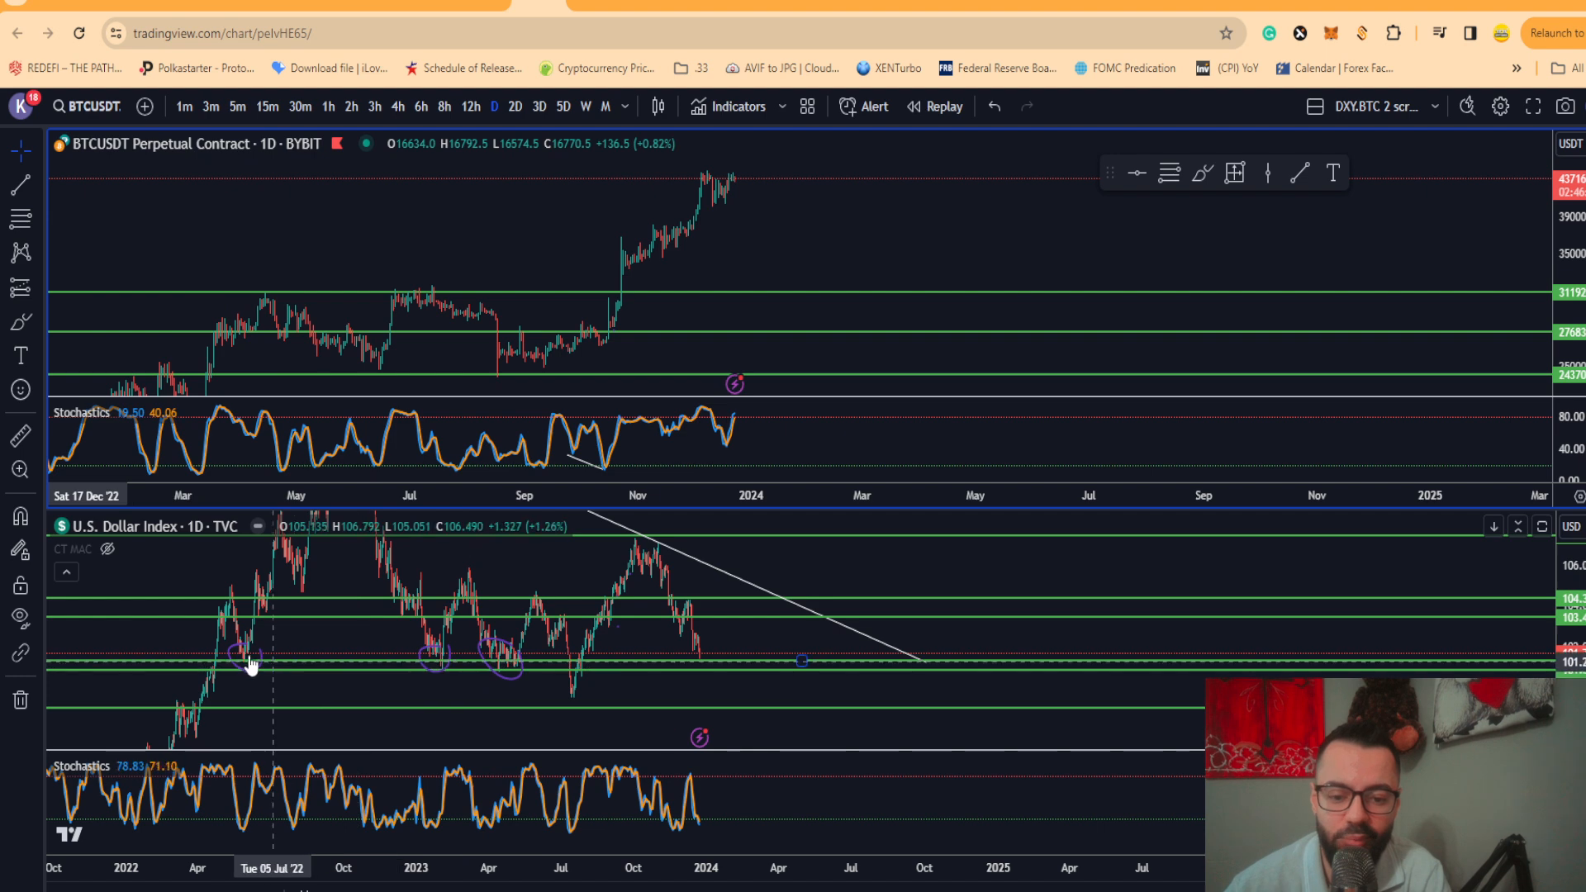
mouse_move(244, 673)
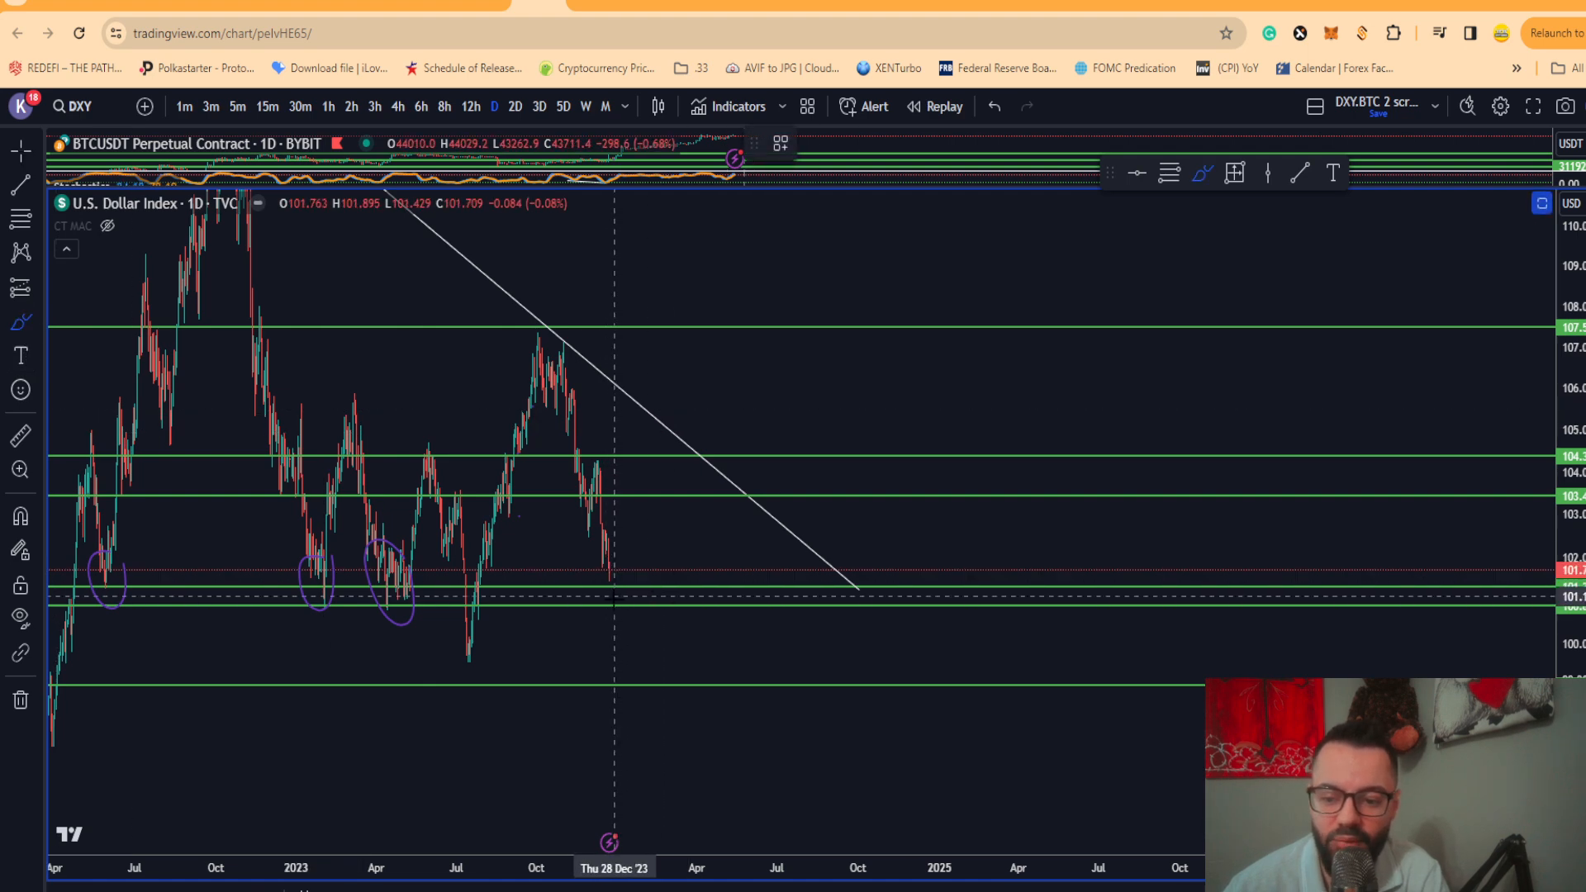
- Drag the pane divider to give the U.S. Dollar Index daily chart most of the space
left_click_drag(612, 562, 743, 673)
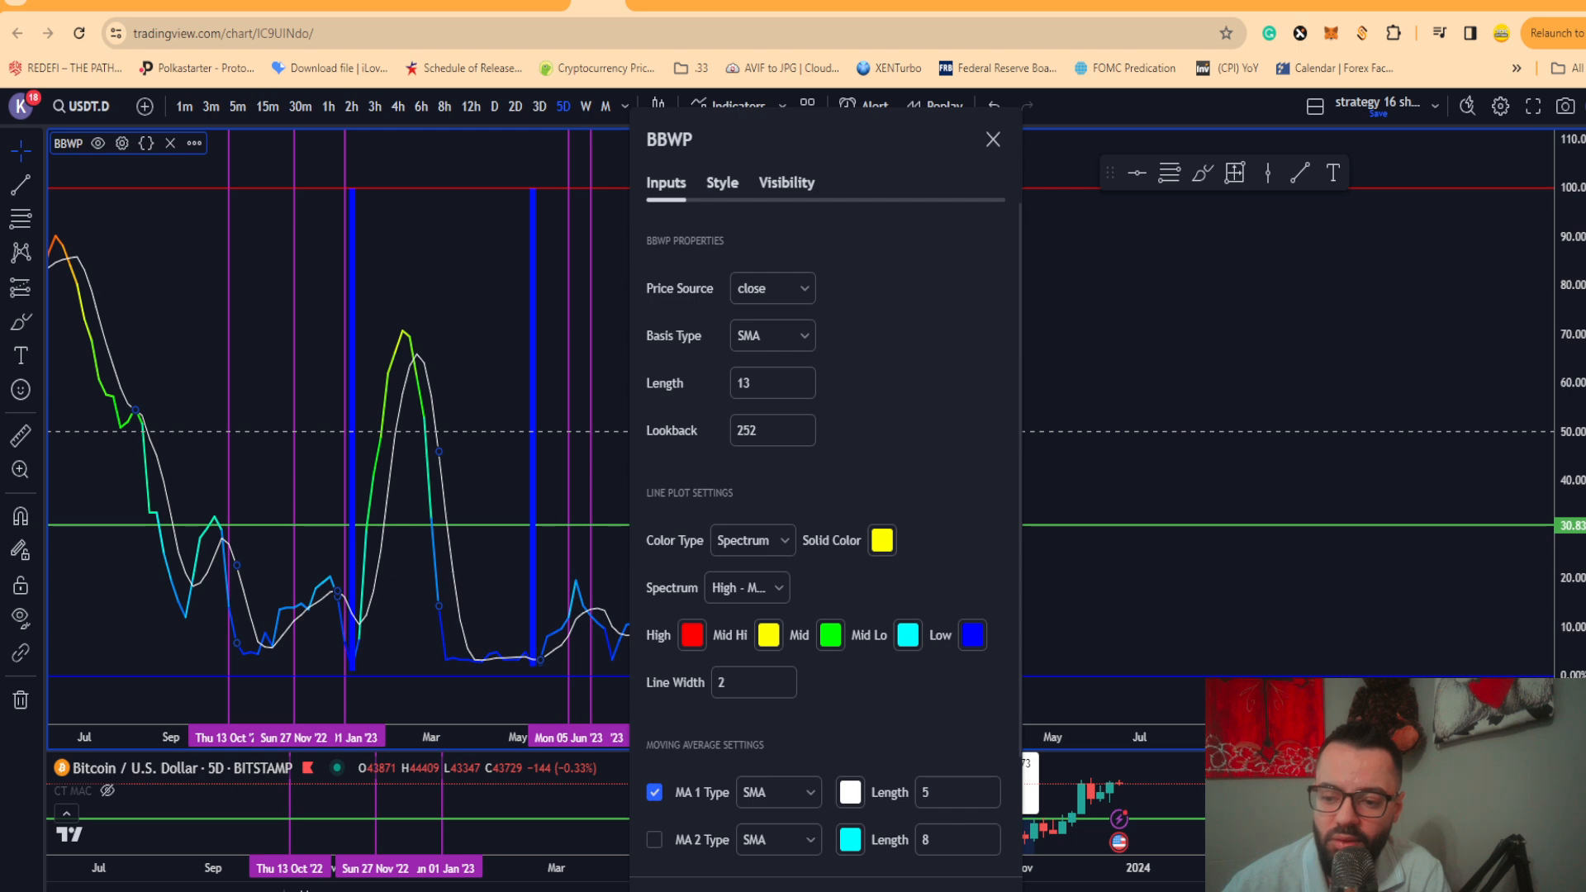
- Close the open BBWP settings dialog above the chart
left_click(992, 140)
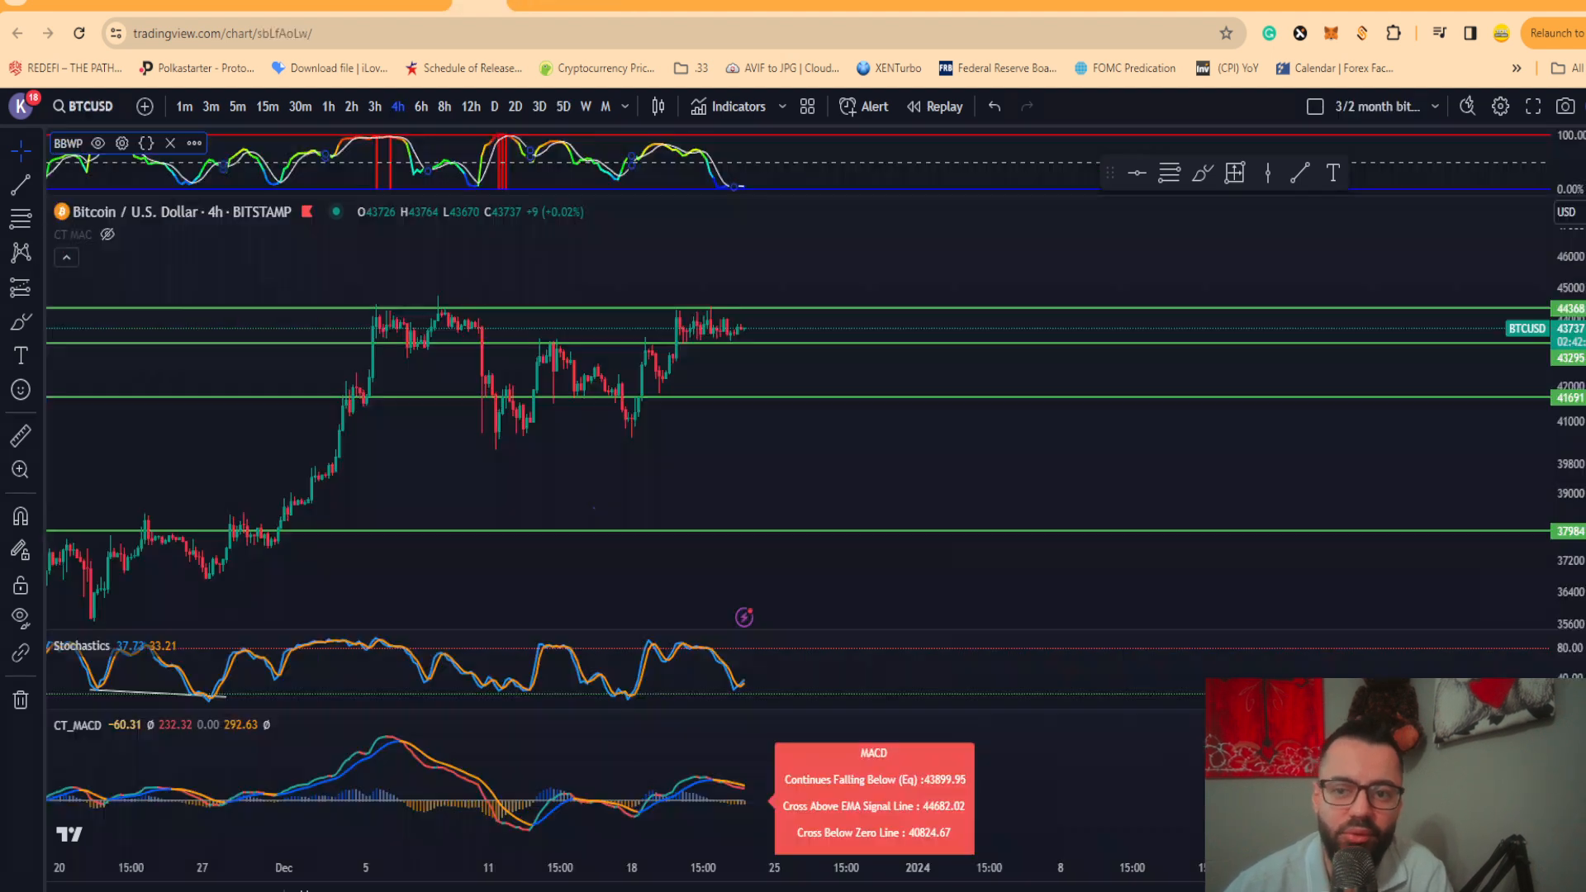
mouse_move(730, 347)
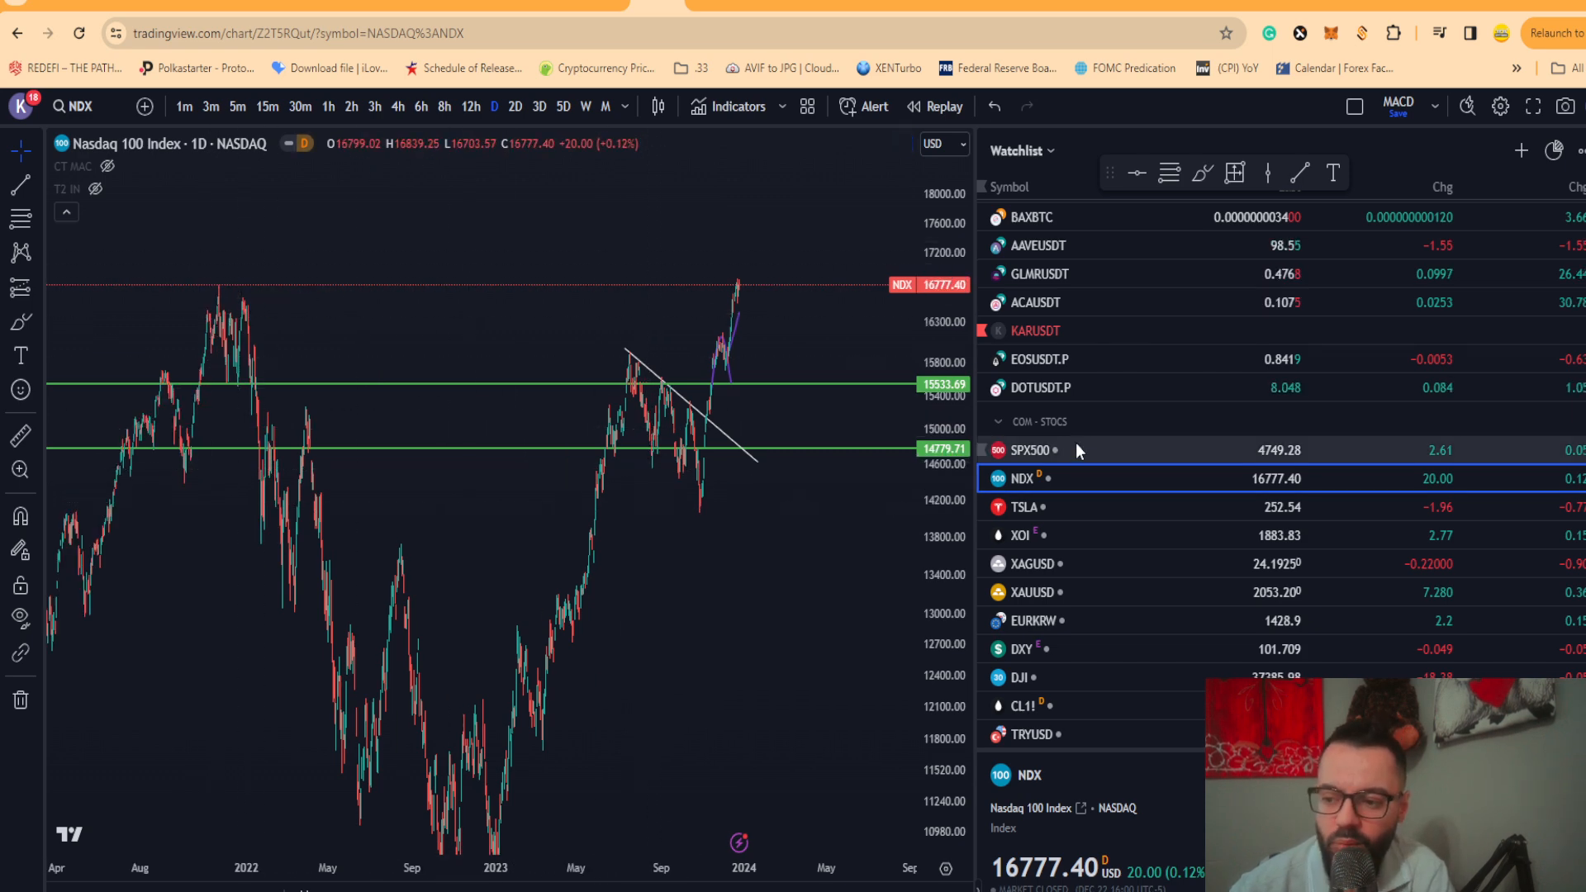
- Switch the chart to the S&P 500 index from the watchlist
left_click(1030, 449)
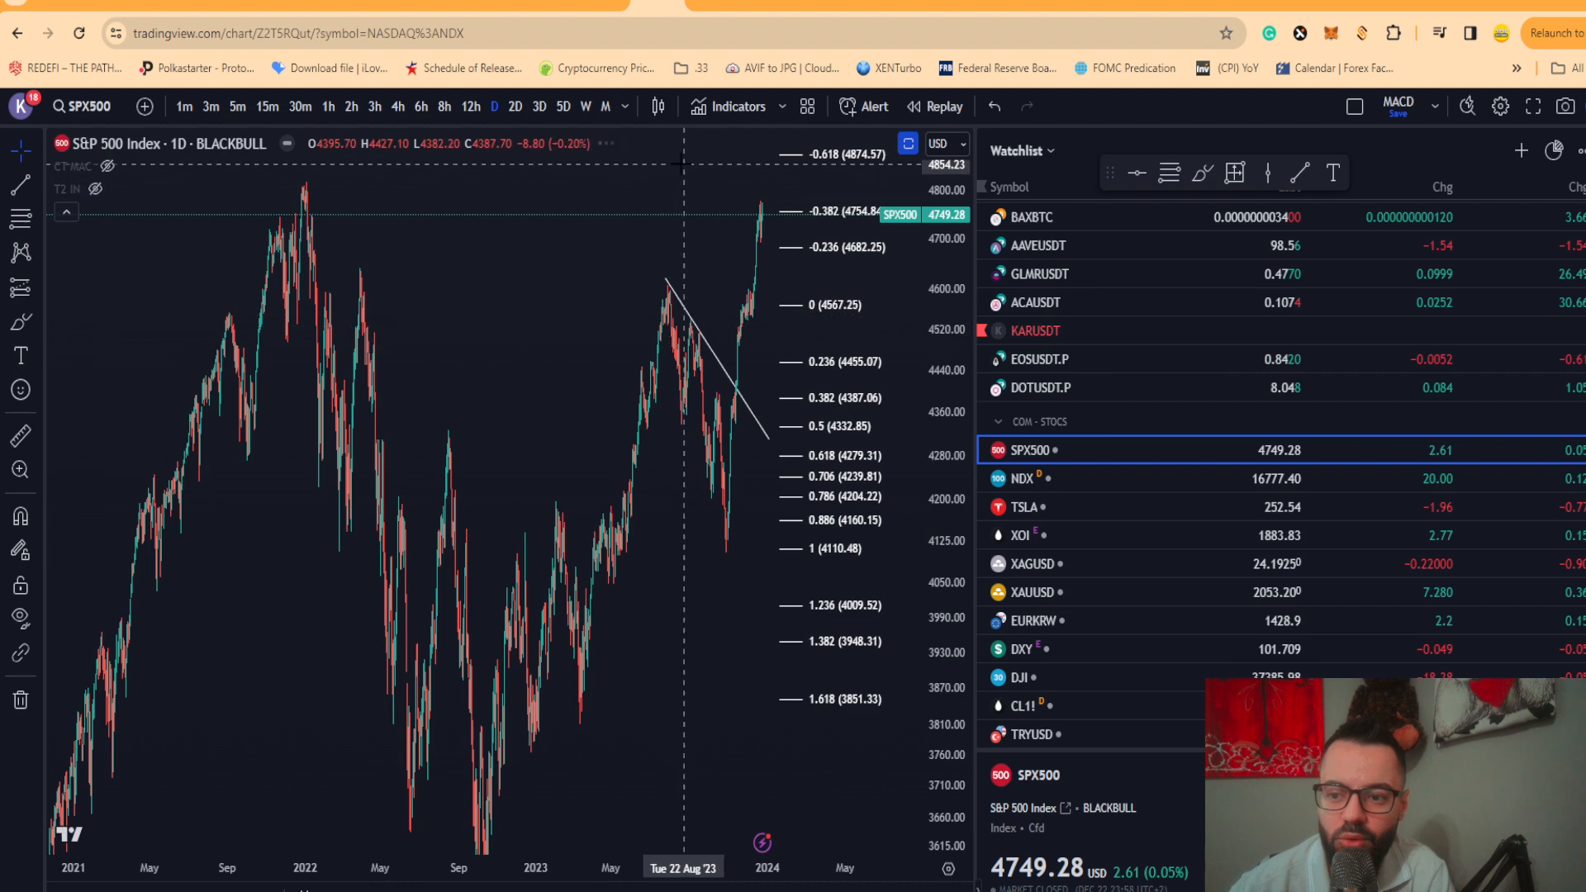
mouse_move(641, 186)
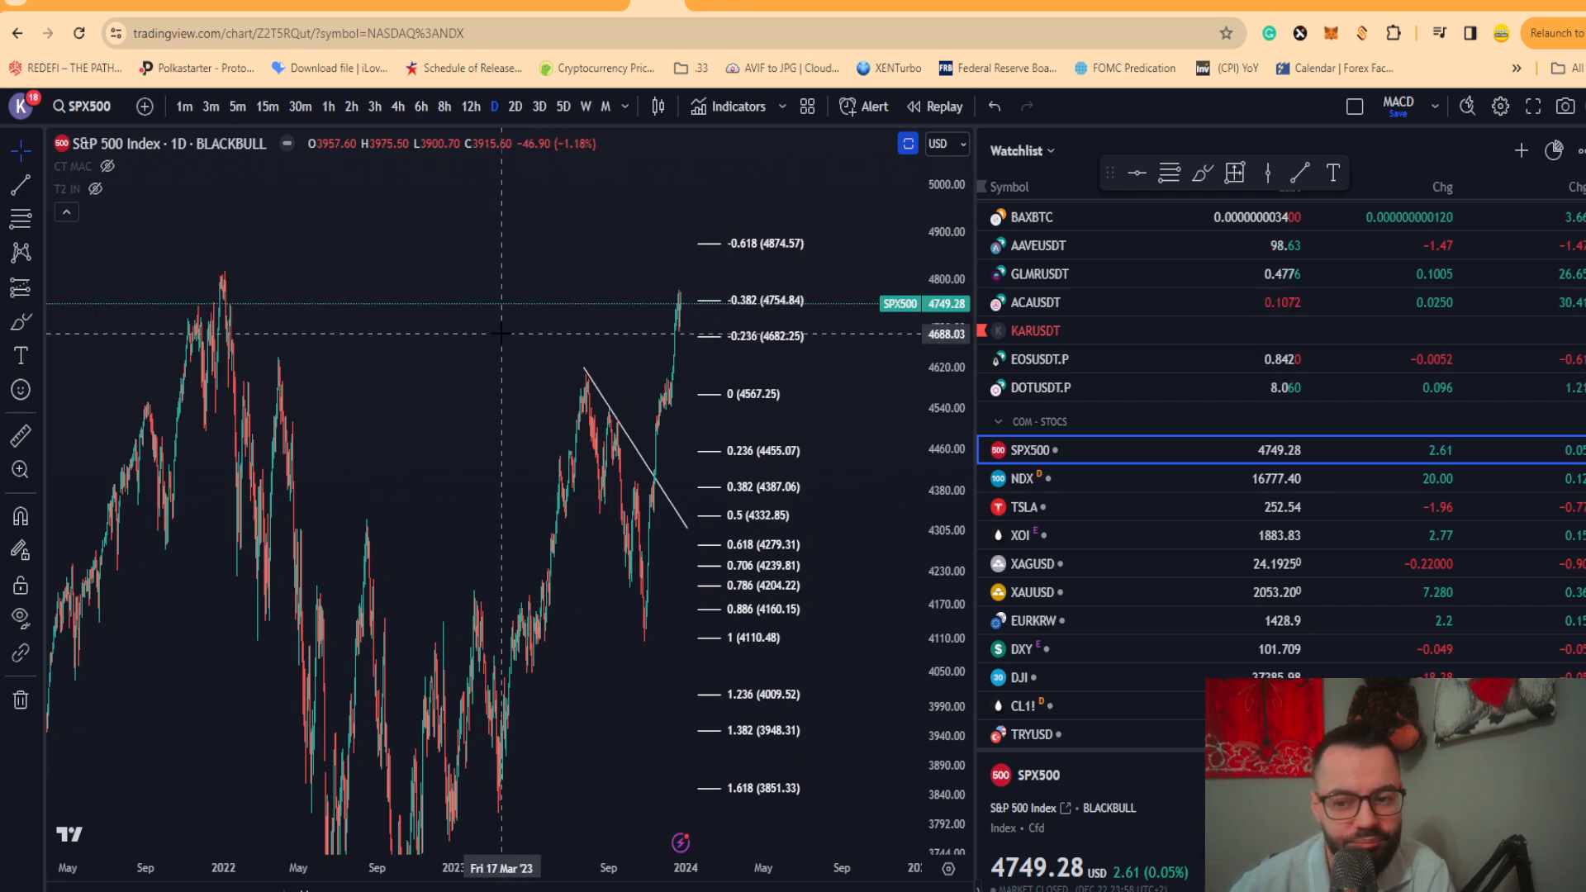
mouse_move(260, 312)
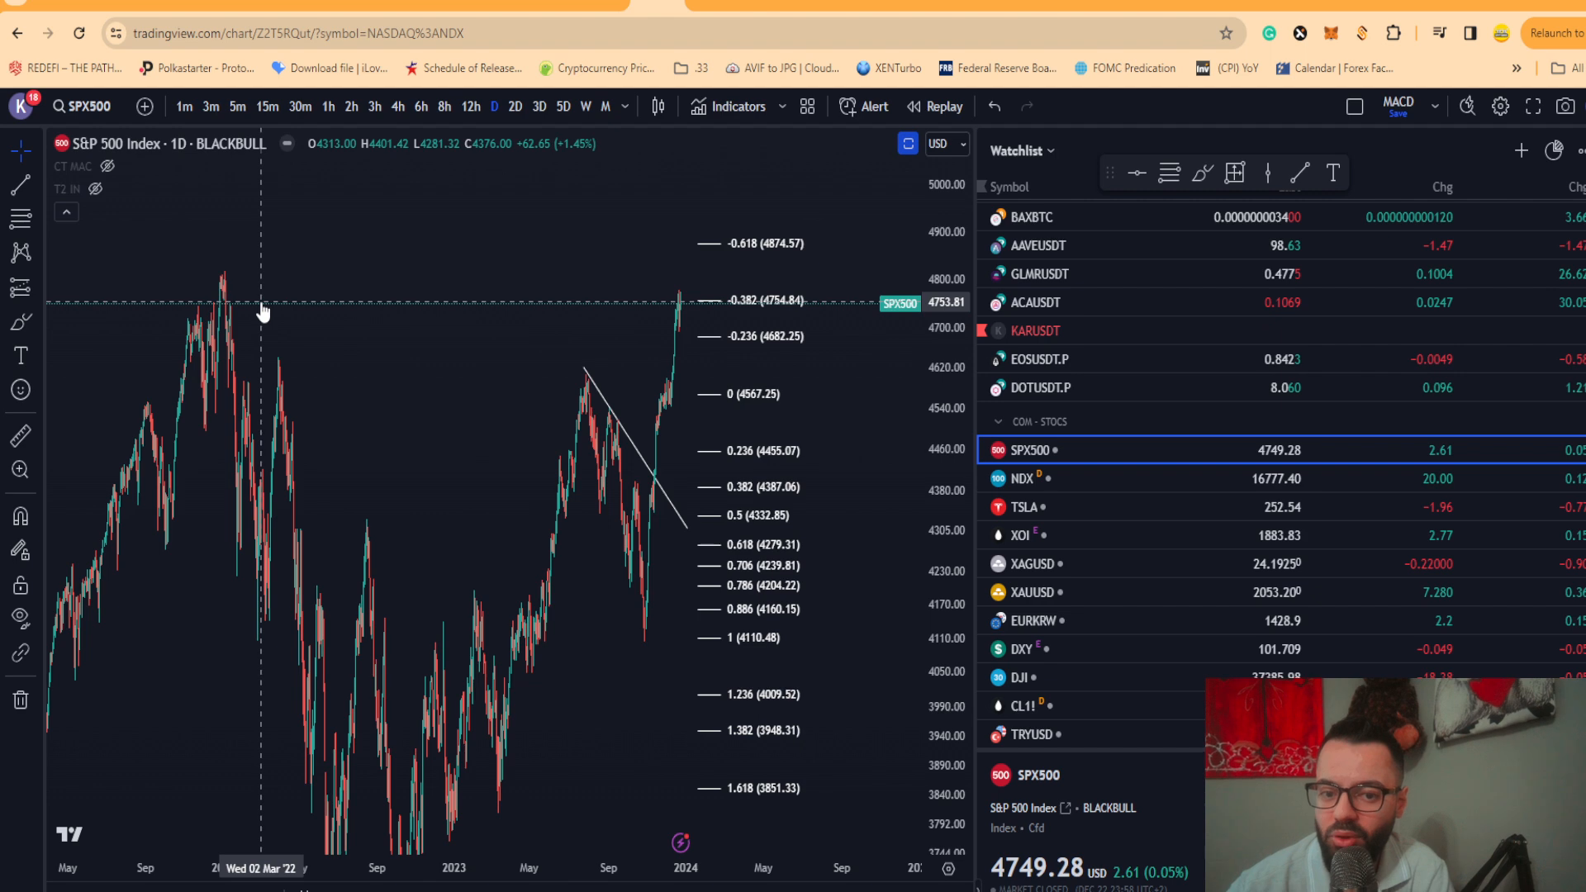
mouse_move(223, 301)
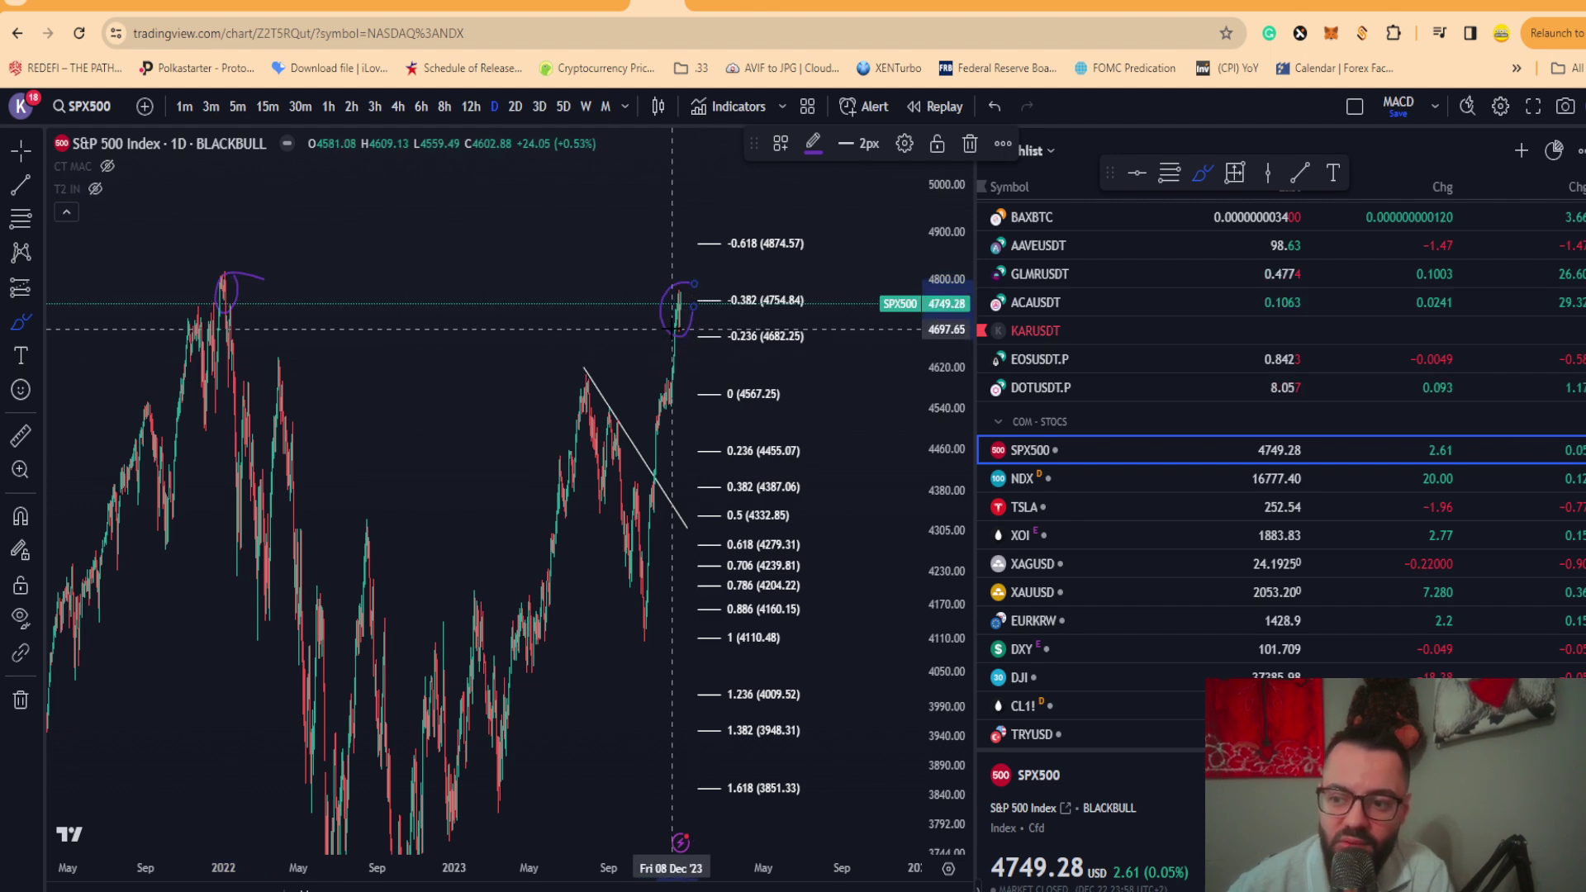
mouse_move(827, 277)
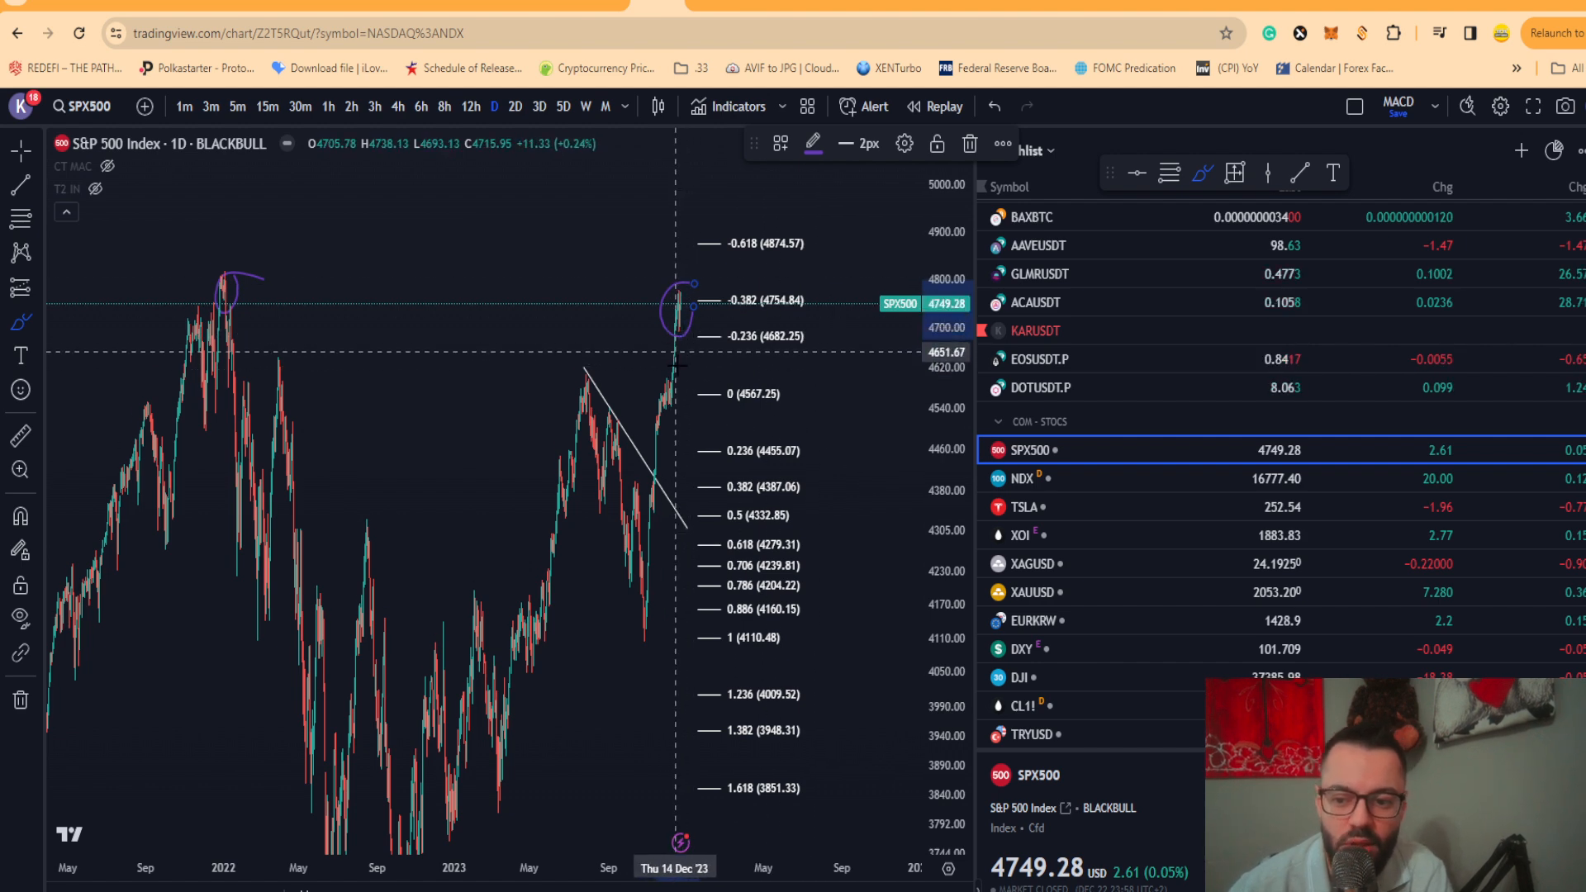
mouse_move(678, 377)
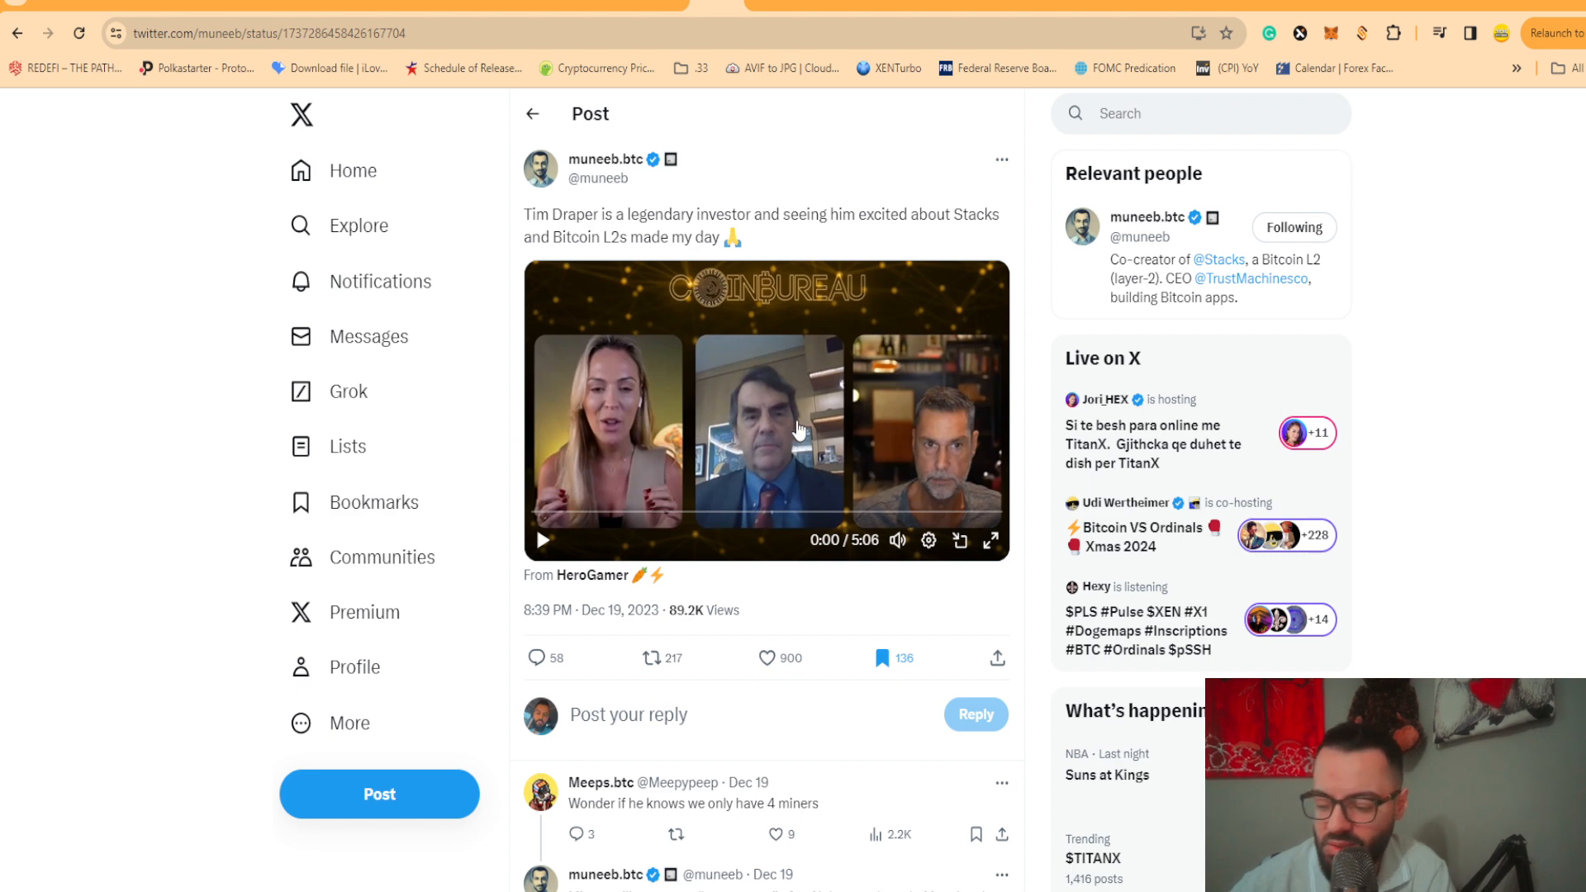
- Play the Tim Draper video clip in the post, then pause it partway
left_click(541, 539)
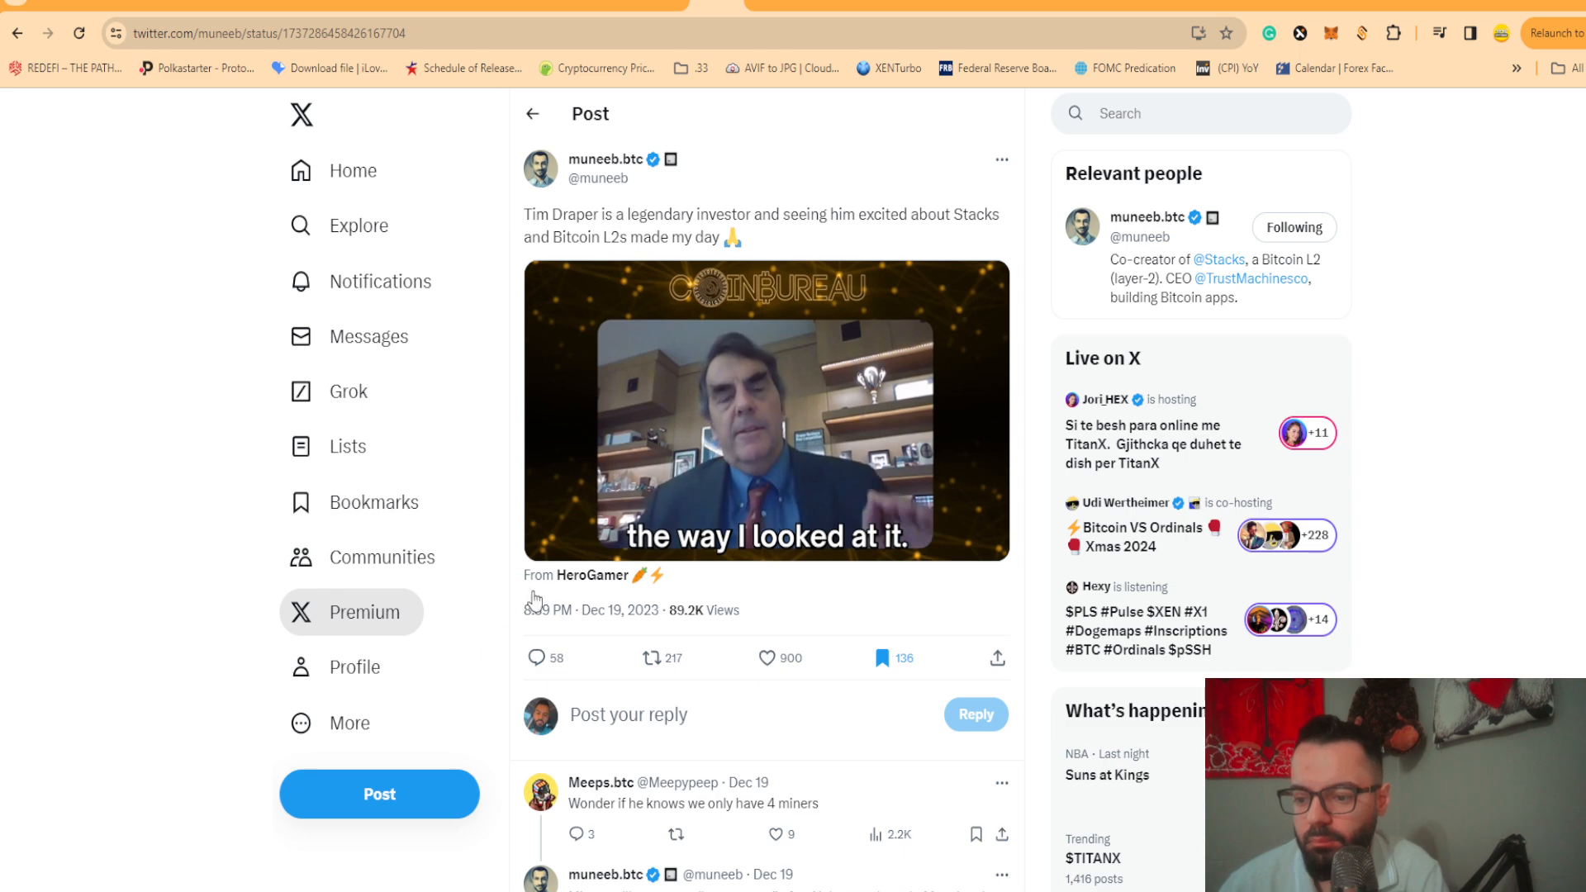
left_click(767, 421)
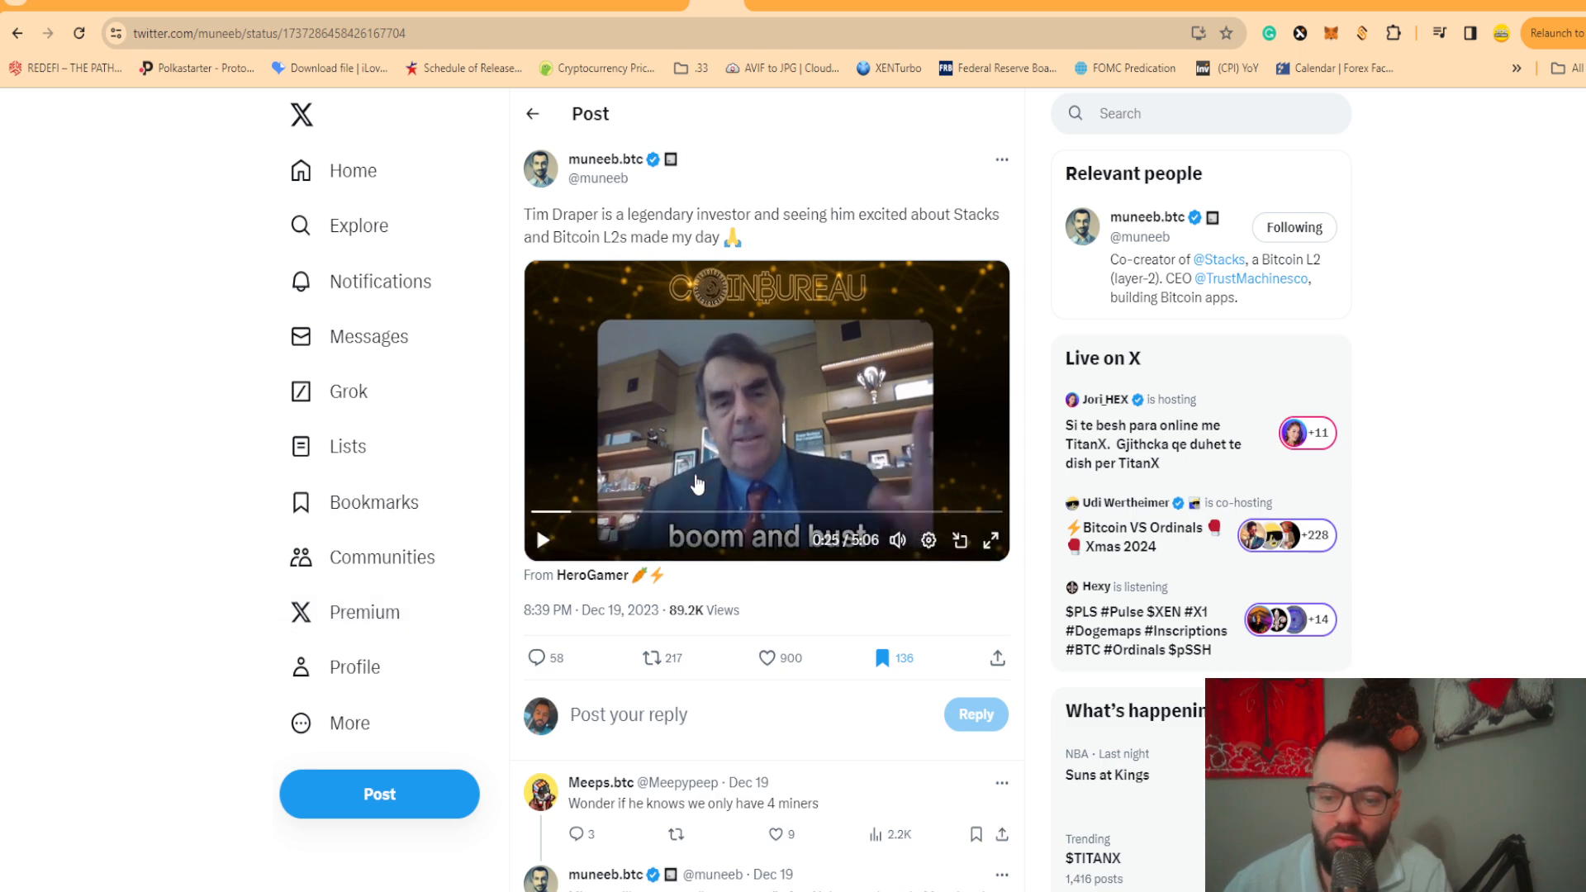
mouse_move(652, 658)
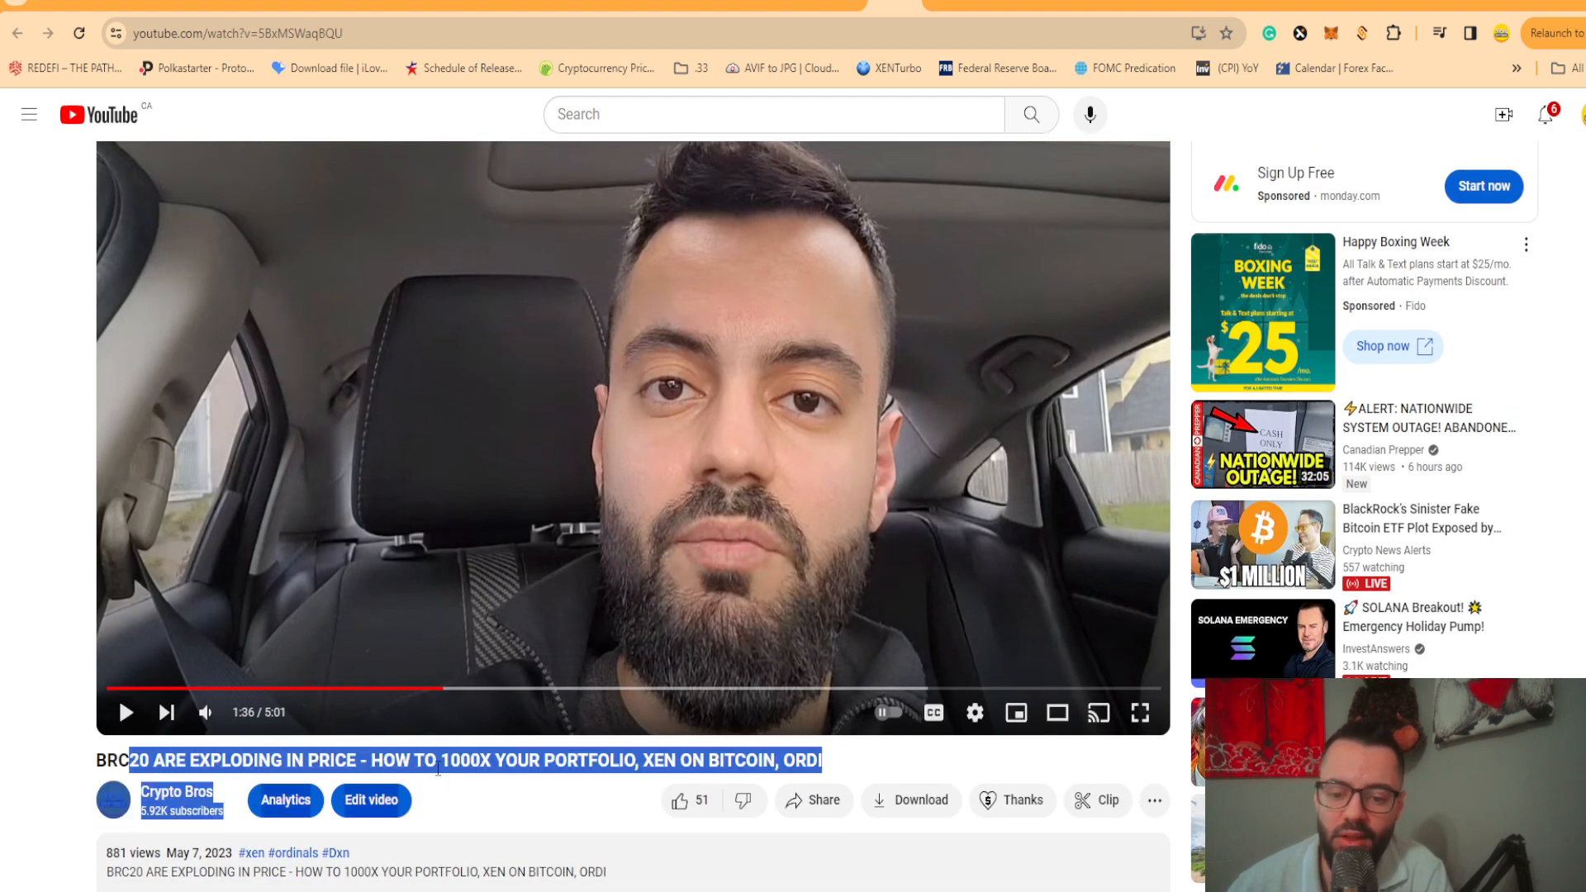
- Resume playback of the BRC20 video on YouTube
left_click(469, 822)
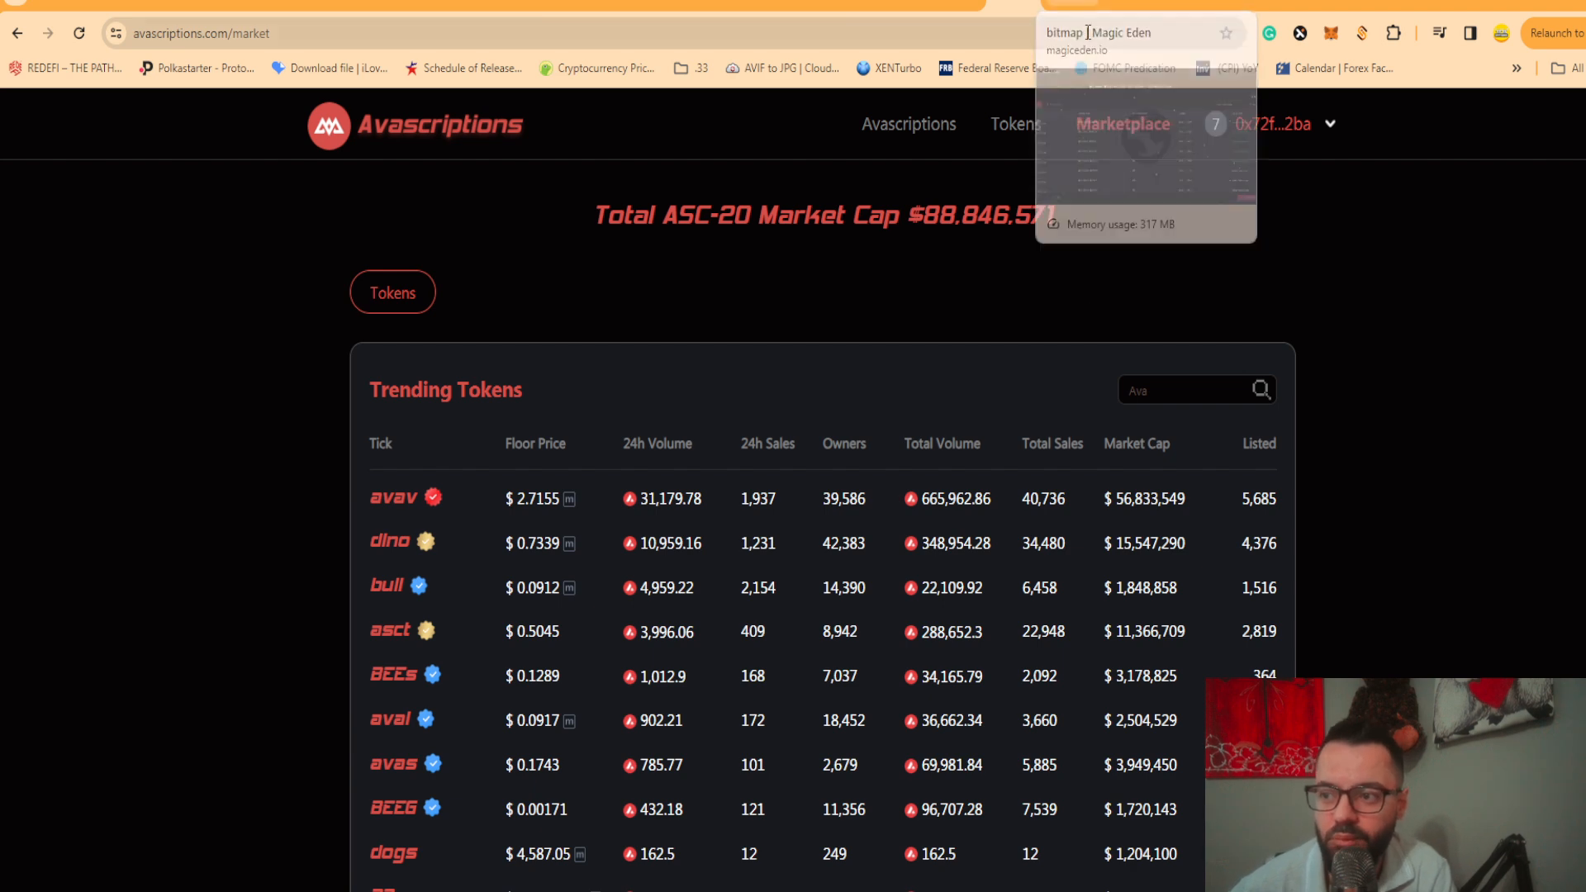
- Scroll through Magic Eden's bitmap collection listings, then return to the DEX Screener TITANX/WETH chart
left_click(1094, 37)
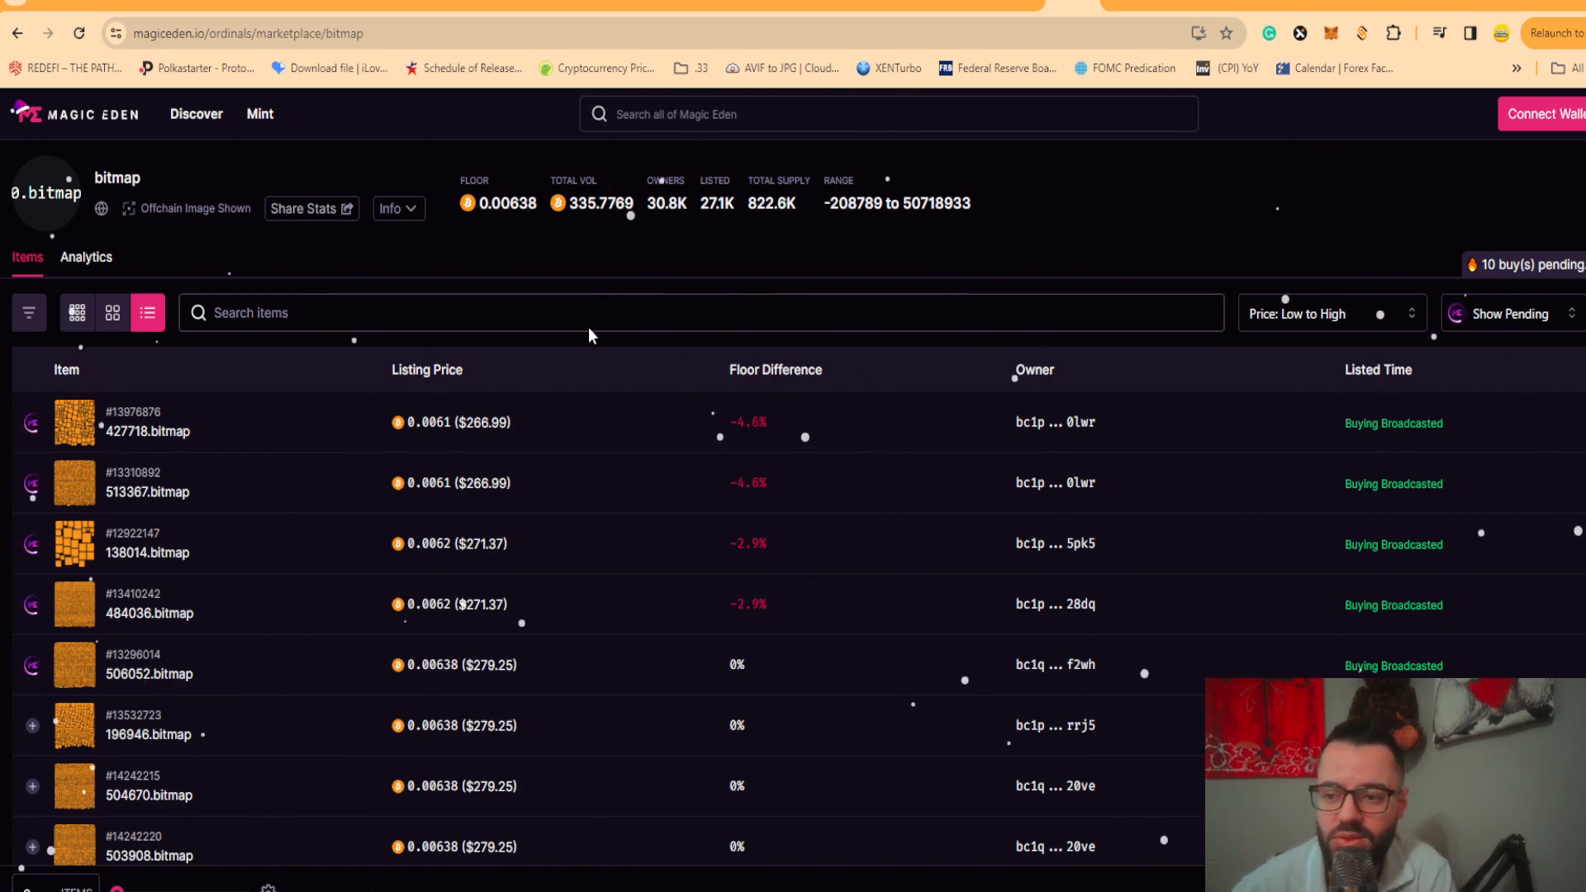
scroll("down", 3)
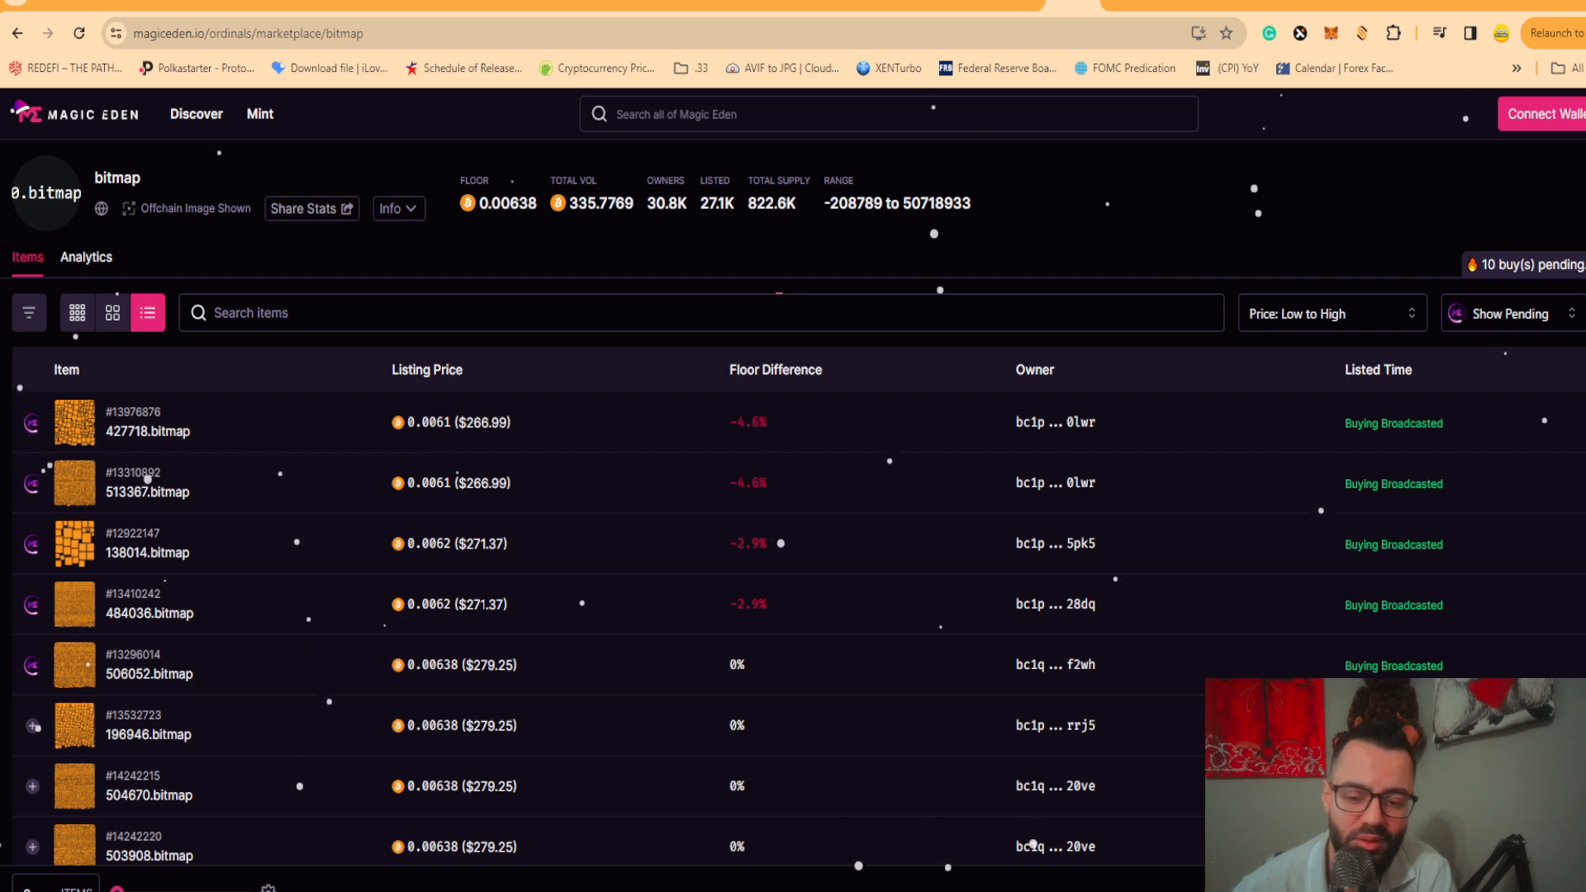
scroll("down", 3)
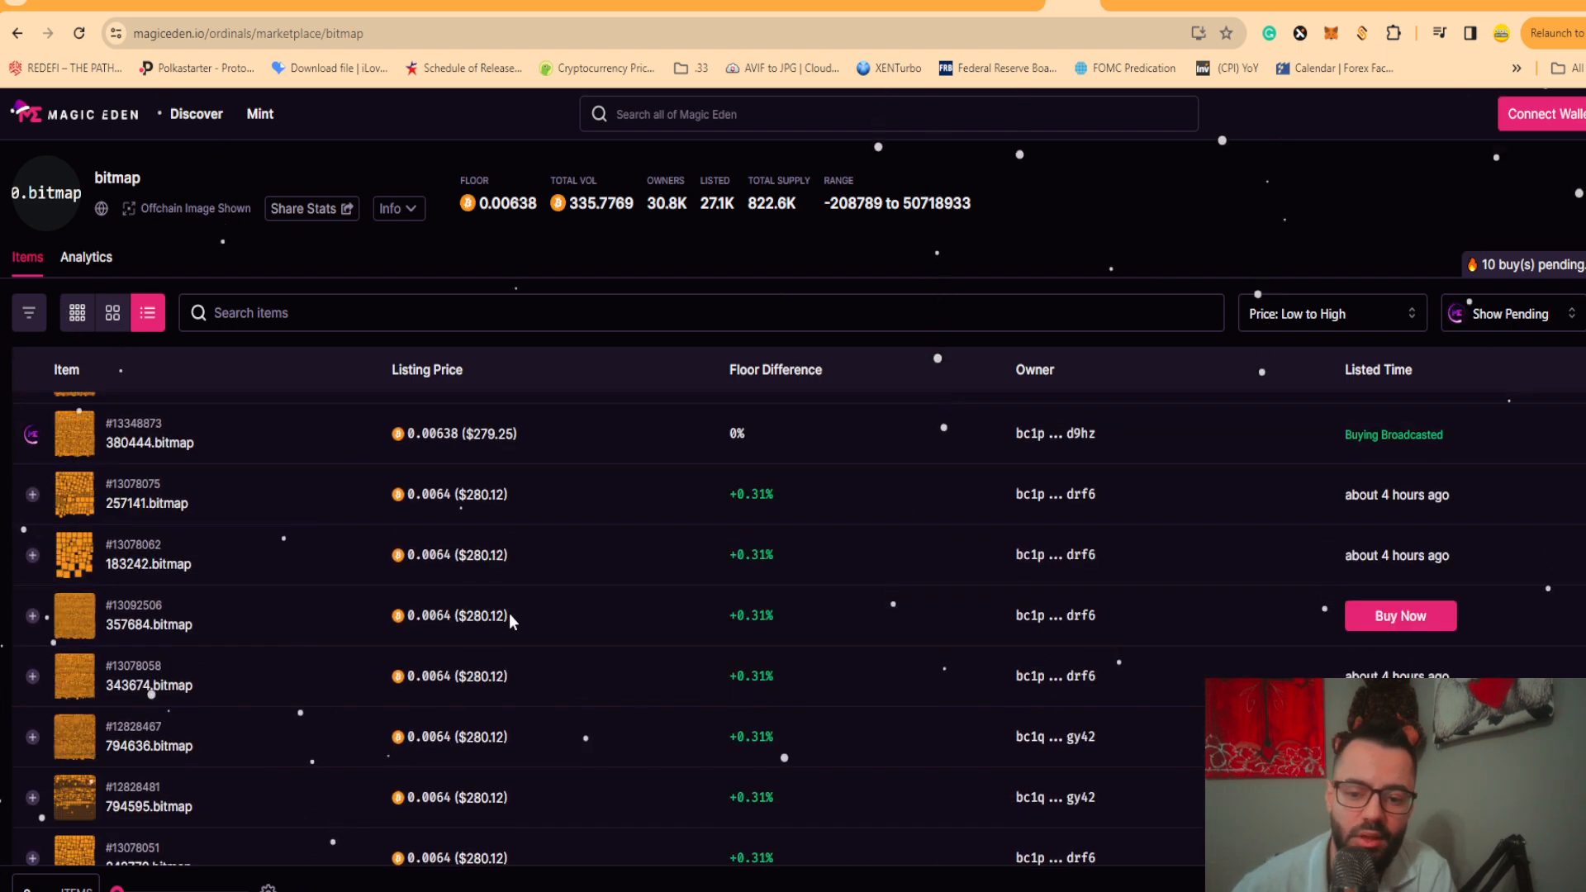
scroll("down", 3)
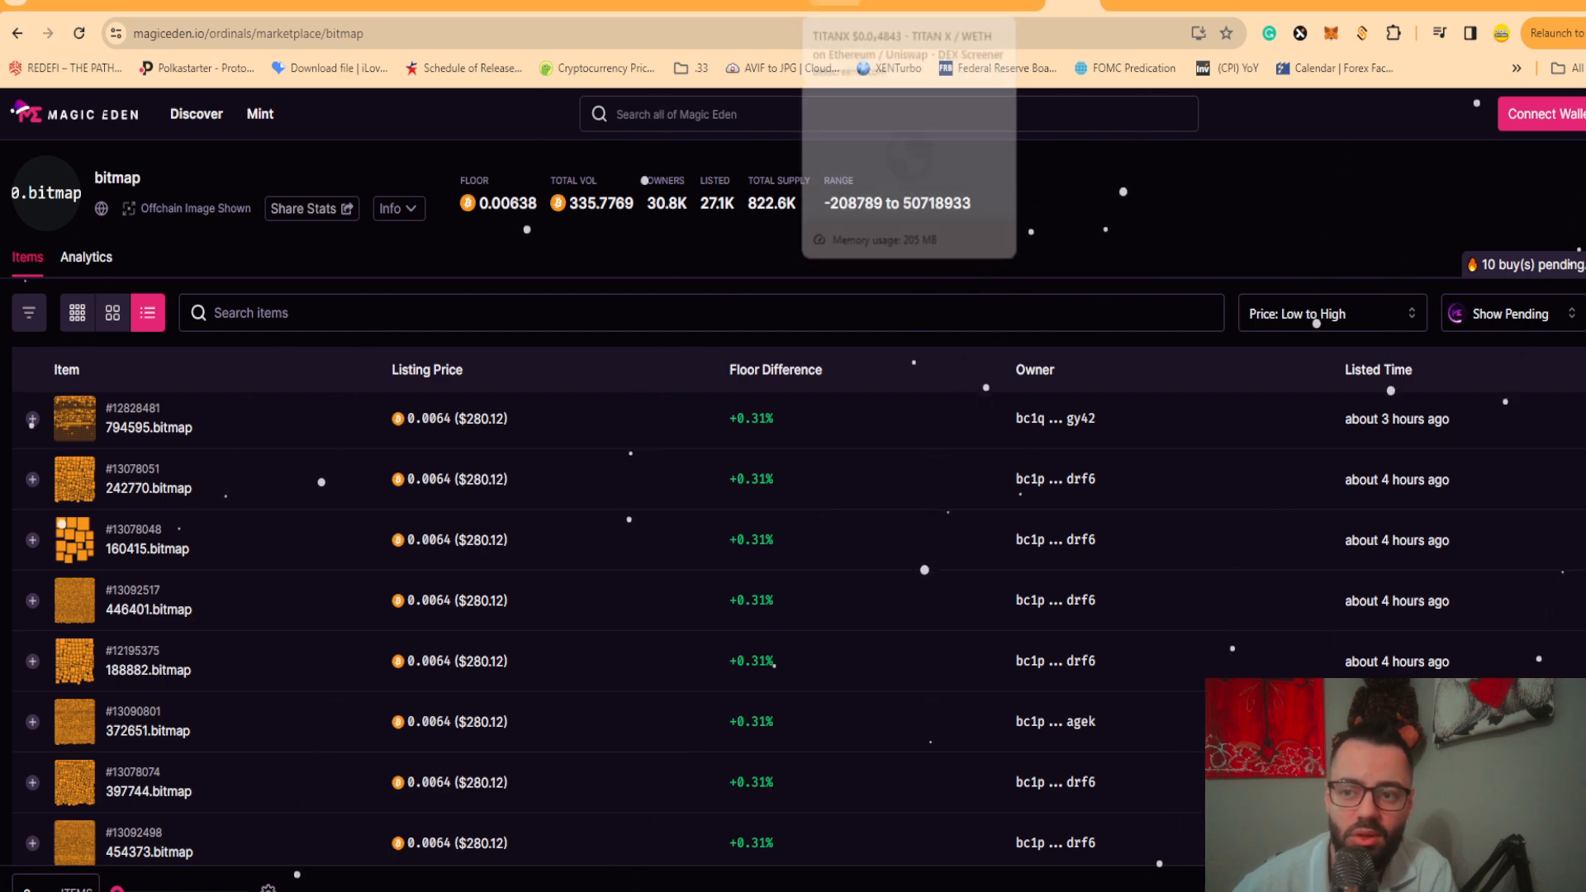
left_click(903, 37)
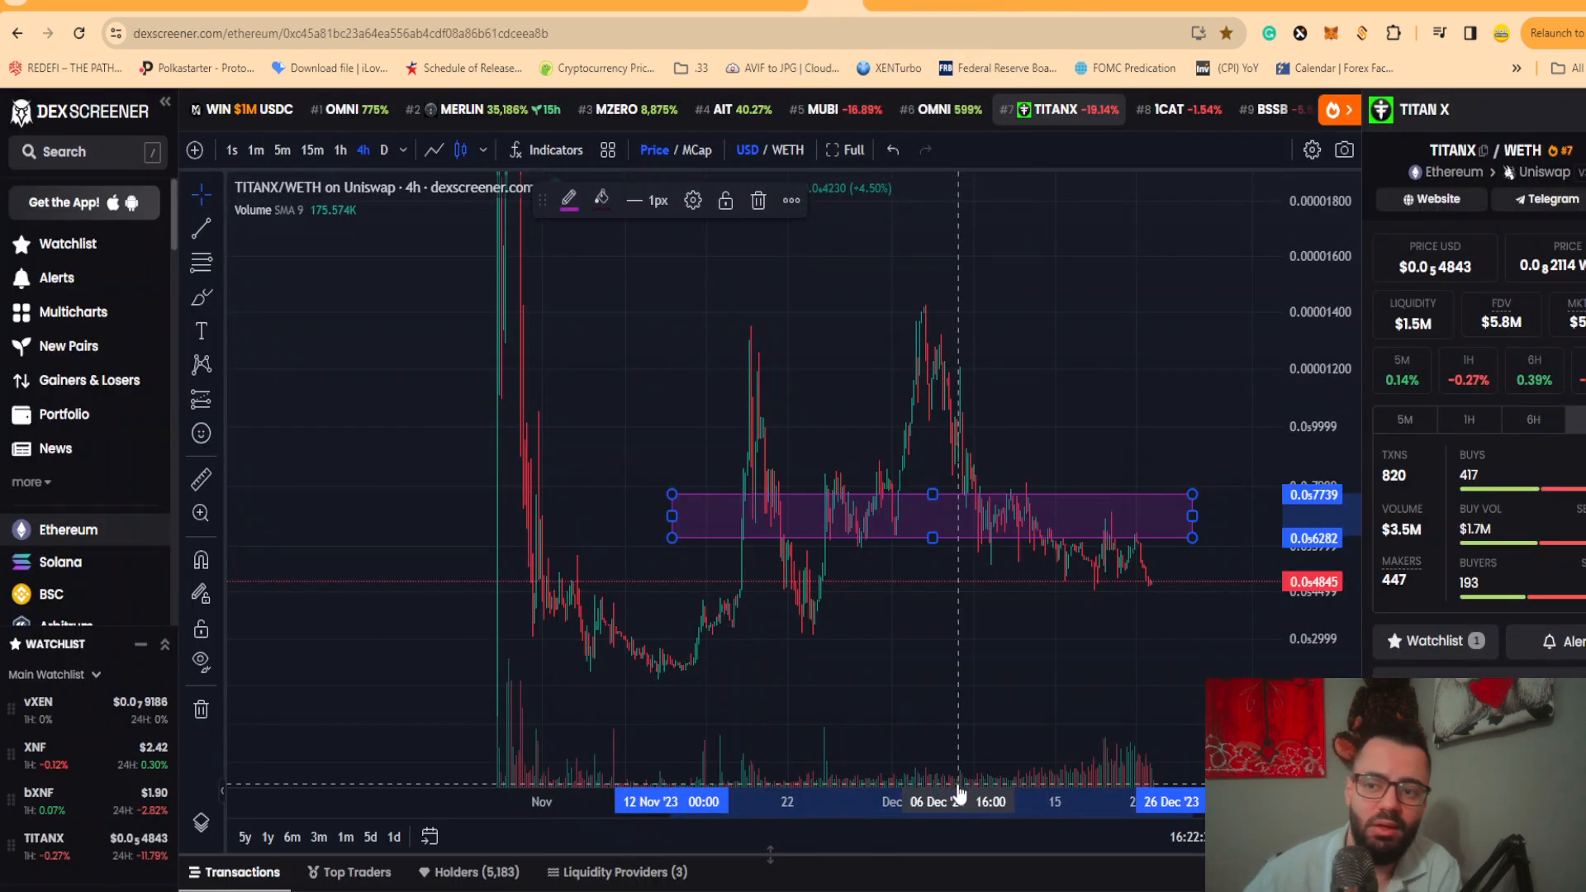